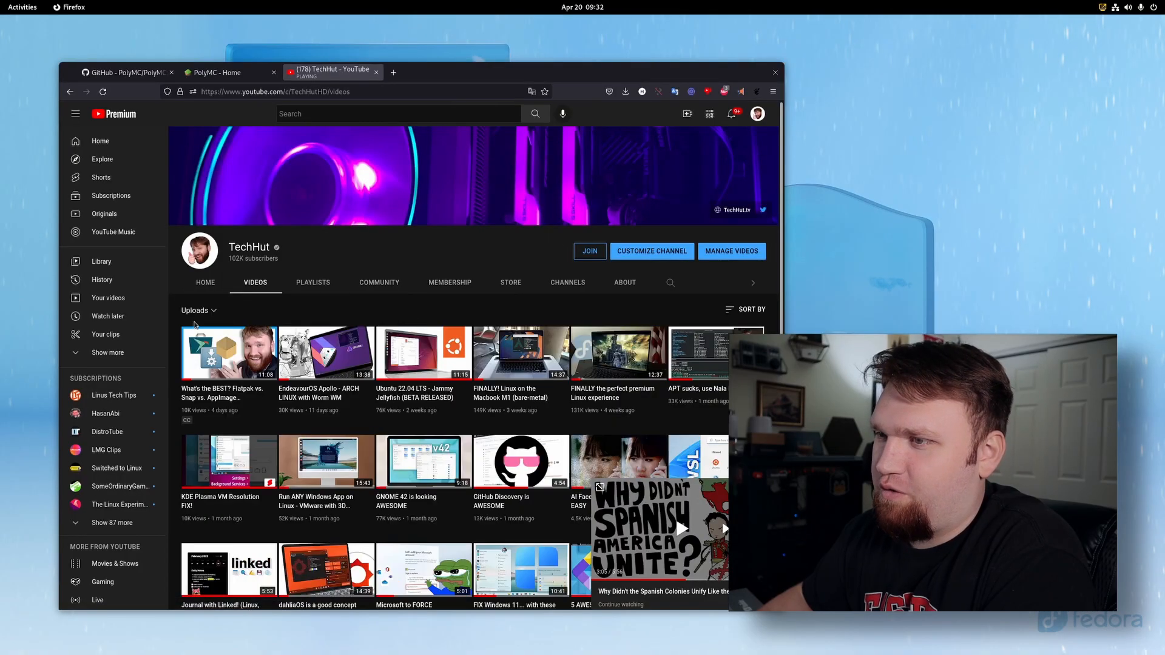
Step: Sort TechHut's videos by Date added (oldest) and scroll through the early Minecraft tutorials
click(752, 309)
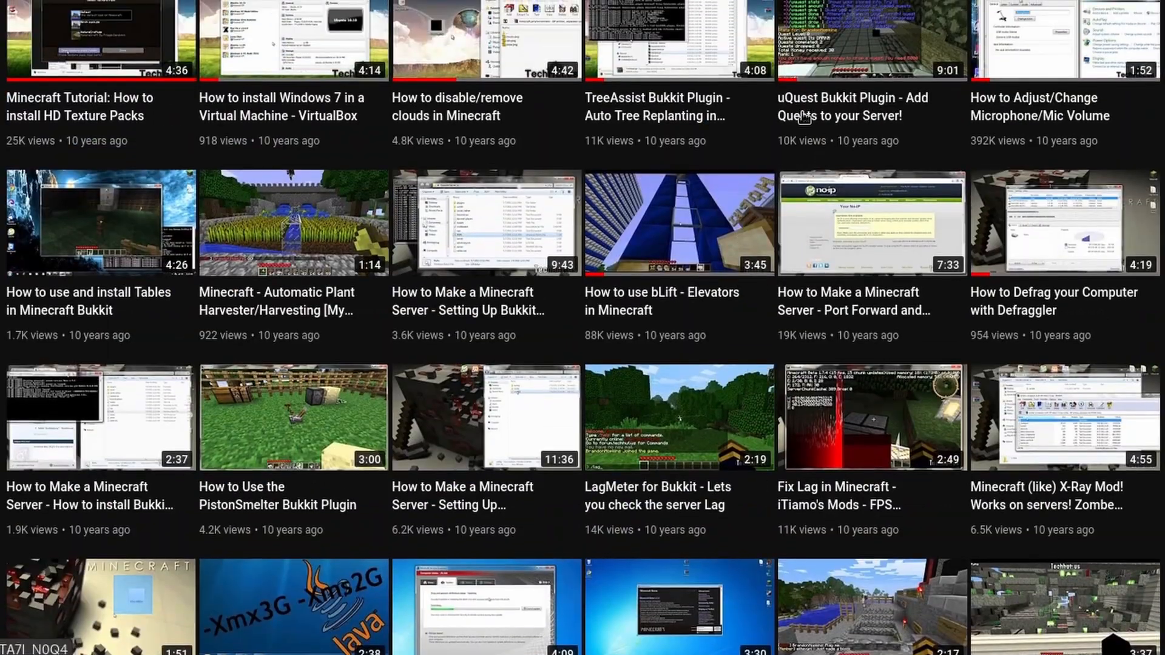
scroll(down, 3)
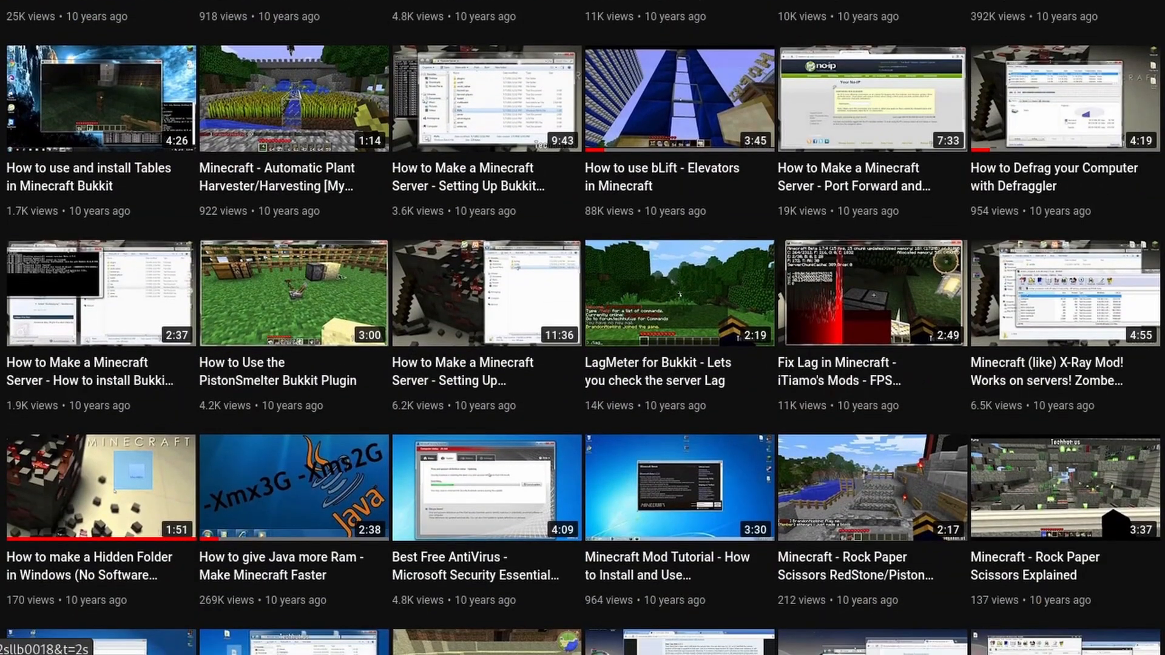
scroll(down, 3)
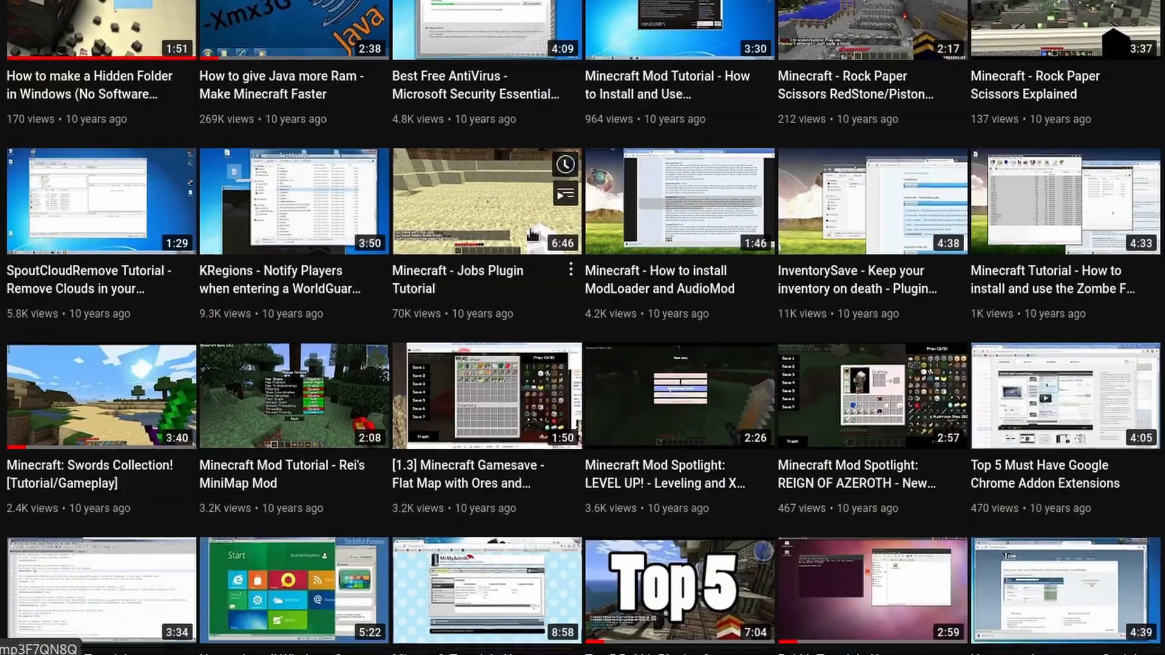
scroll(down, 3)
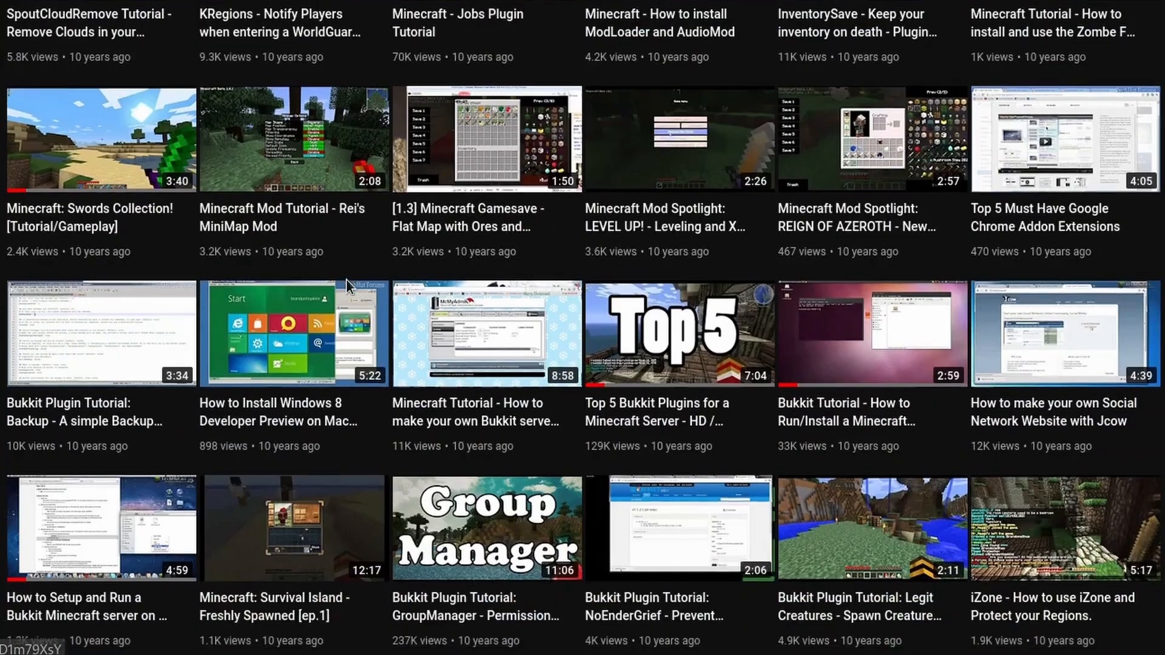
scroll(down, 3)
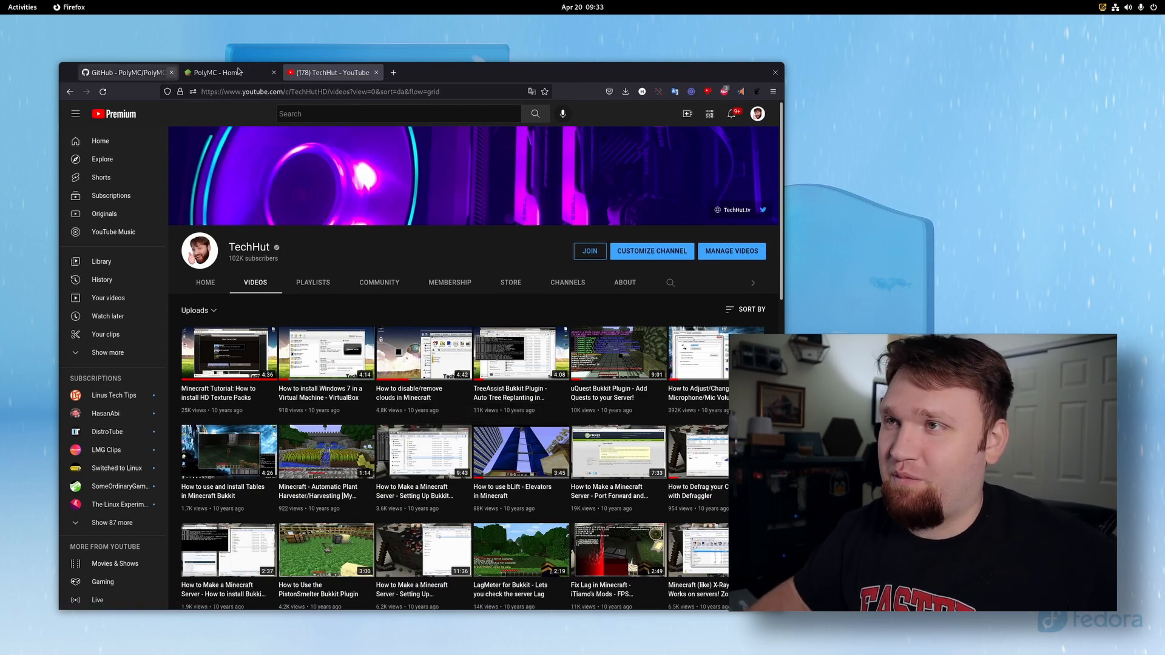
Step: View the PolyMC homepage, highlight parts of the launcher description, and move to its GitHub repository
click(215, 73)
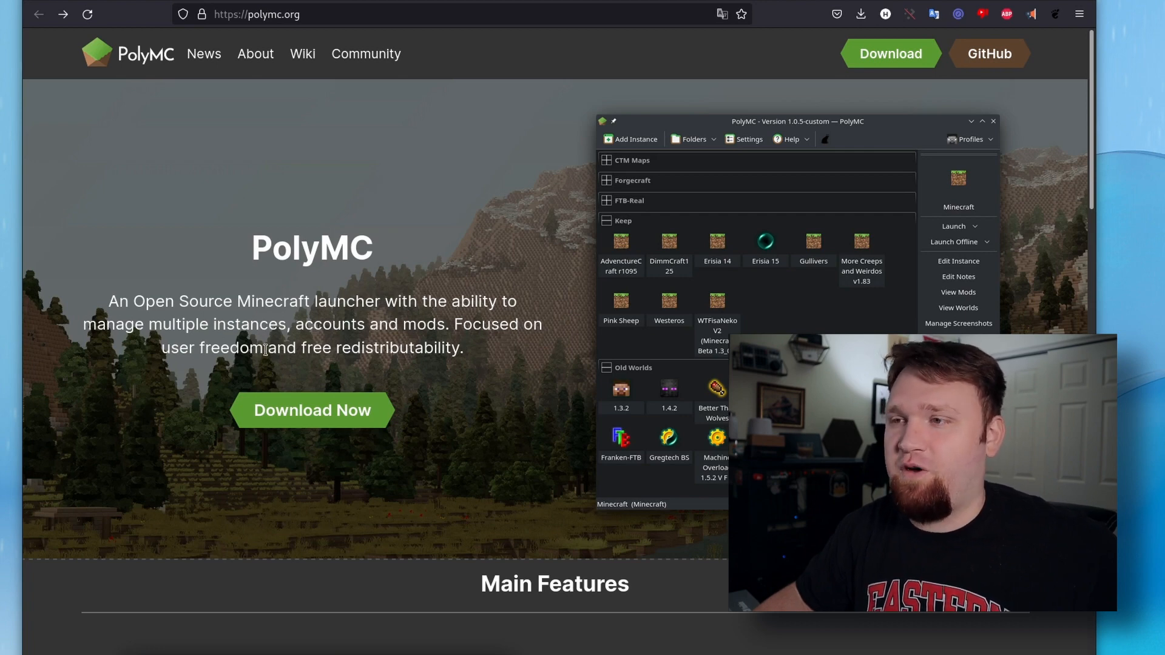
double_click(361, 348)
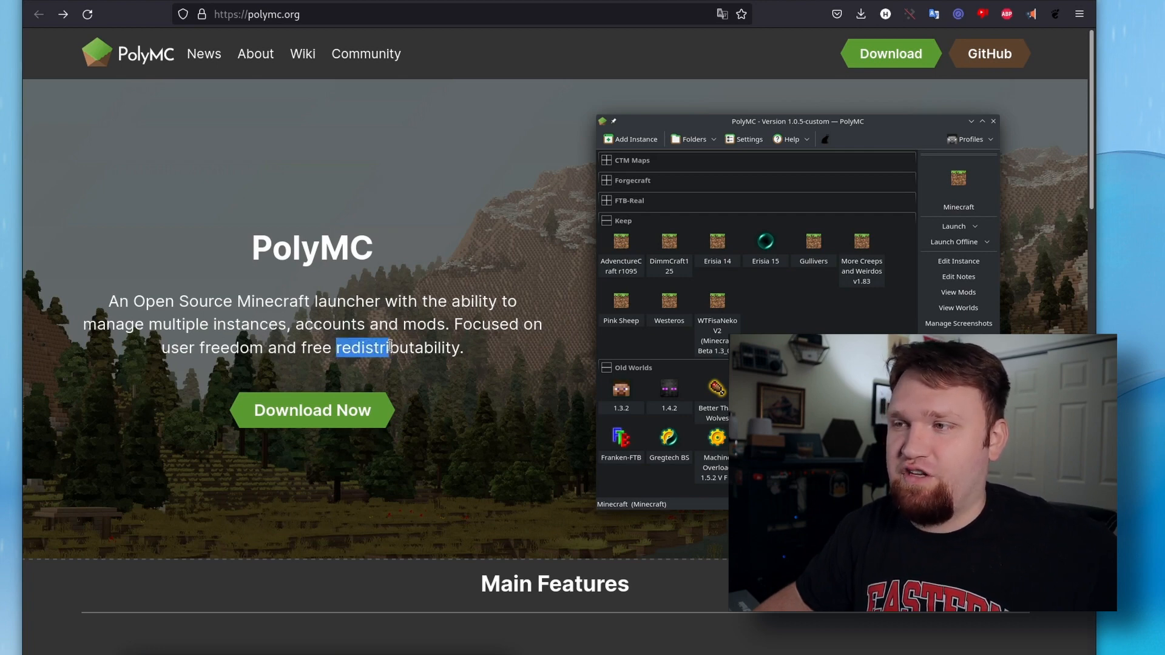
drag(338, 347, 462, 347)
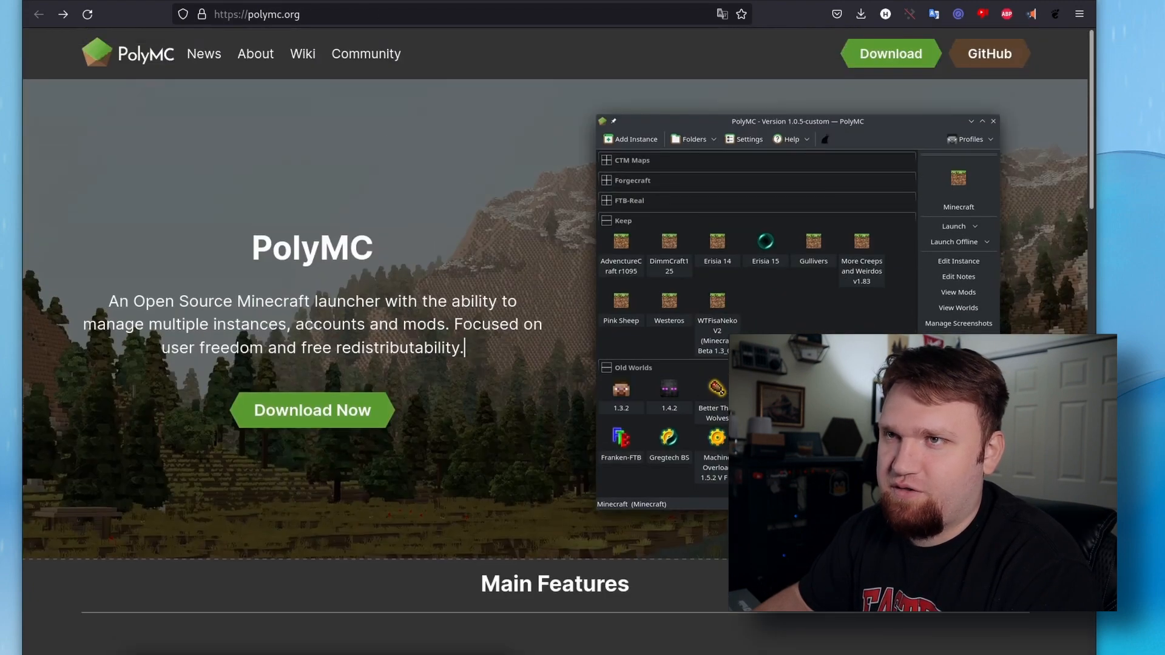
click(989, 53)
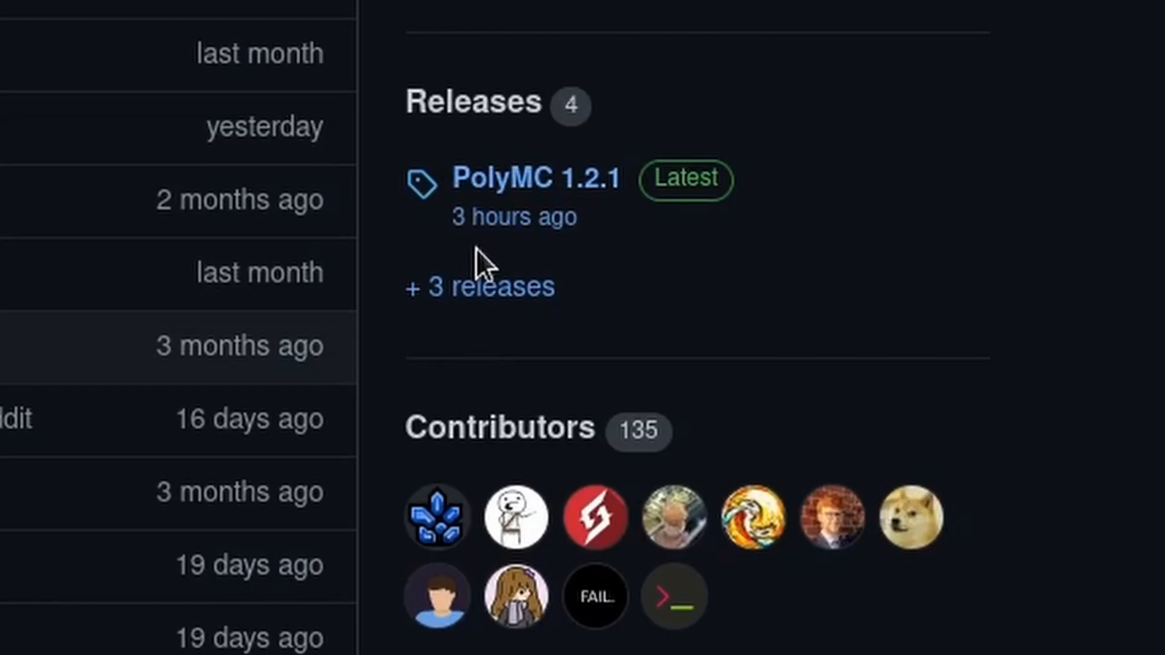
mouse_move(532, 206)
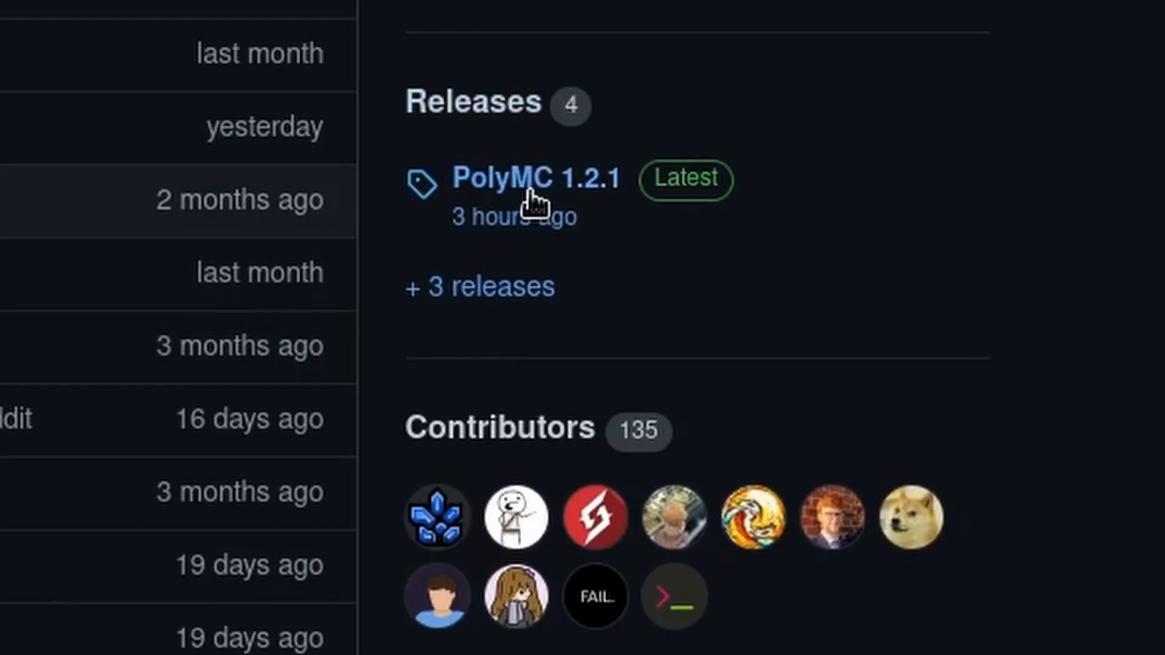
Step: Open the PolyMC 1.2.1 release and scroll through its changelog and Assets list
click(536, 179)
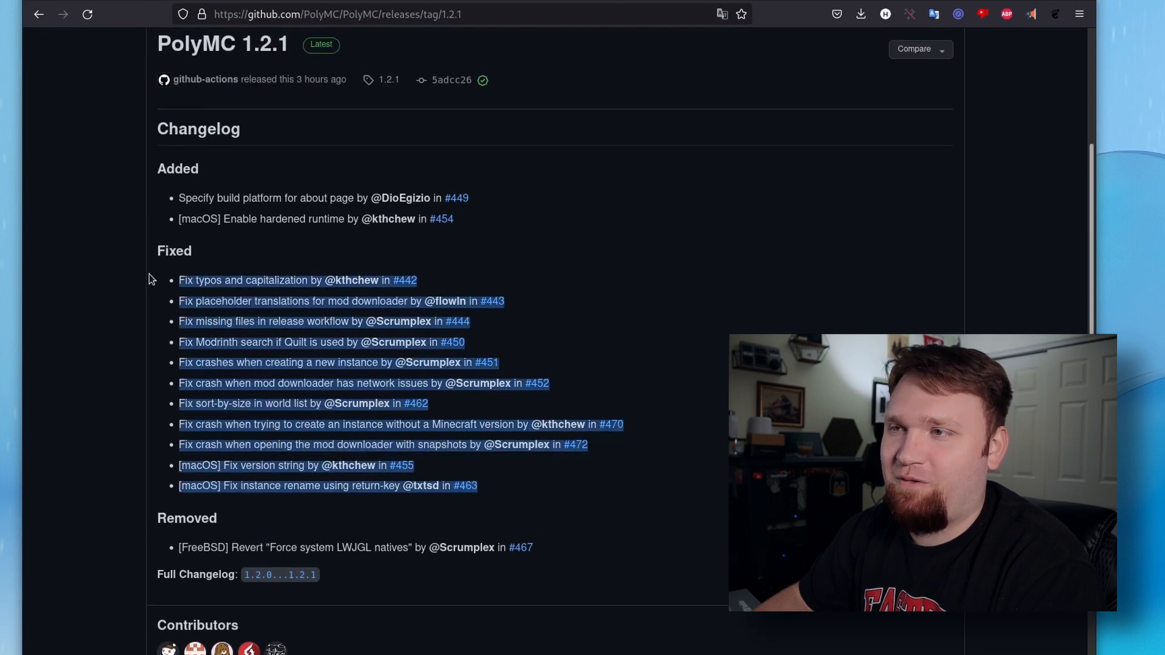
scroll(down, 3)
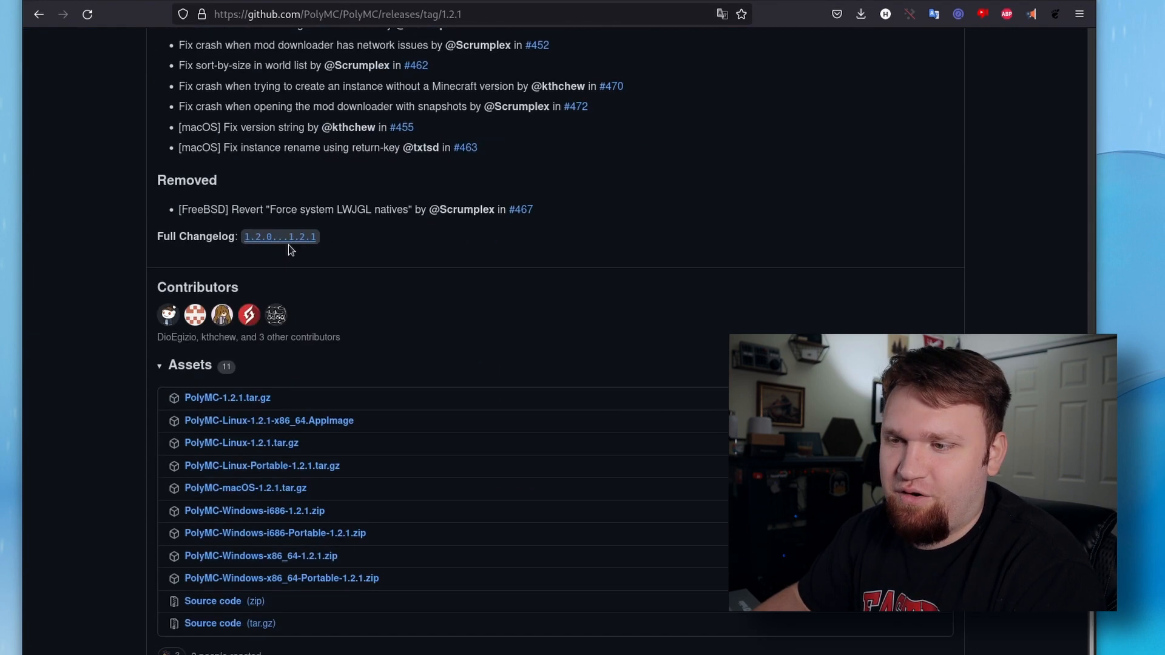
mouse_move(394, 317)
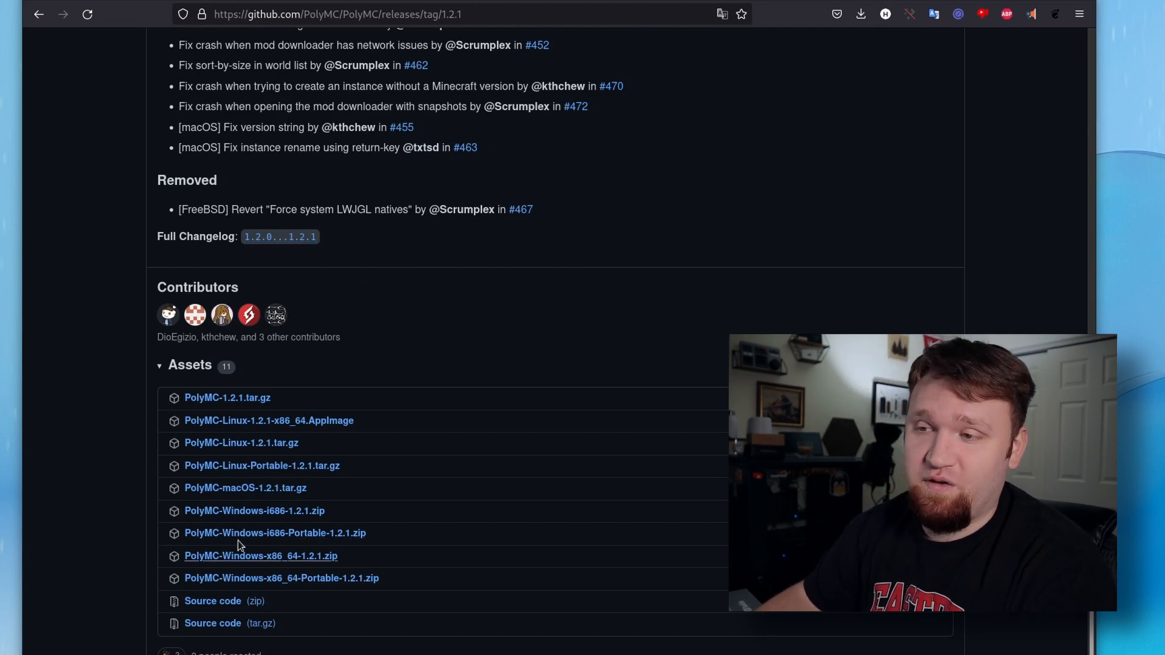
mouse_move(426, 390)
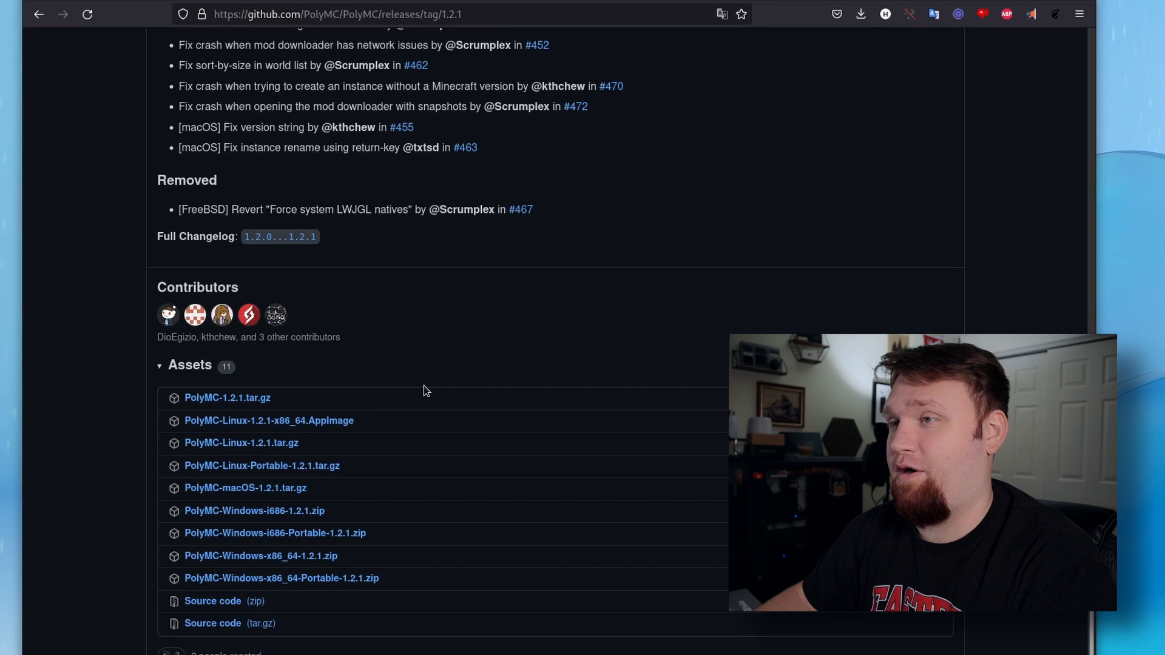
scroll(up, 3)
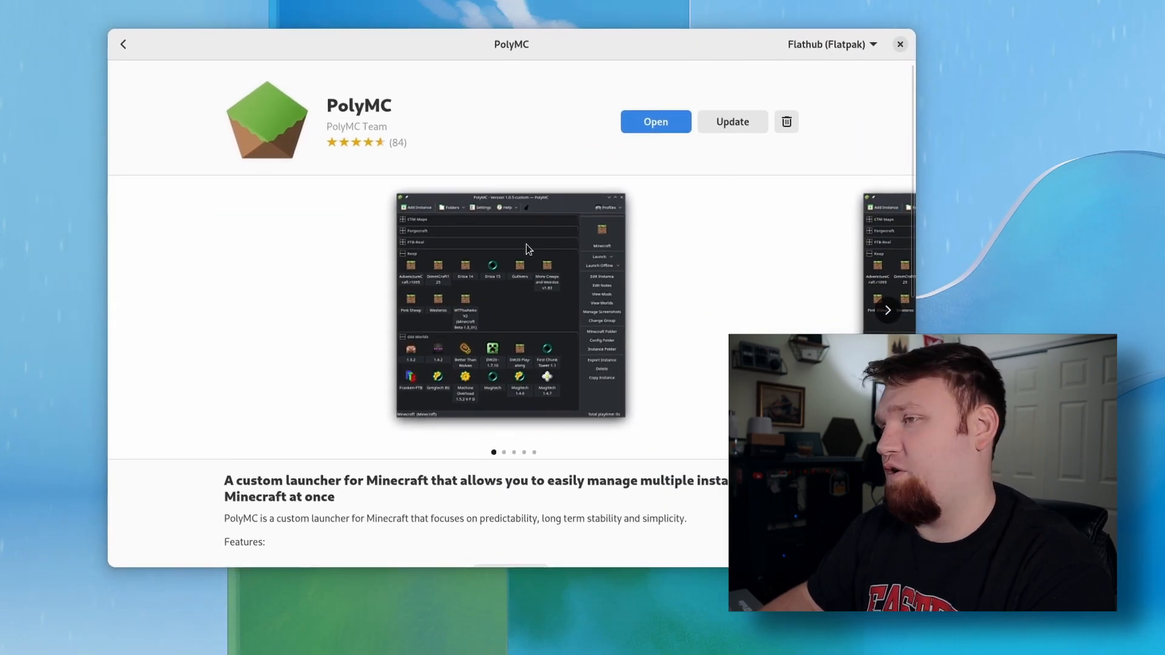
Step: Scroll the PolyMC Flathub page in GNOME Software down to its description
scroll(down, 3)
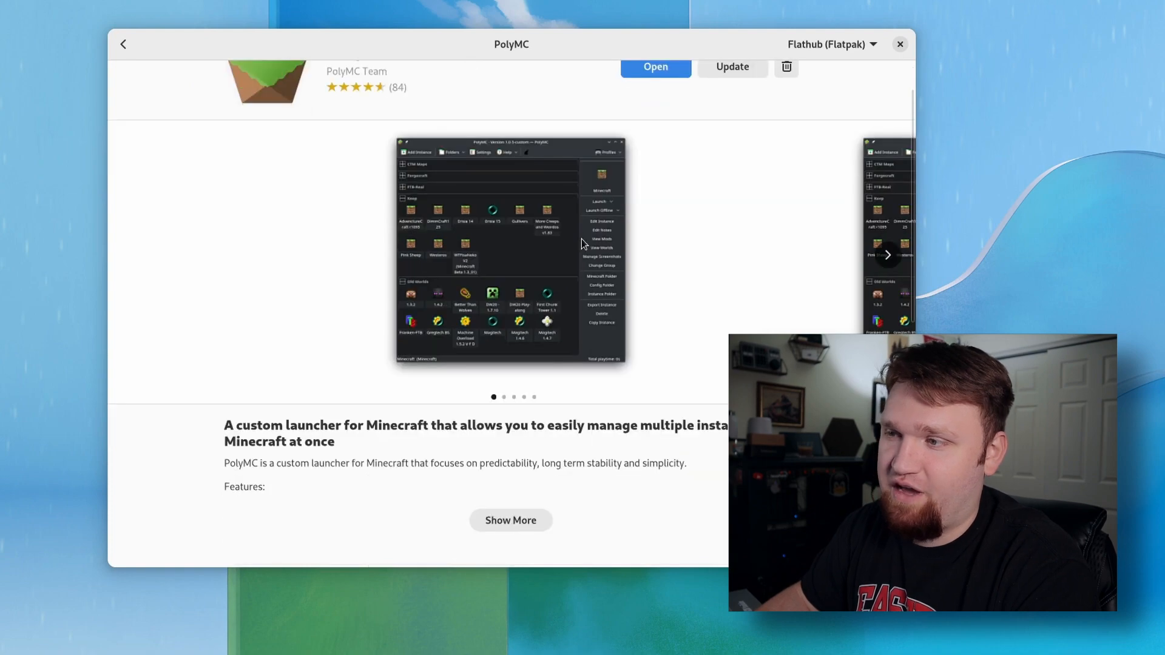
mouse_move(766, 283)
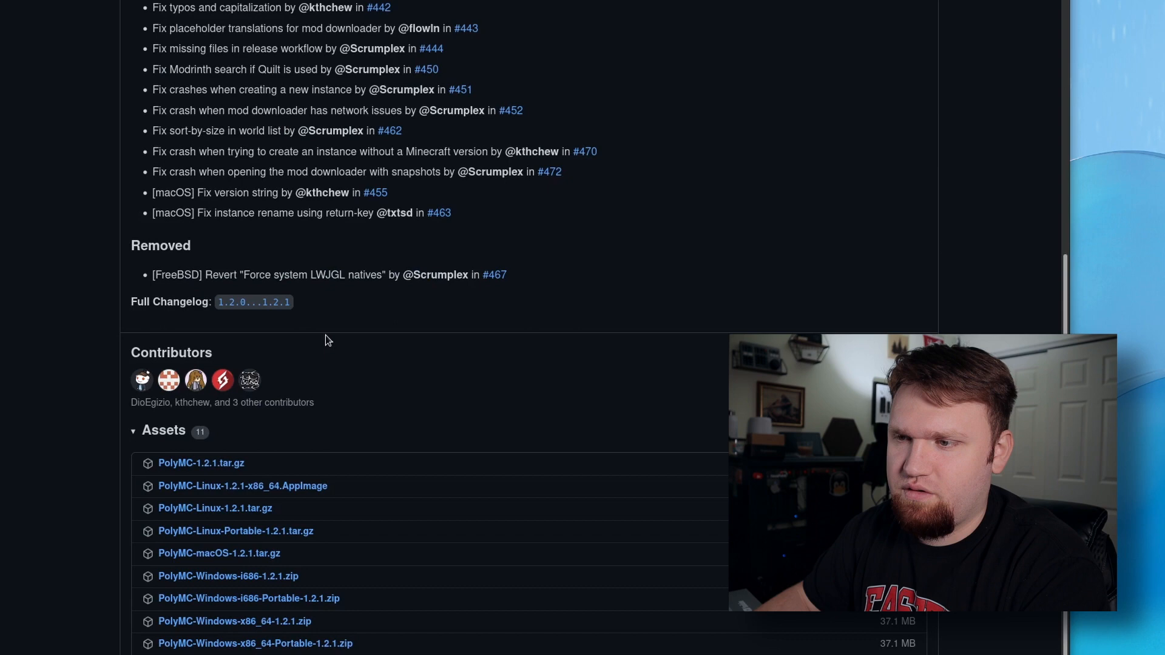
Step: Scroll to the PolyMC 1.2.1 release assets and start the installed PolyMC Flatpak
scroll(down, 3)
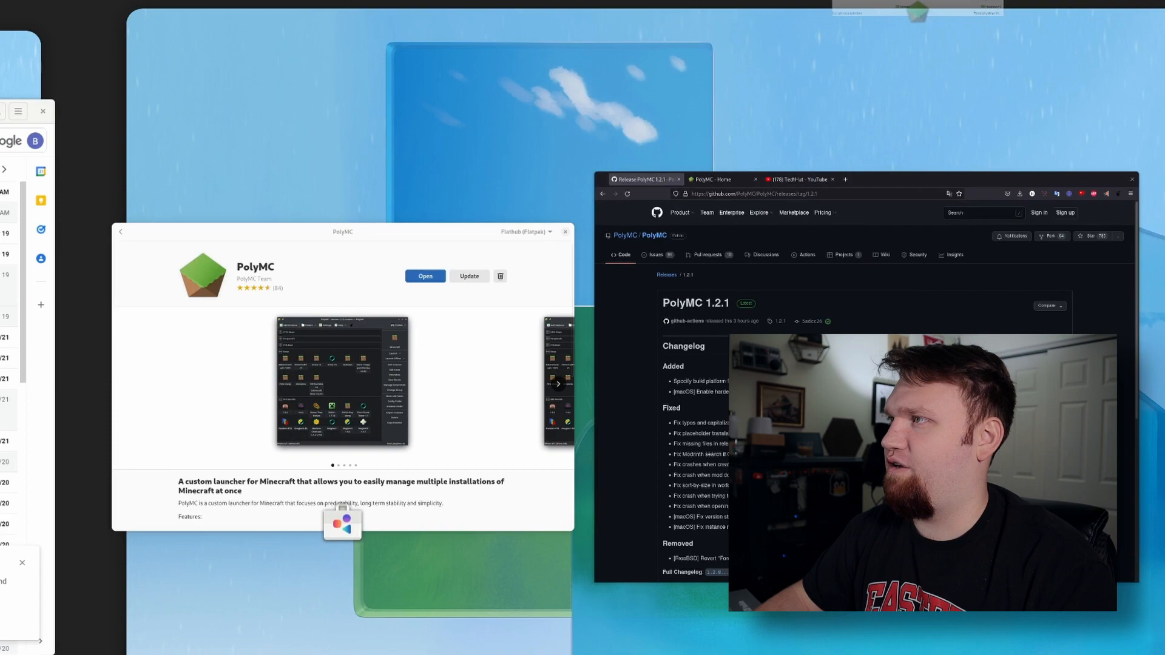
click(424, 276)
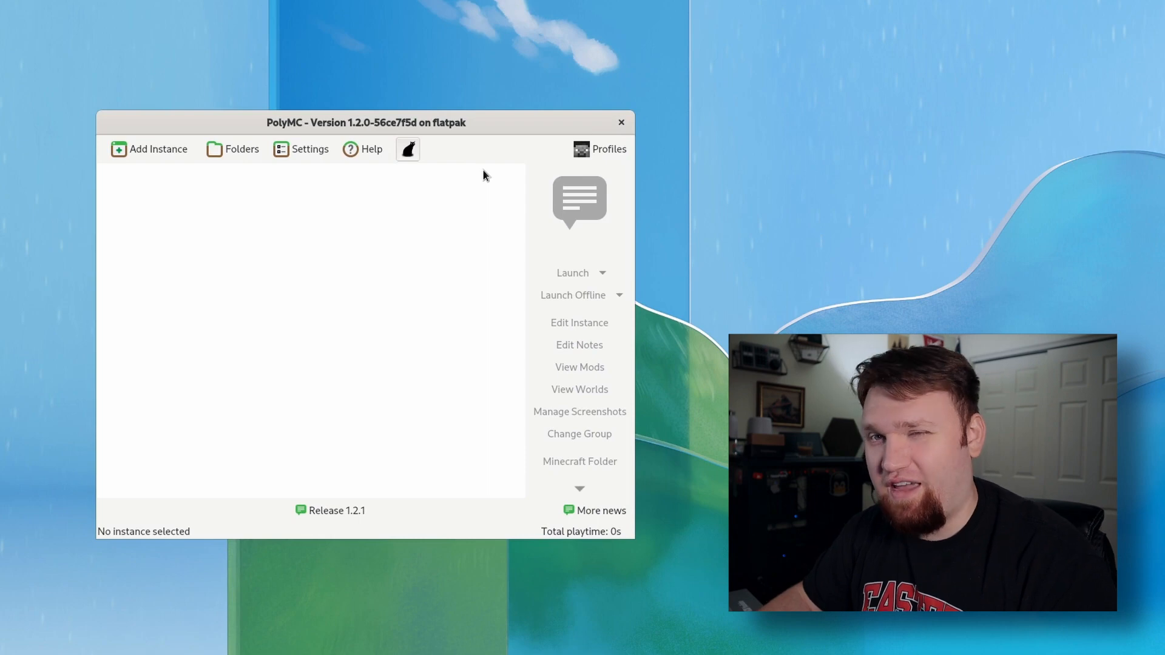
mouse_move(440, 339)
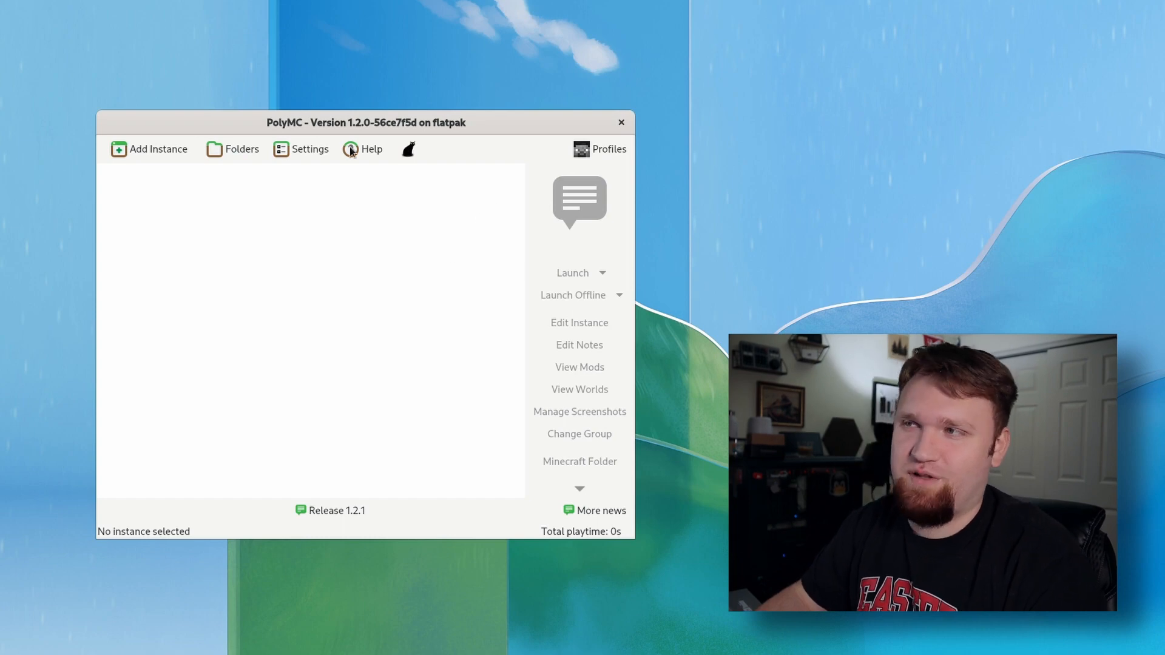
mouse_move(432, 281)
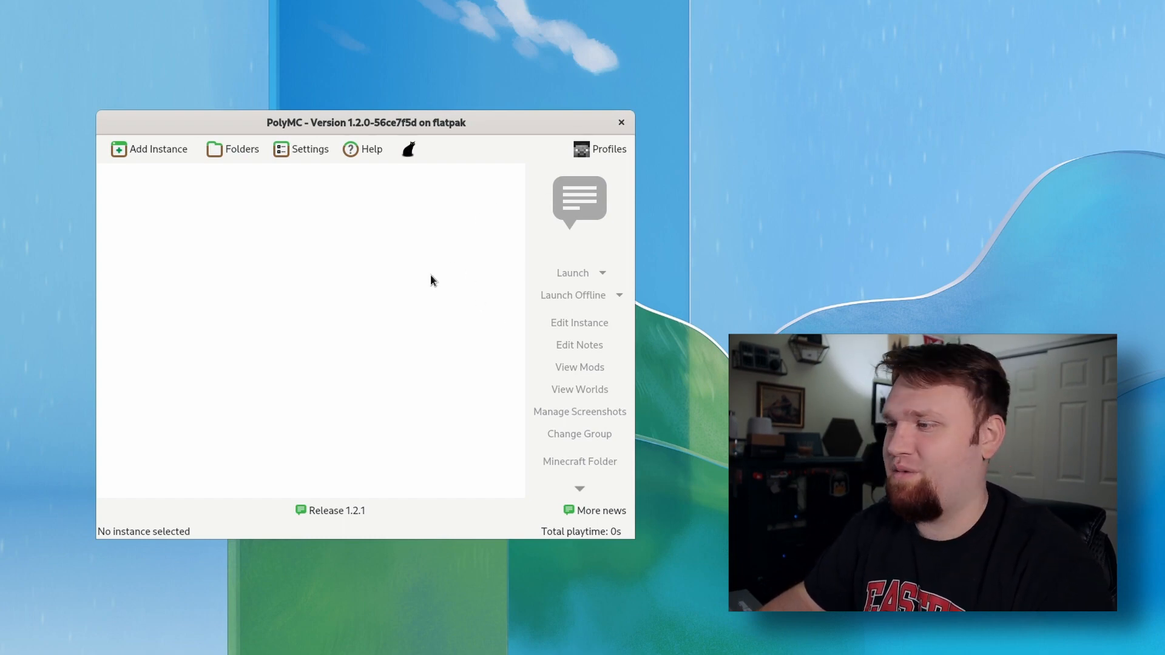
mouse_move(501, 208)
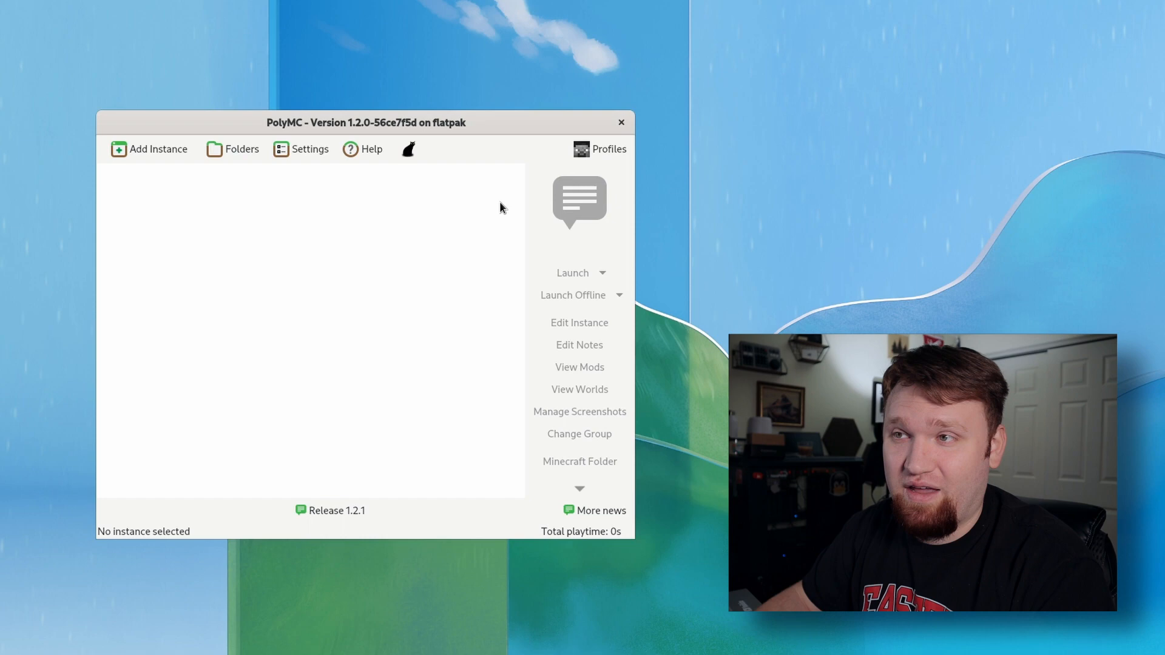
mouse_move(134, 159)
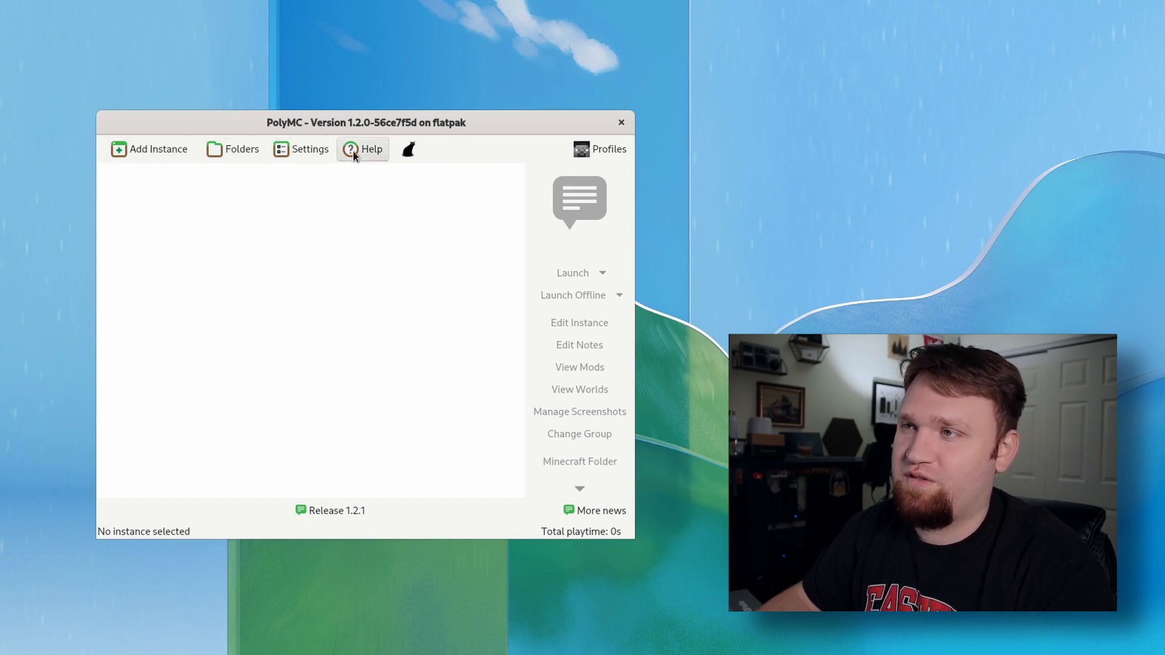
mouse_move(310, 195)
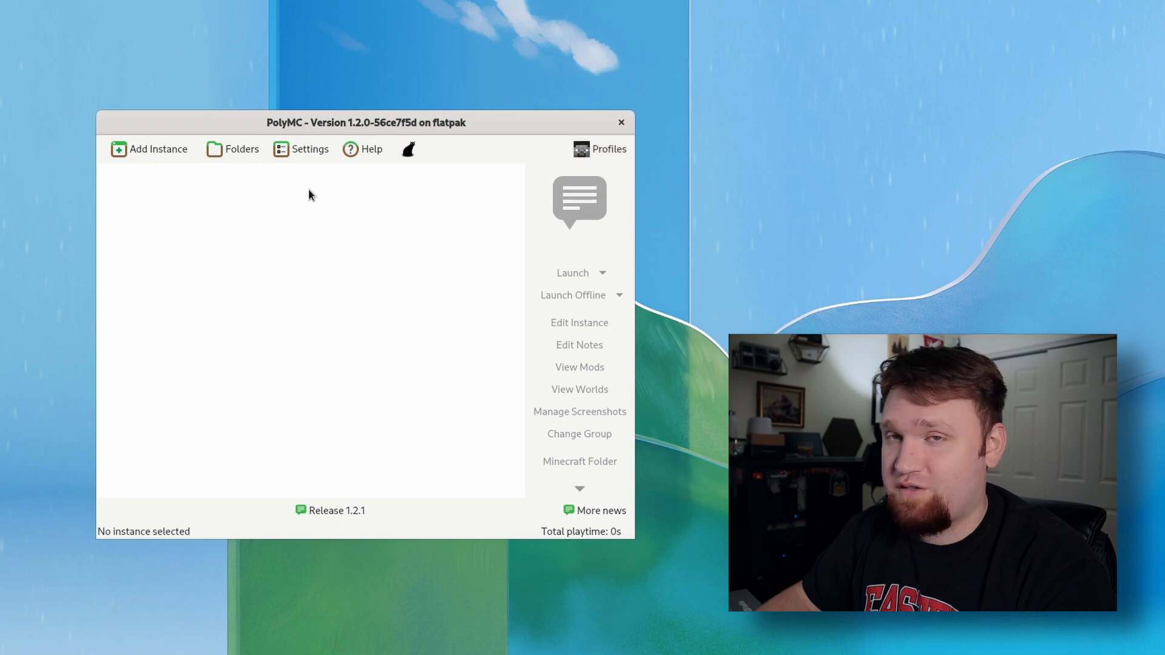
Step: Start adding a Microsoft account and open Microsoft's login page with the device code copied
click(599, 149)
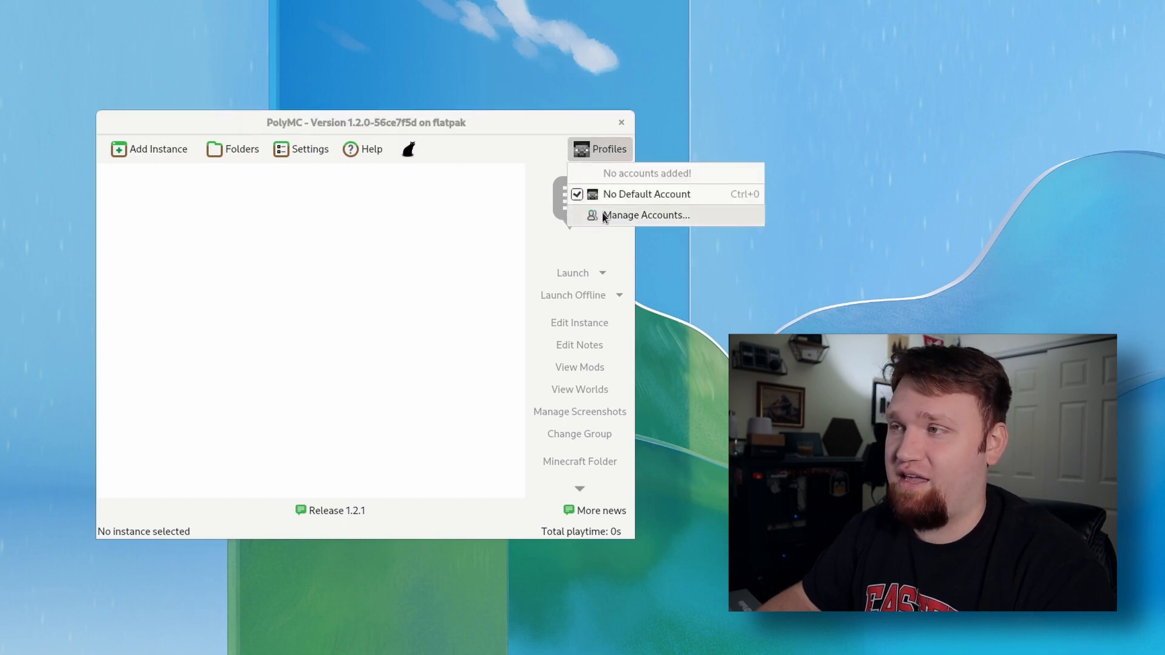
click(645, 215)
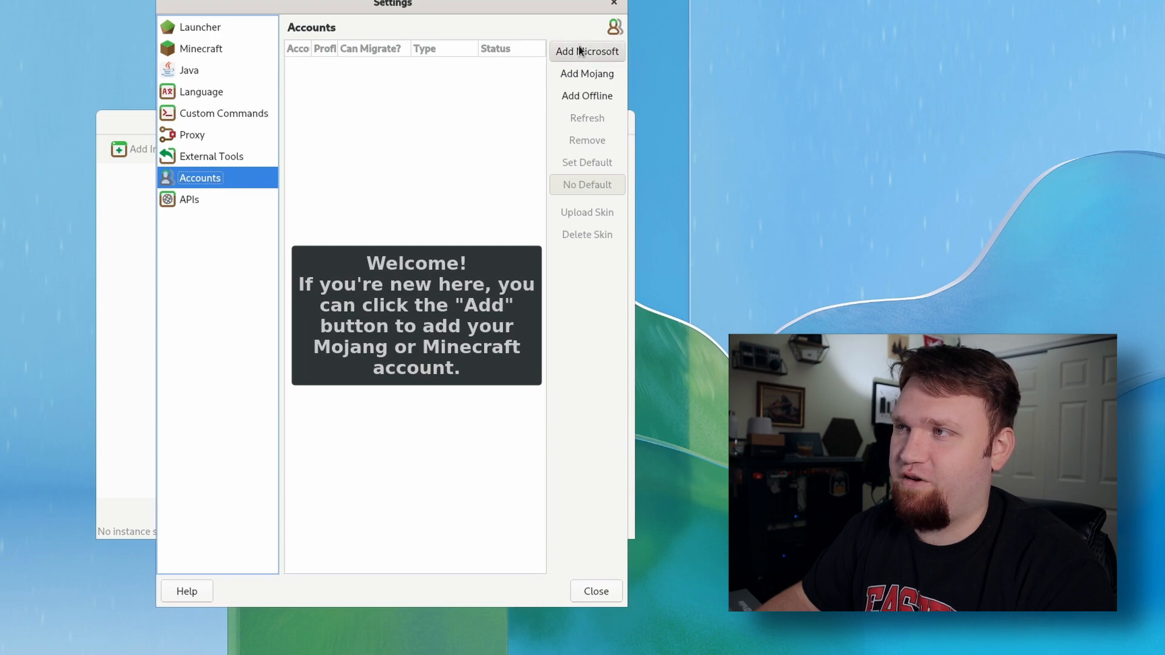
click(587, 52)
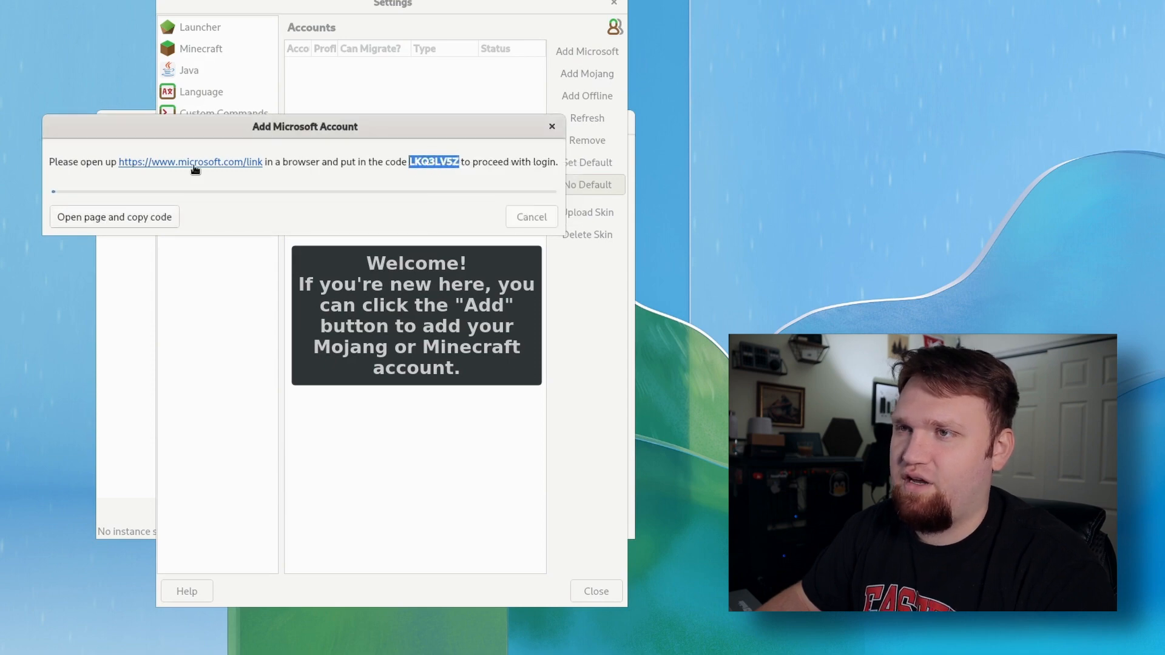
click(113, 217)
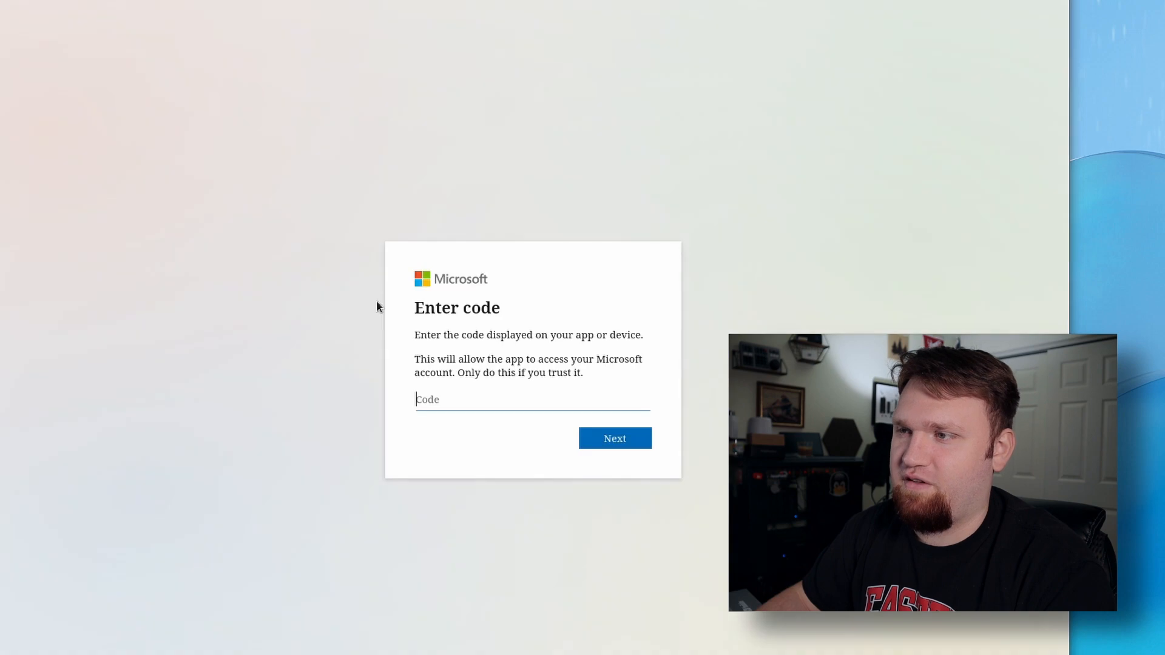
mouse_move(497, 488)
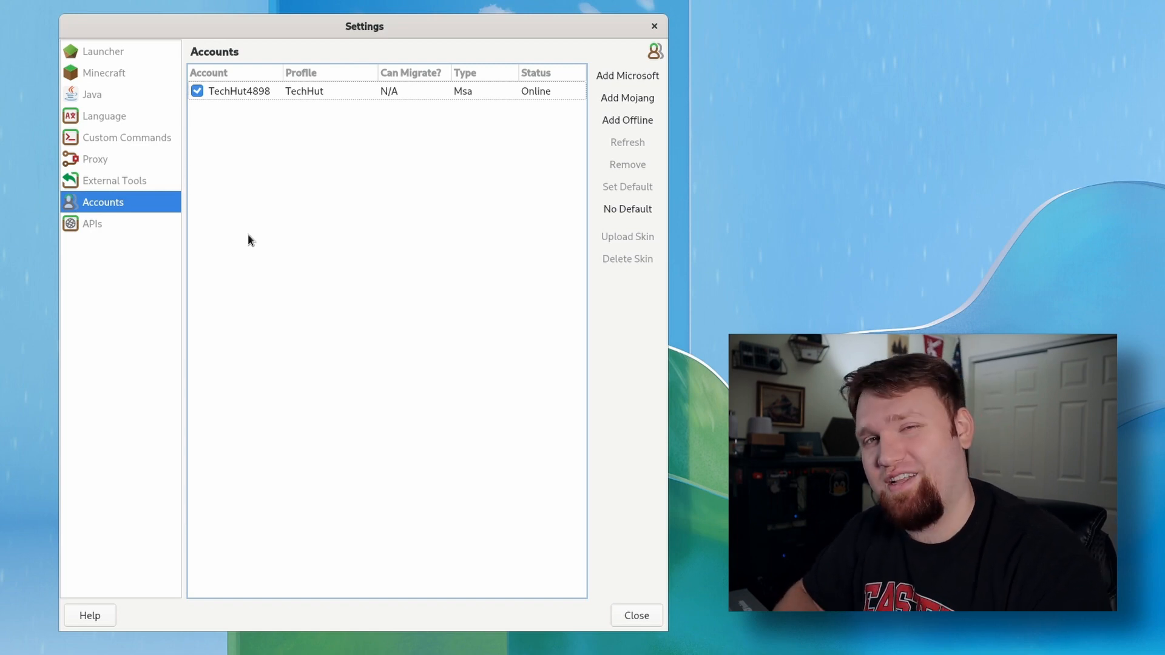
mouse_move(251, 254)
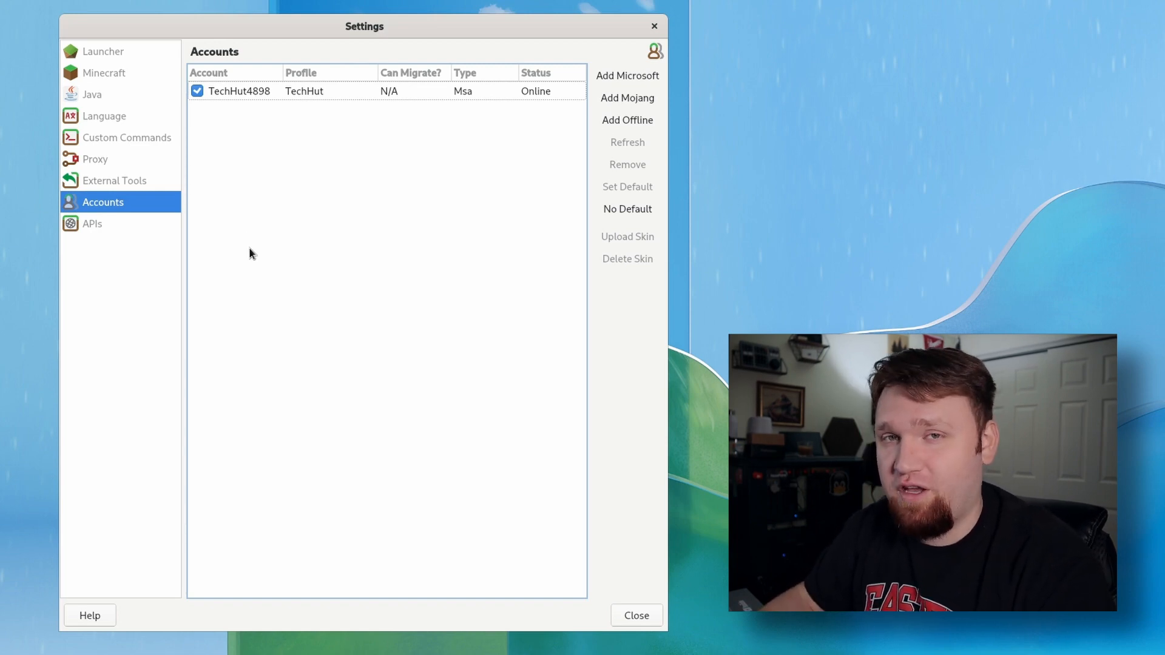
mouse_move(419, 143)
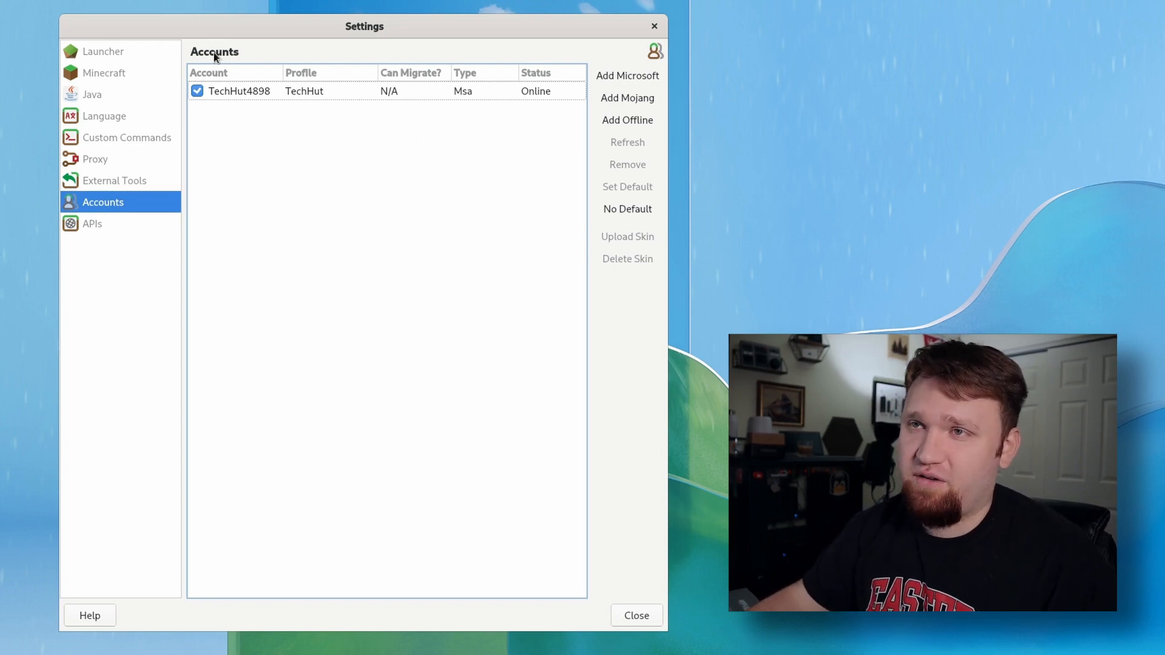
mouse_move(126, 61)
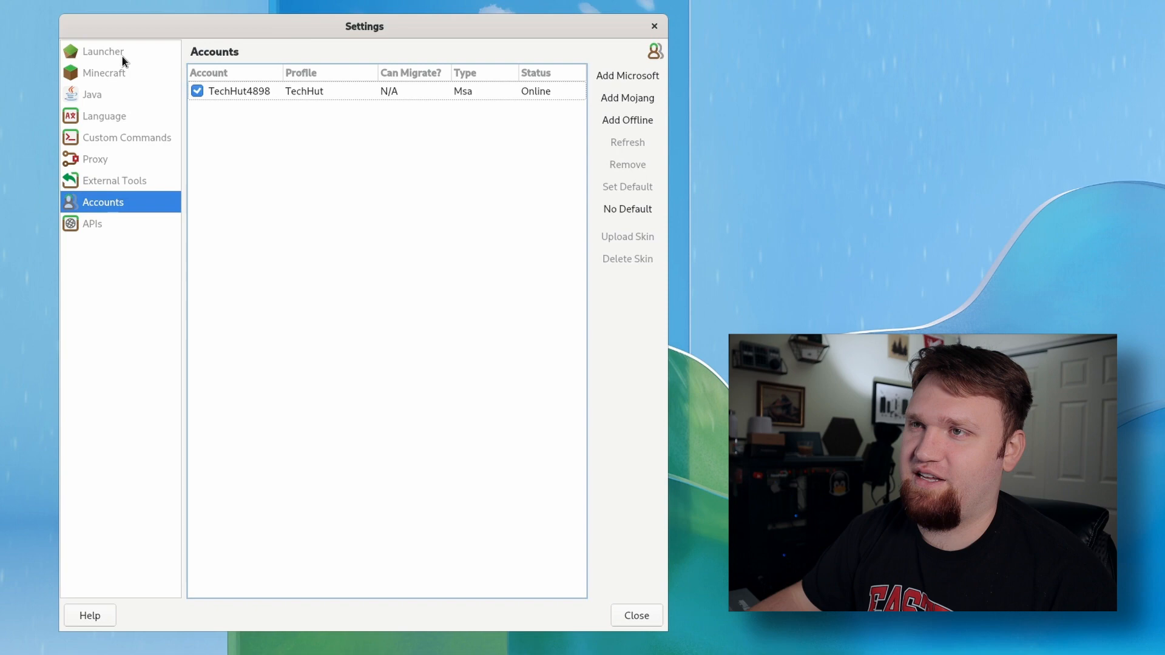
Step: Browse the Launcher Features, User Interface and Console tabs, then the Minecraft settings
click(103, 51)
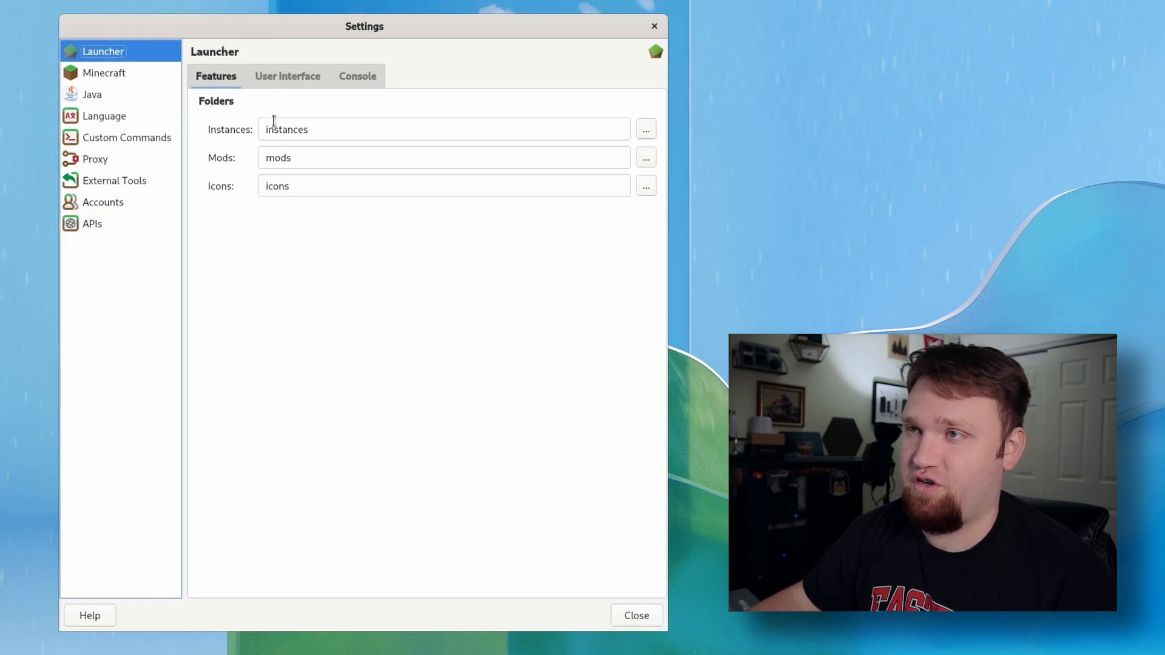
click(287, 75)
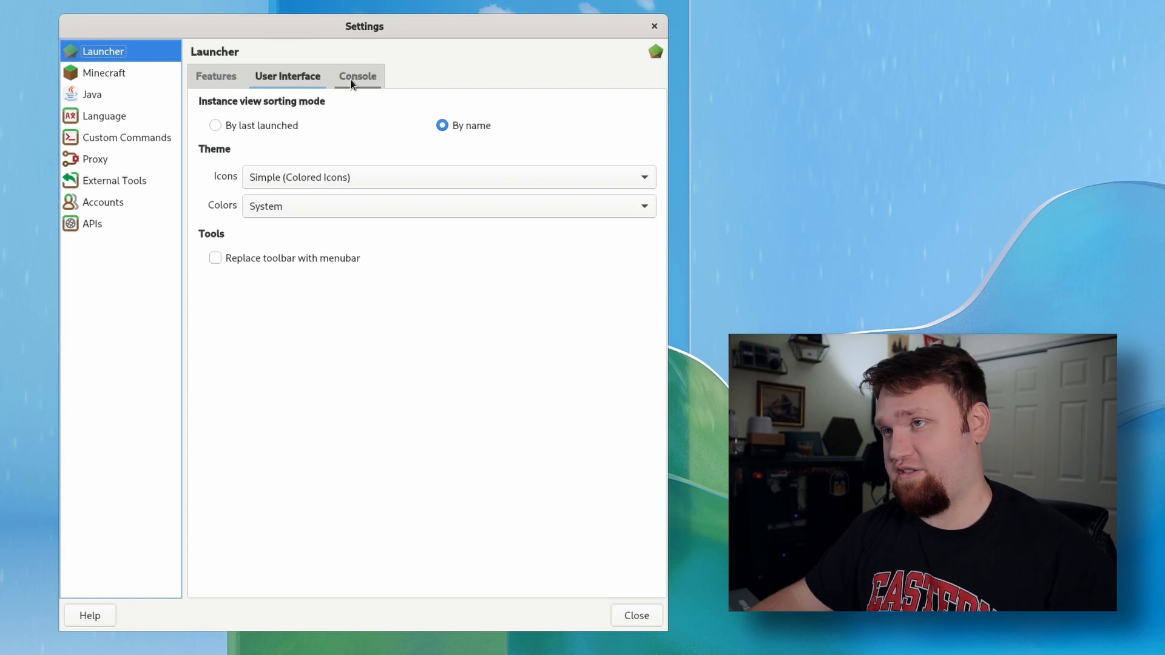
click(358, 76)
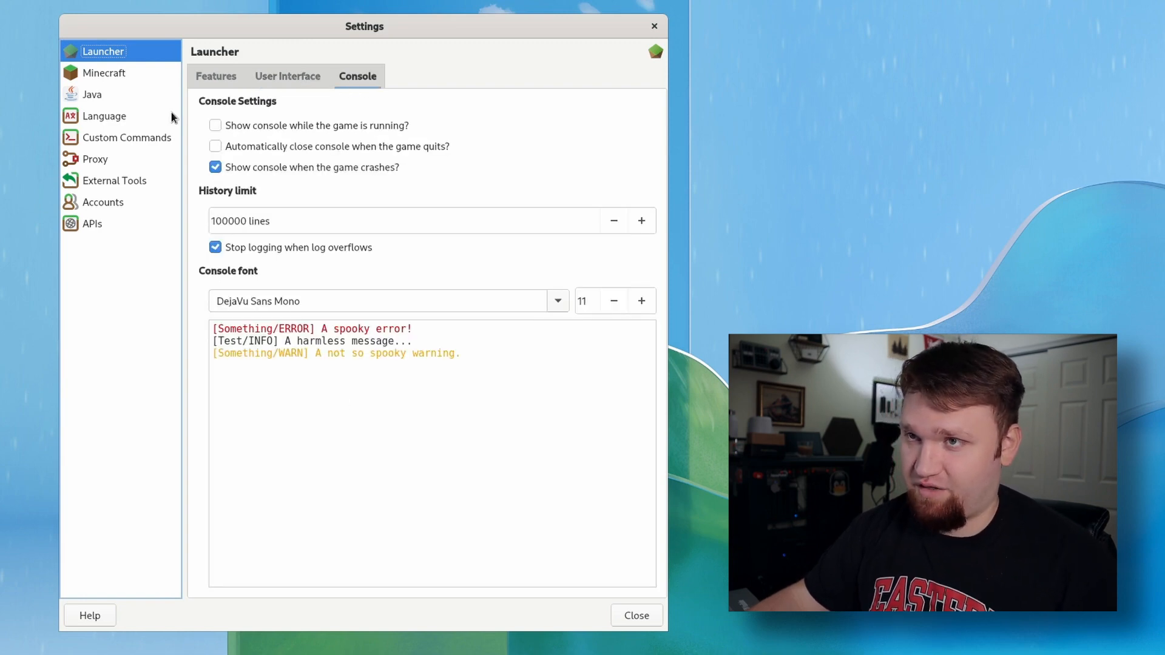
mouse_move(94, 207)
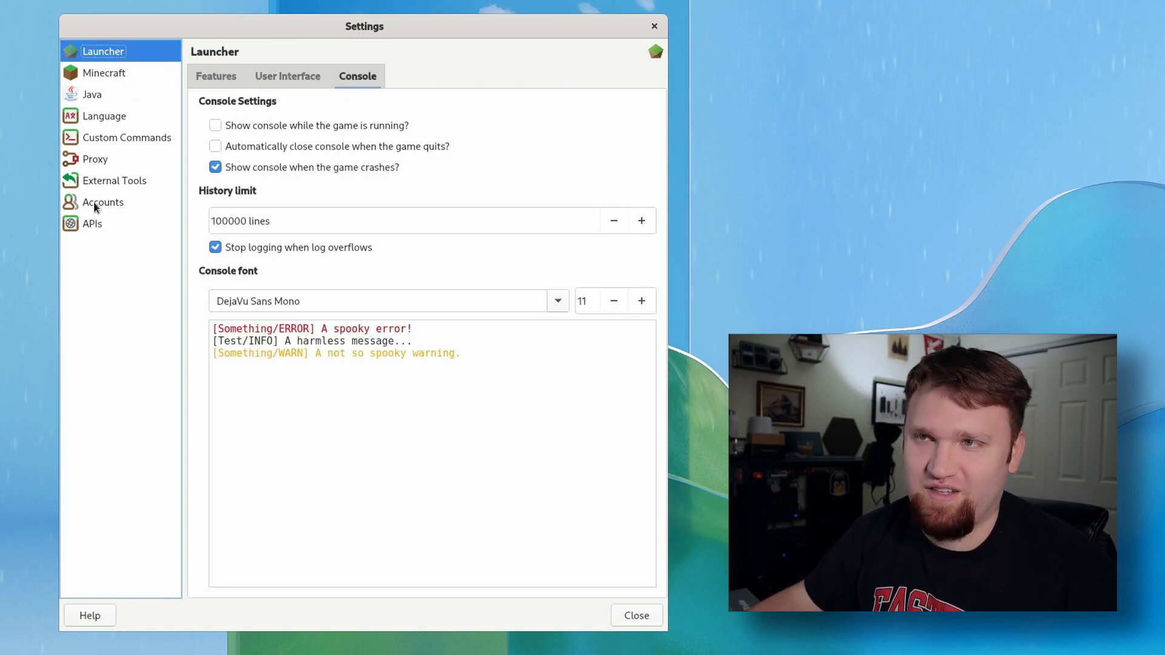
click(104, 73)
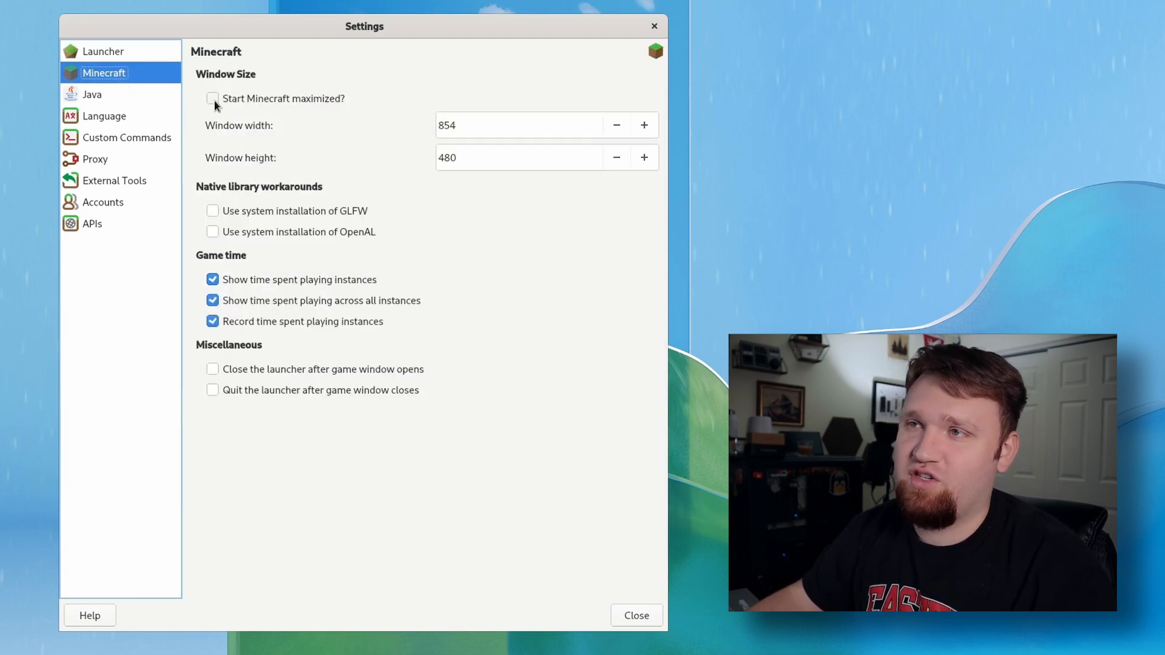
Step: Set the game window width to 1280 and height to 720
click(518, 125)
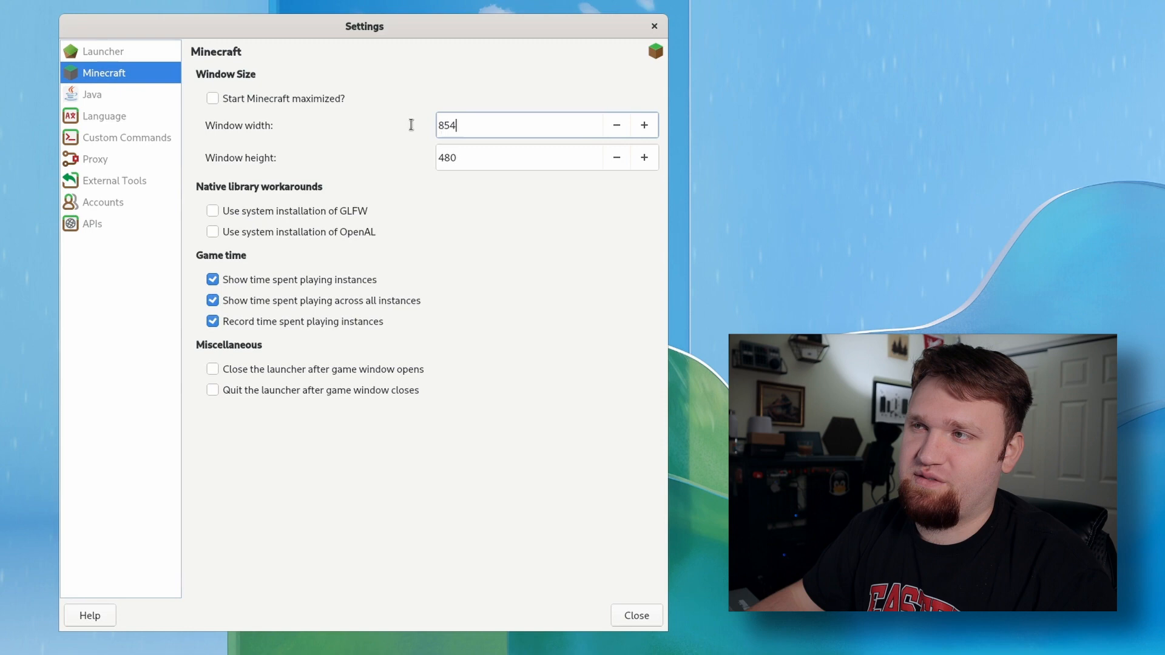
text(19)
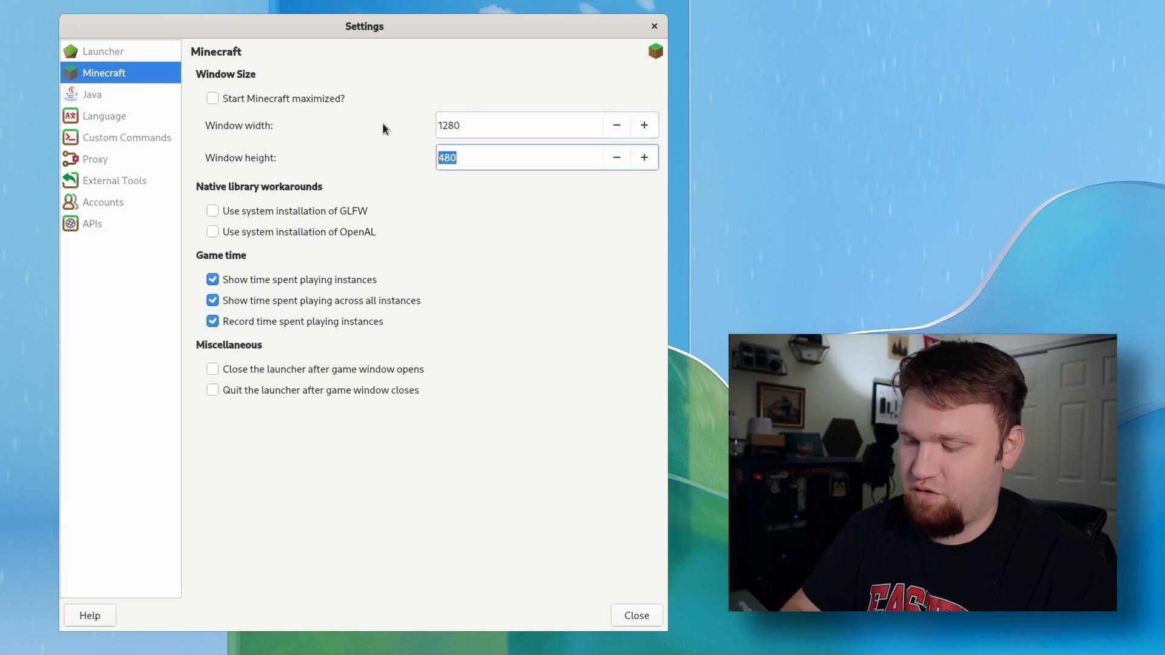
text(720)
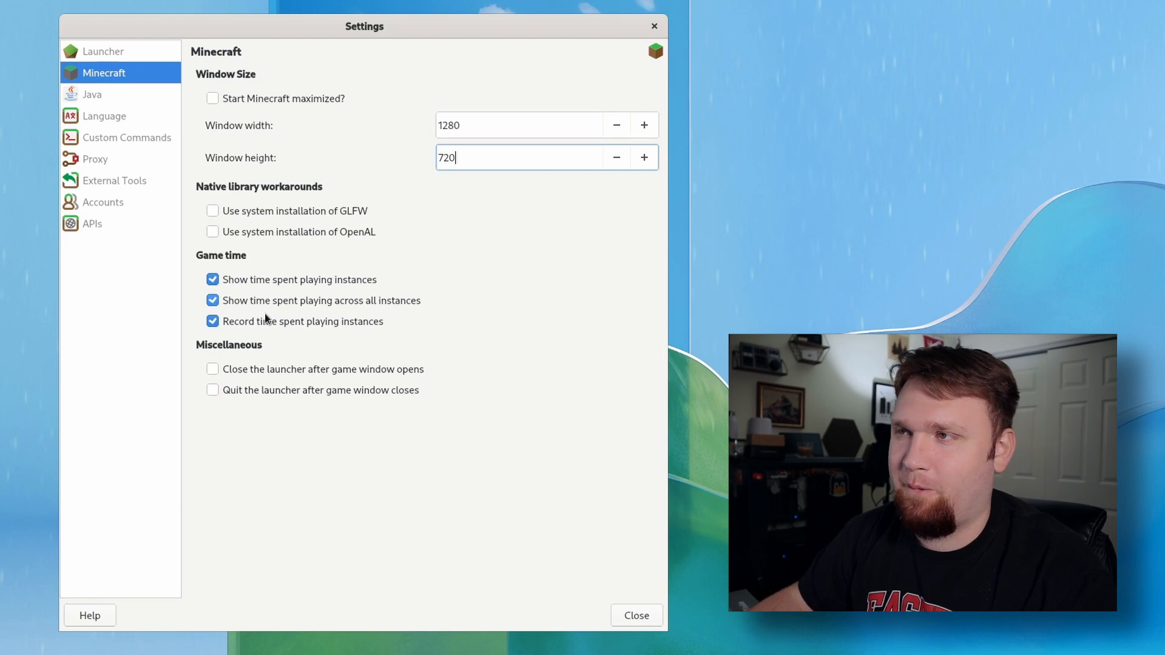
mouse_move(29, 97)
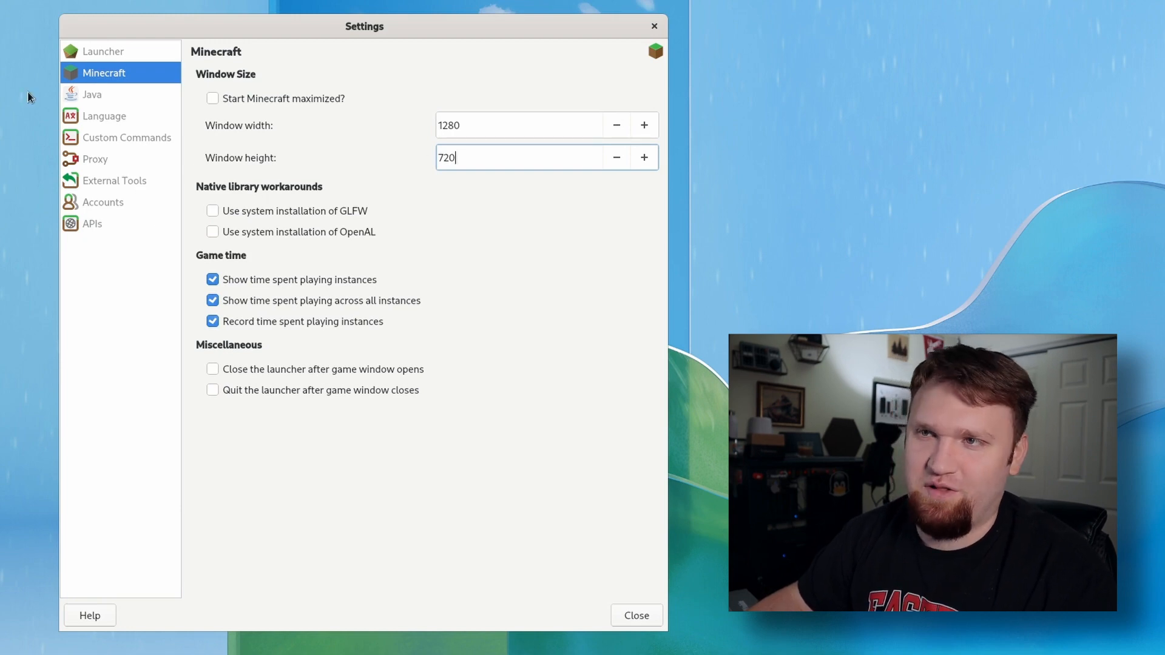
Step: Review the Java, Custom Commands, Proxy, External Tools and APIs pages, then close settings
click(92, 94)
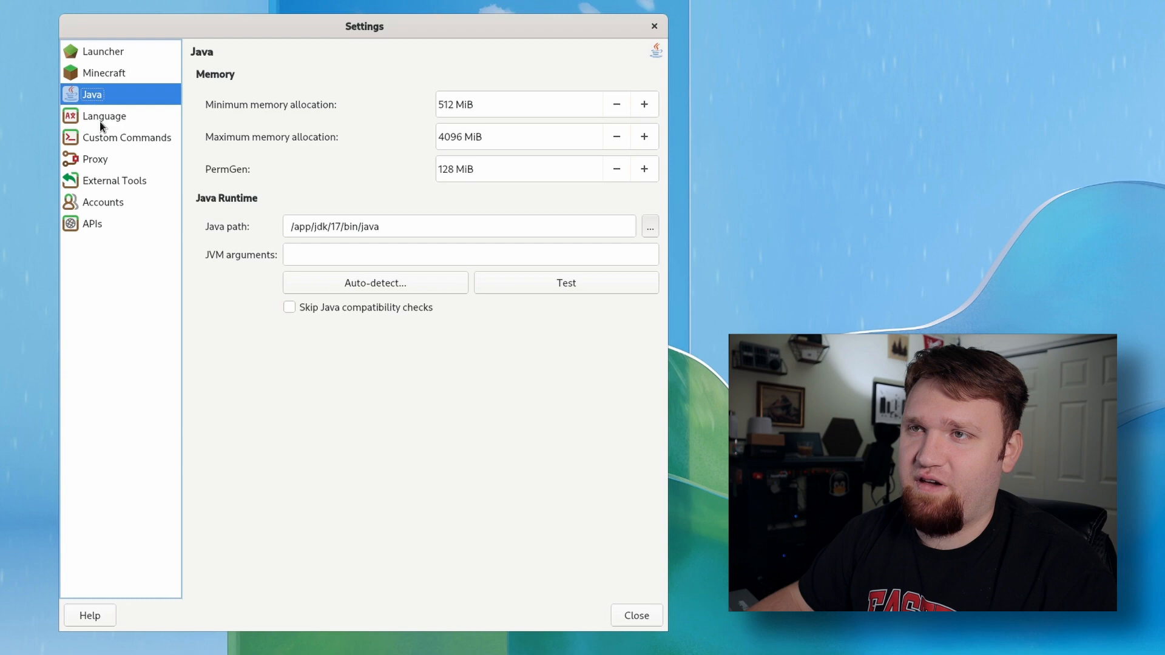
click(126, 137)
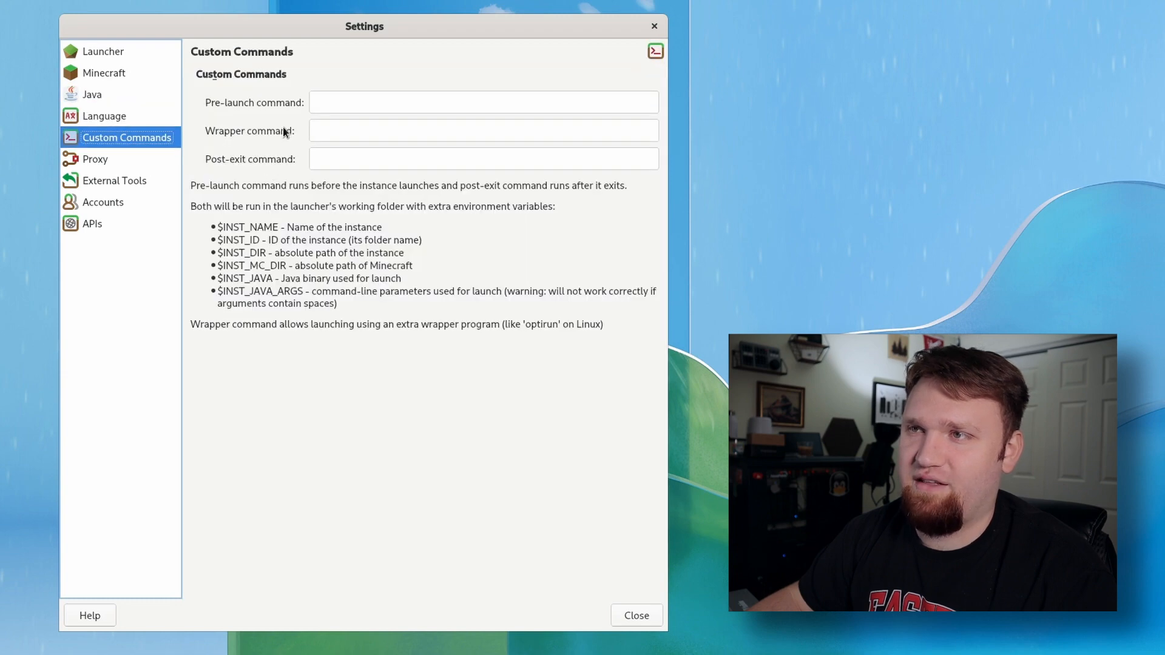
click(95, 159)
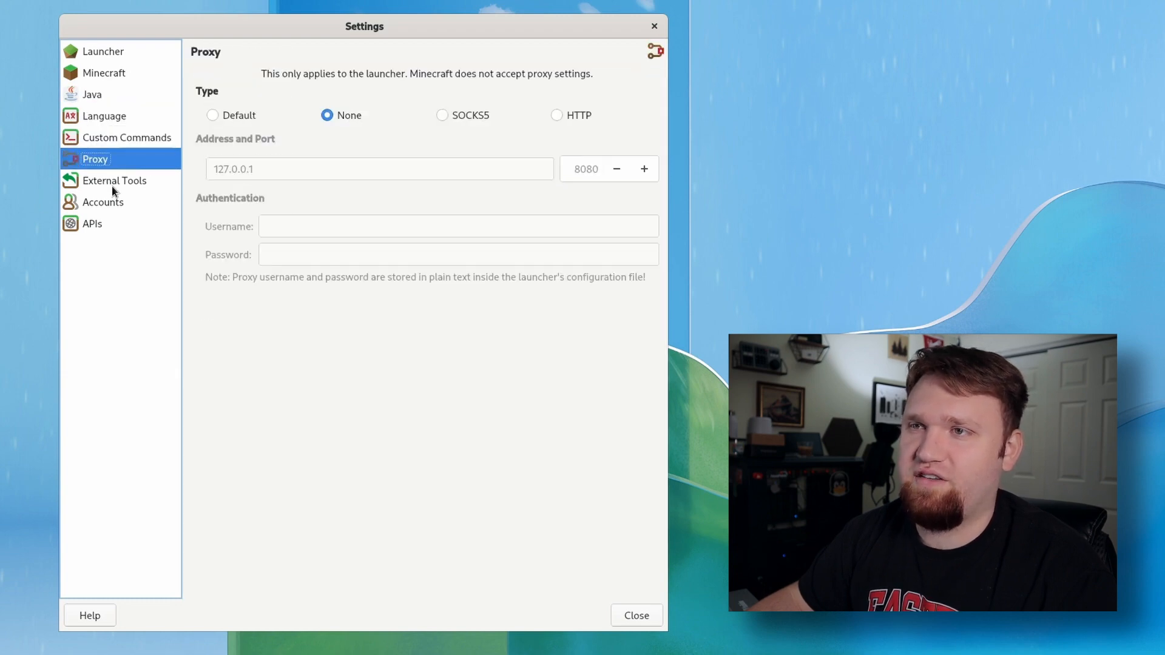
click(114, 180)
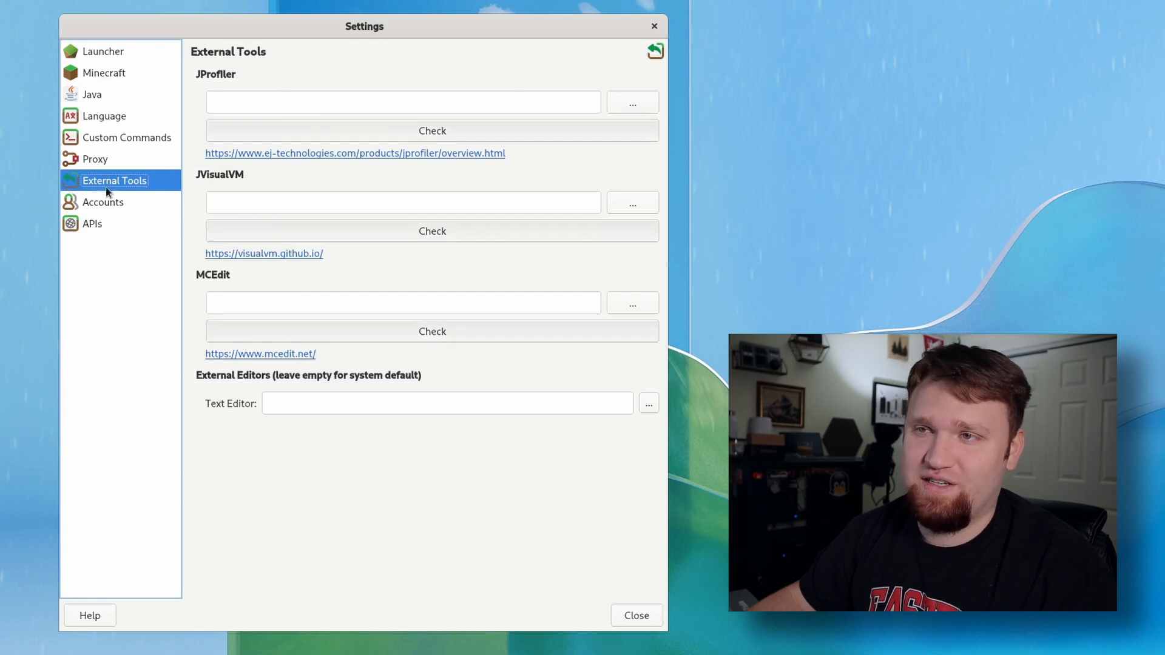
click(92, 223)
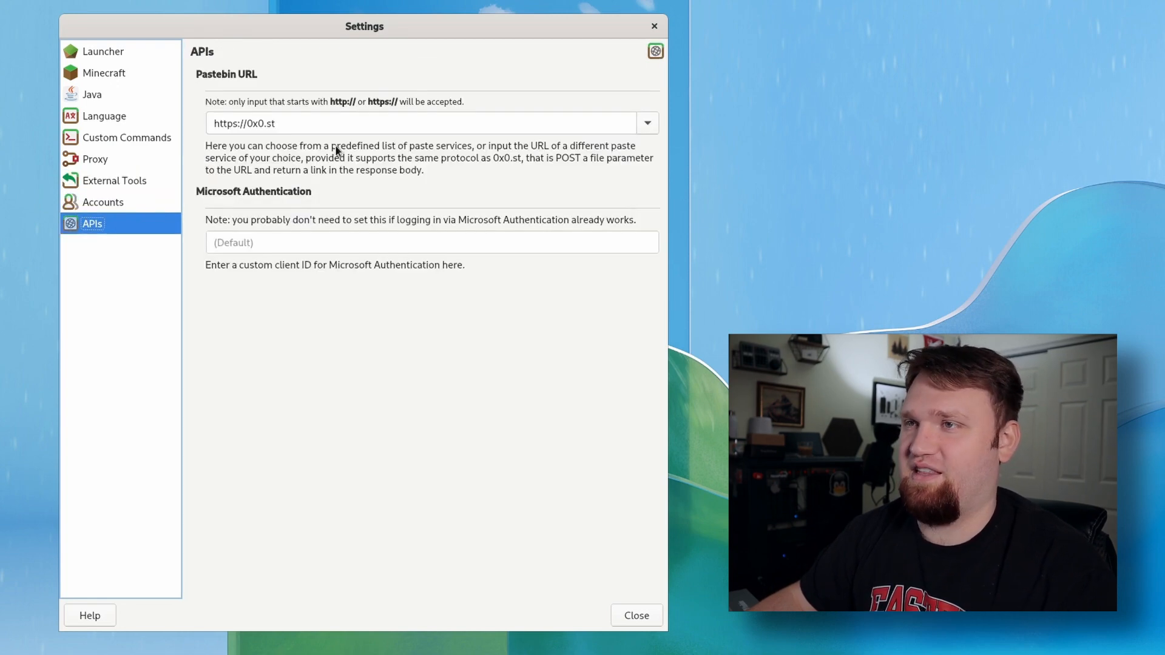
mouse_move(607, 604)
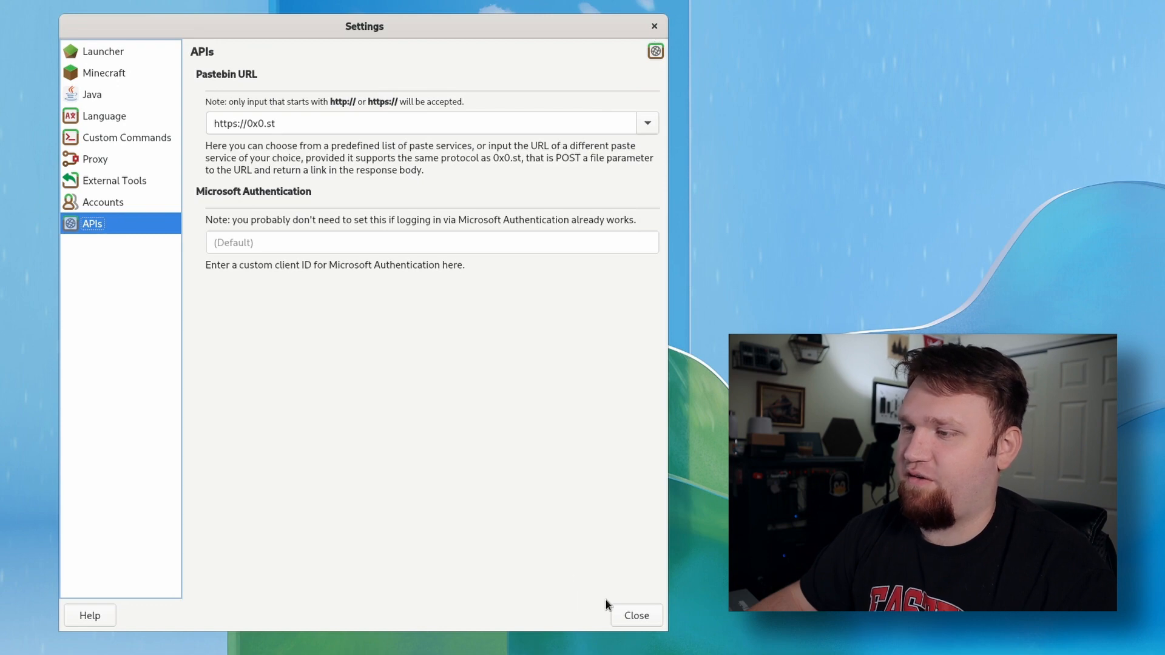
click(637, 615)
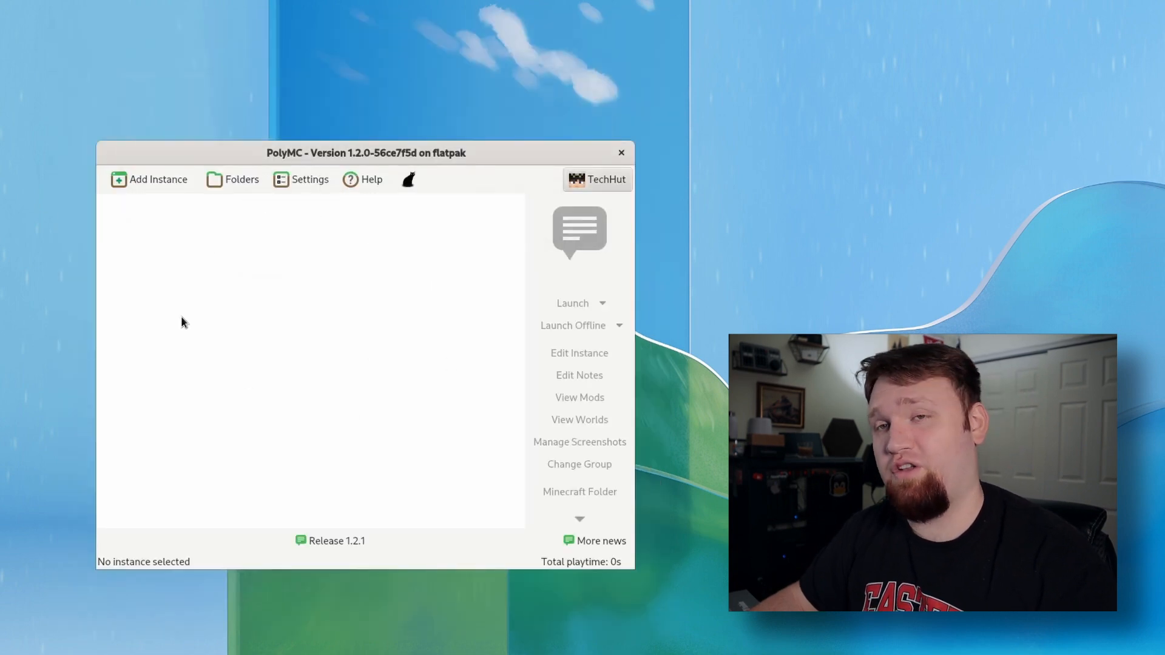
mouse_move(135, 209)
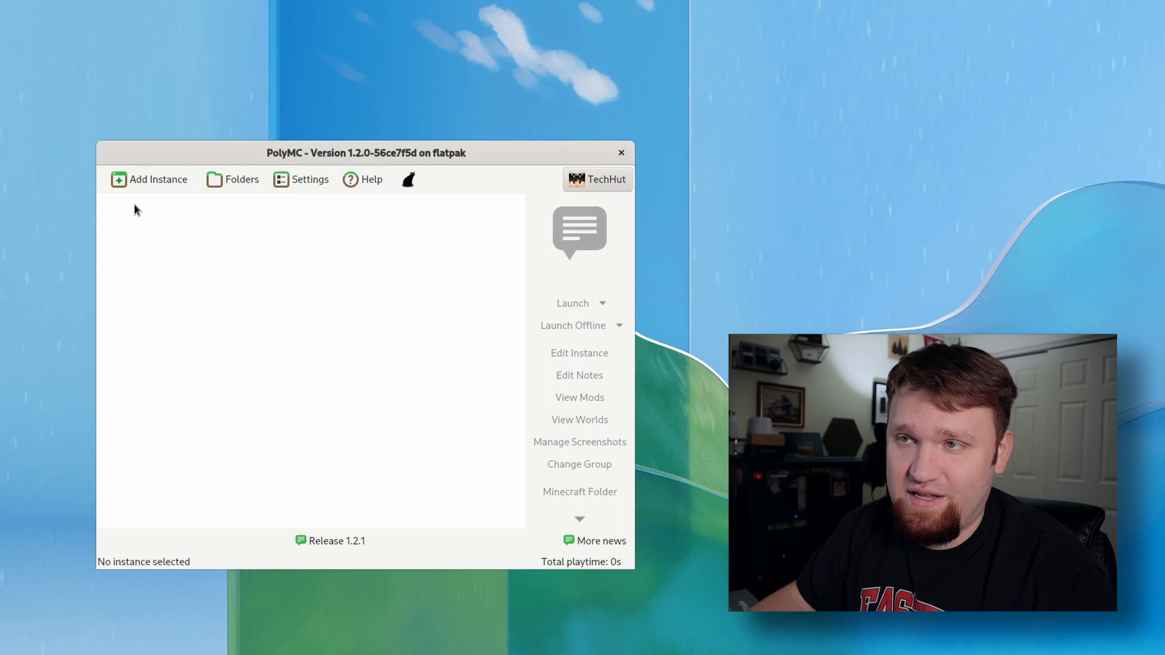
click(151, 179)
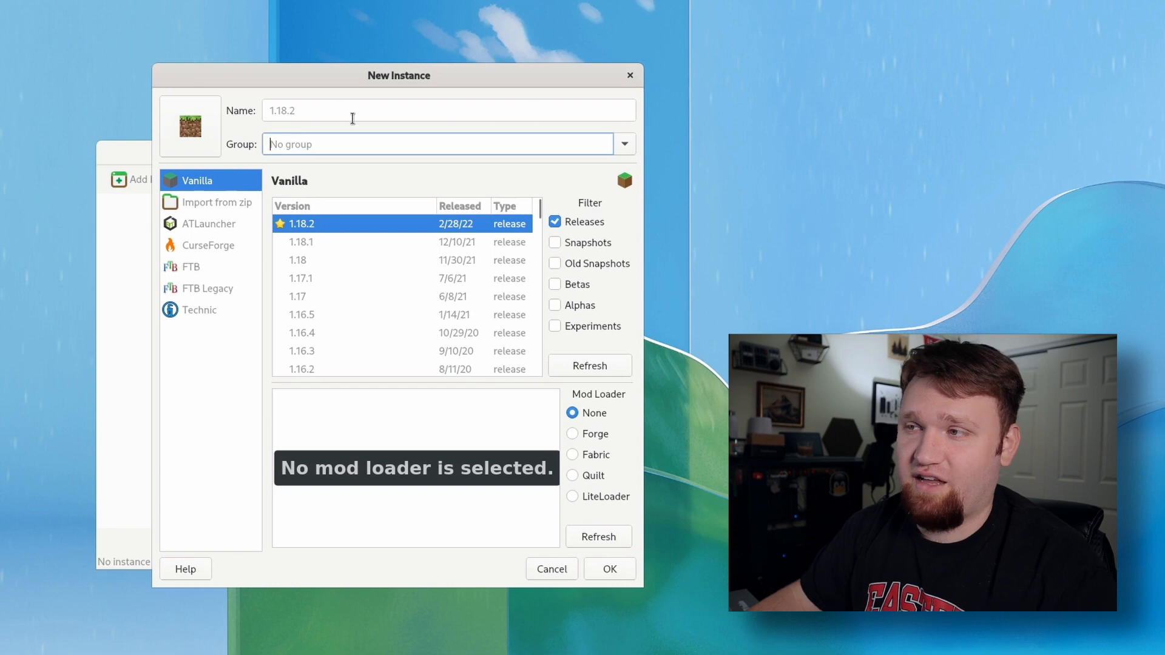
mouse_move(353, 293)
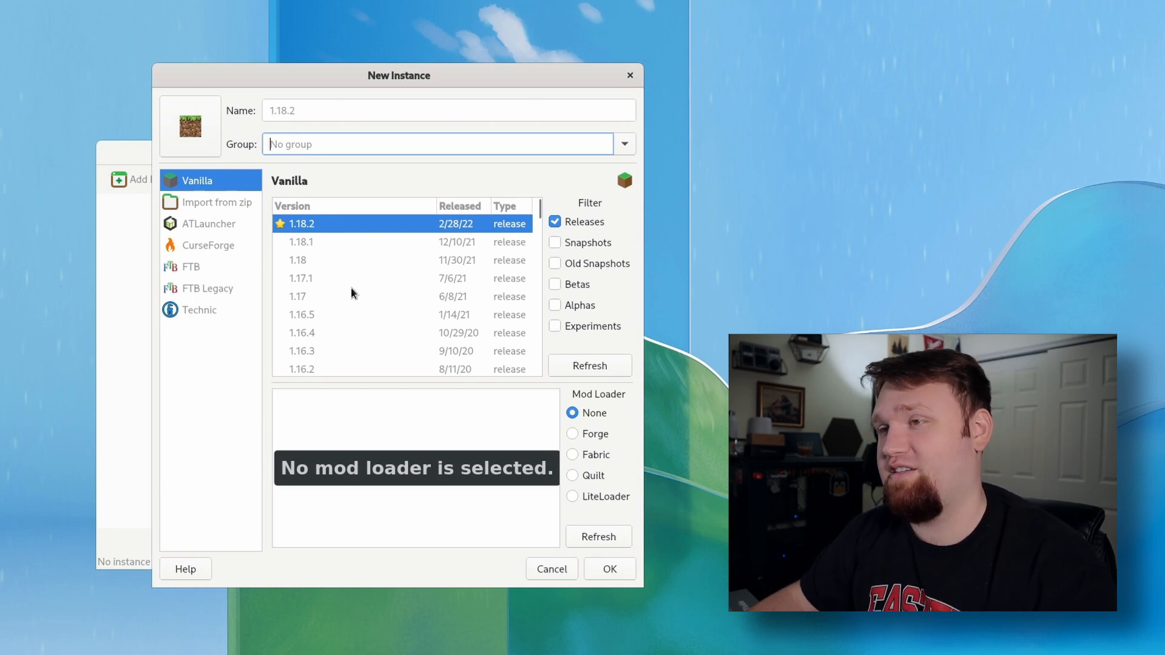
mouse_move(376, 317)
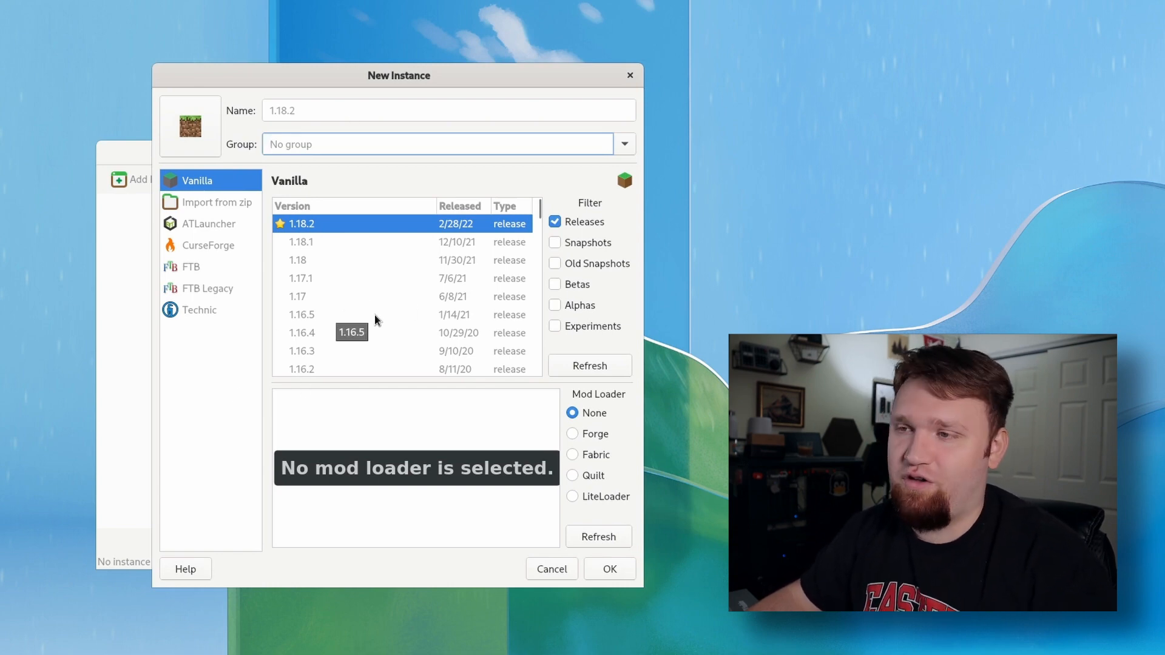
mouse_move(409, 267)
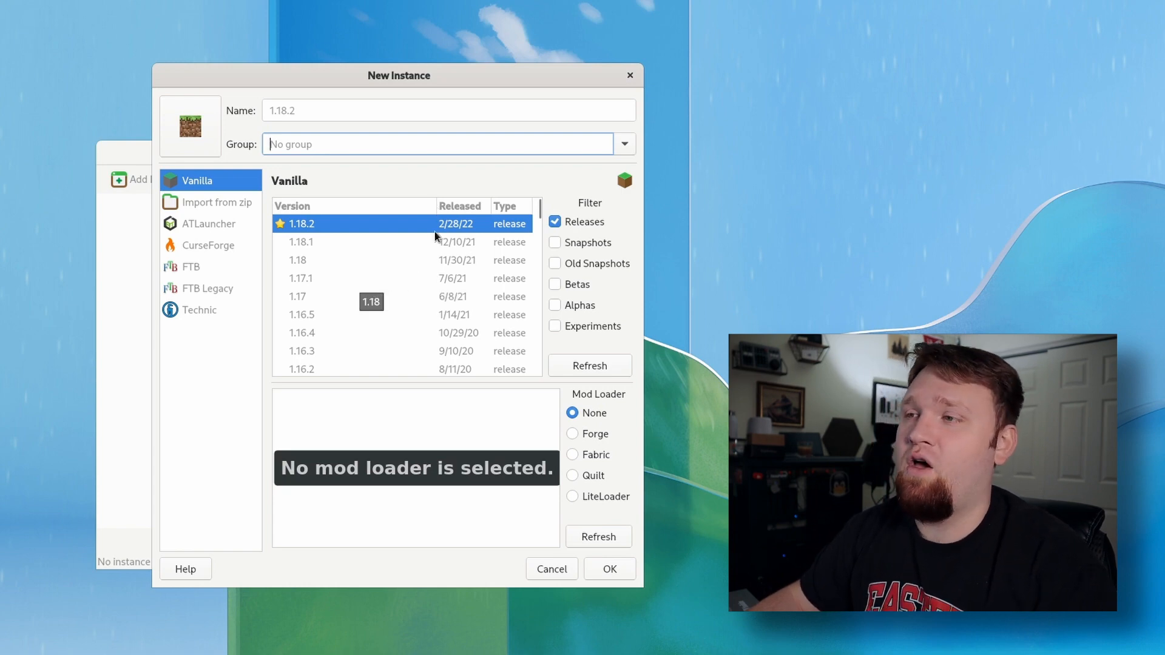
scroll(down, 3)
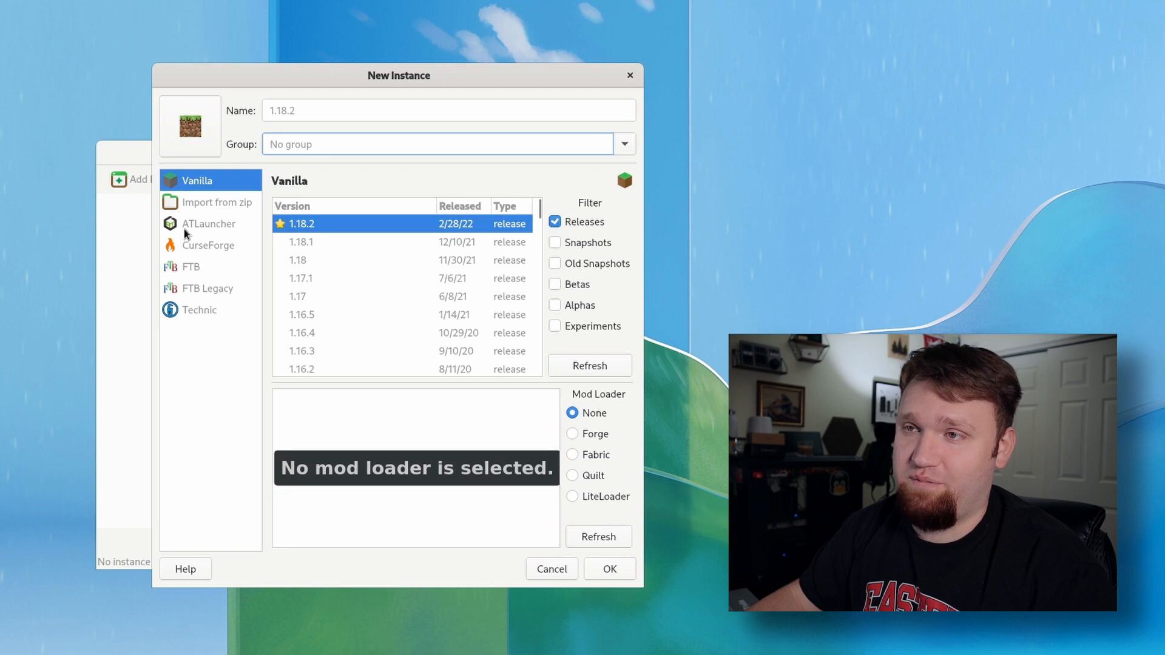
click(208, 224)
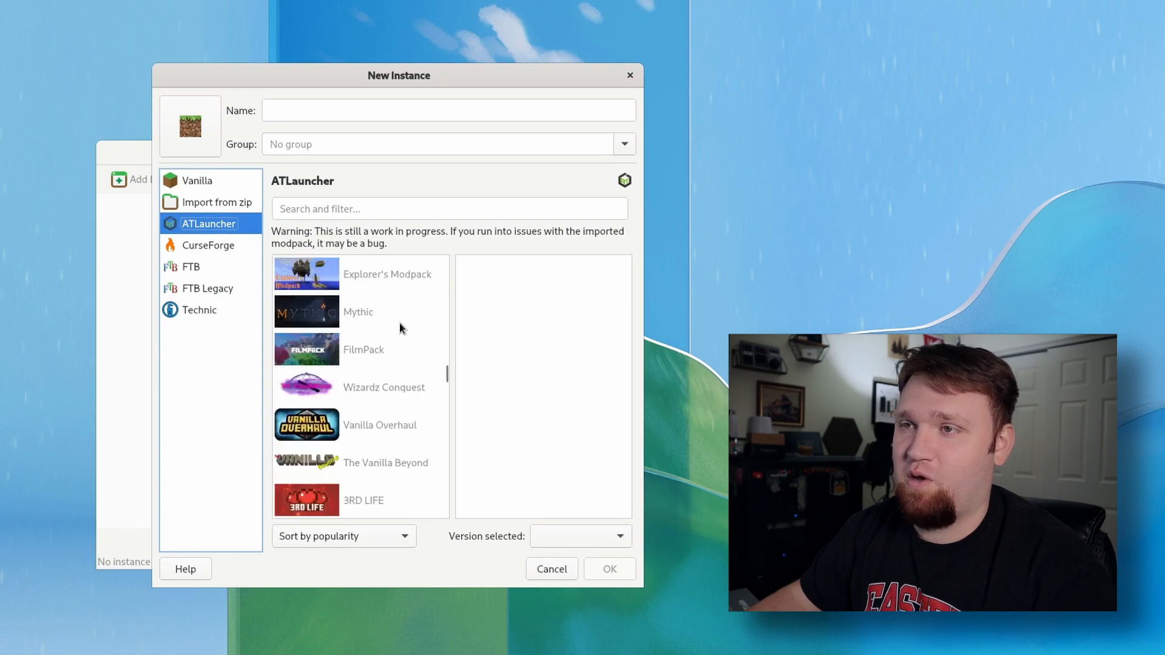
scroll(down, 3)
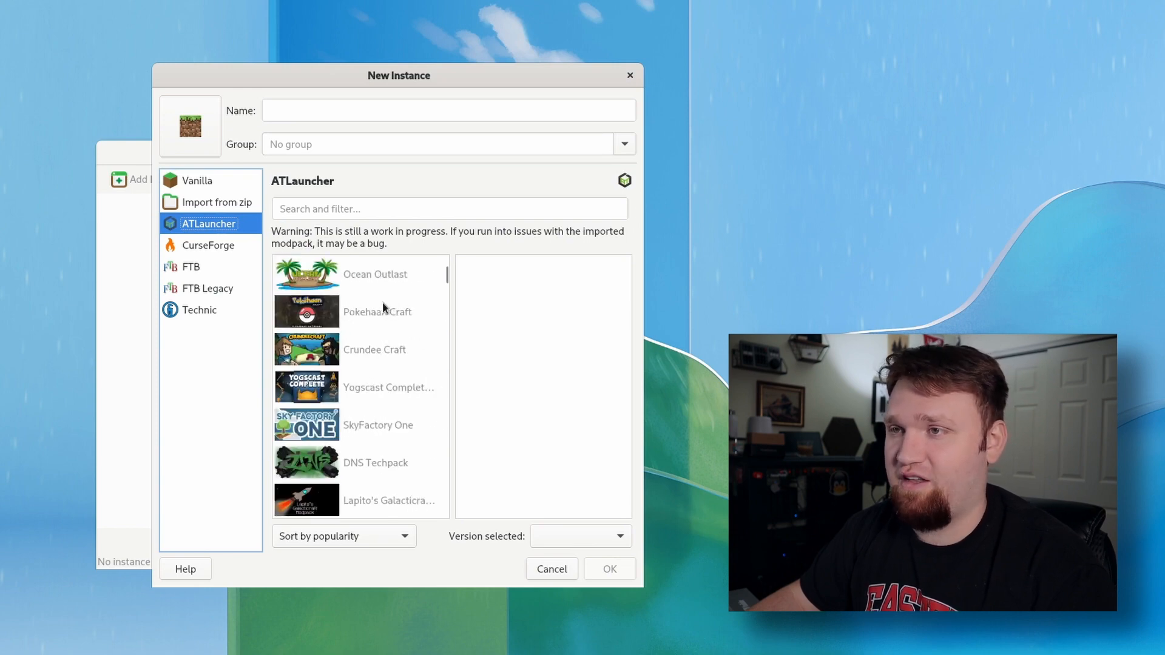
click(208, 245)
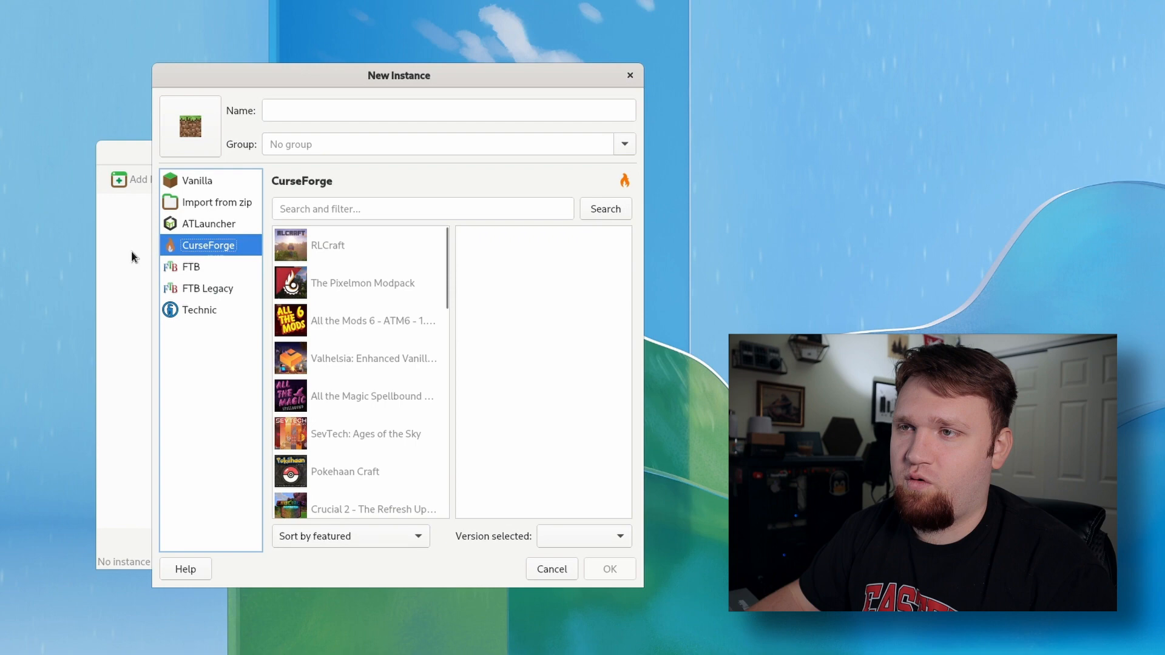
mouse_move(184, 277)
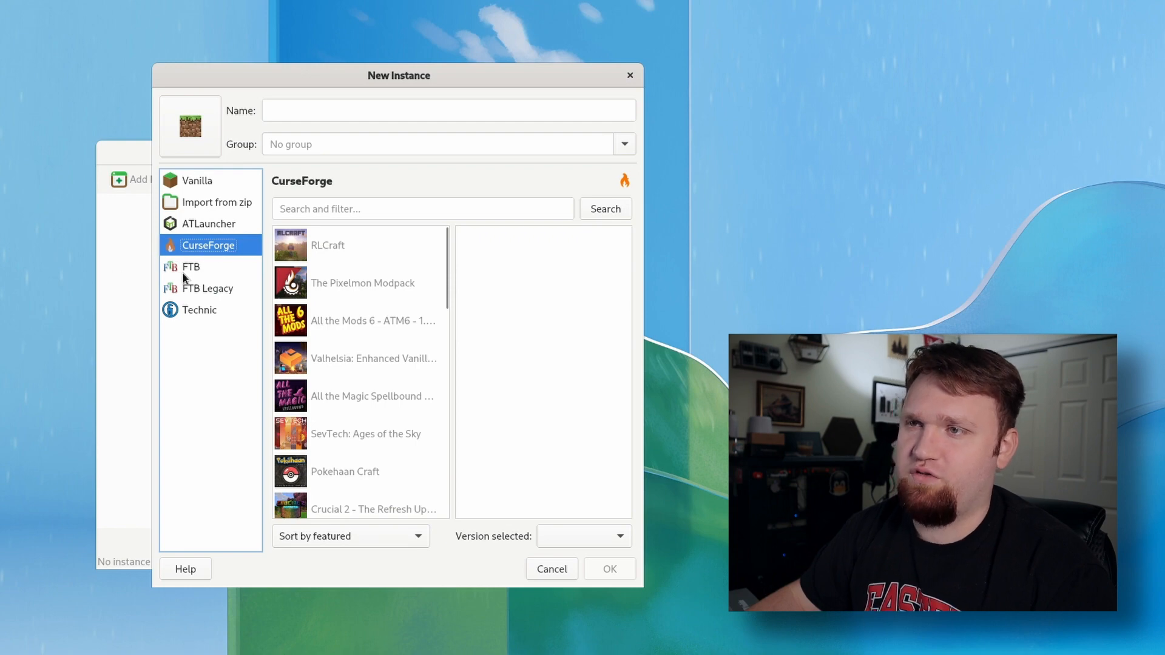
click(191, 266)
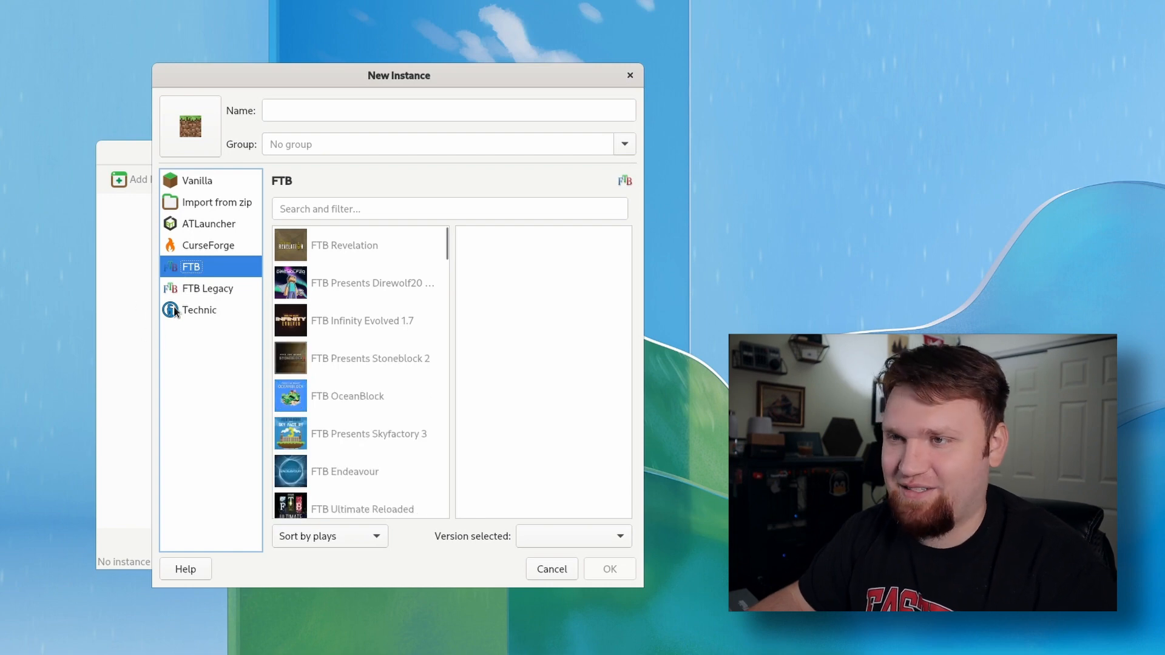
click(198, 310)
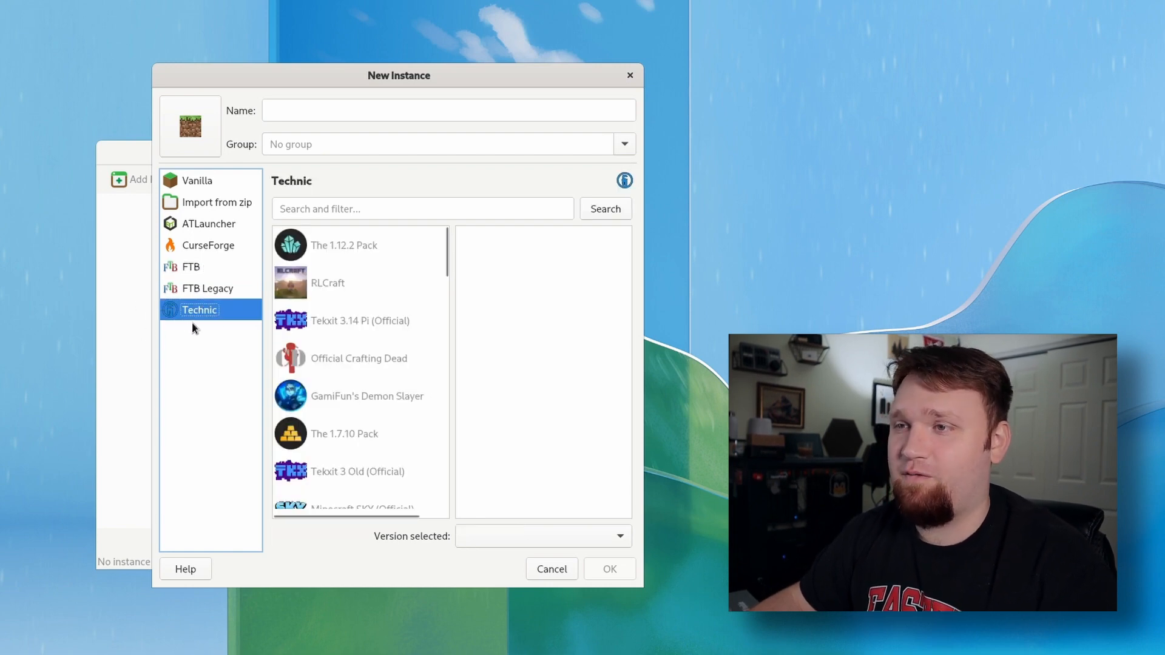
scroll(down, 3)
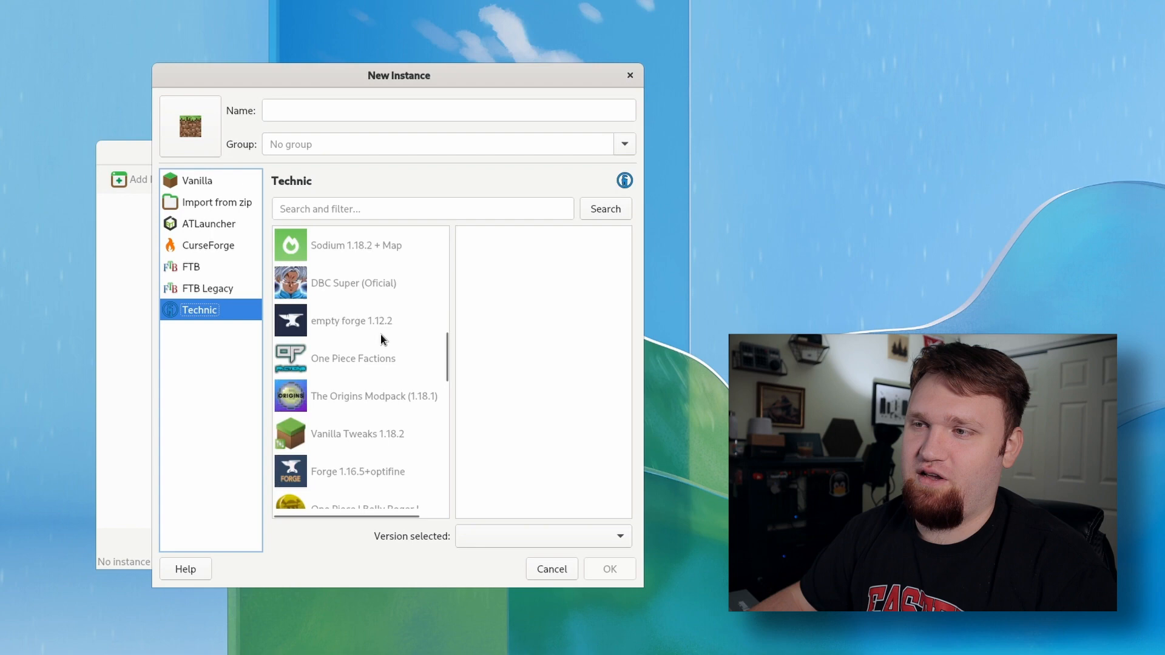
scroll(down, 3)
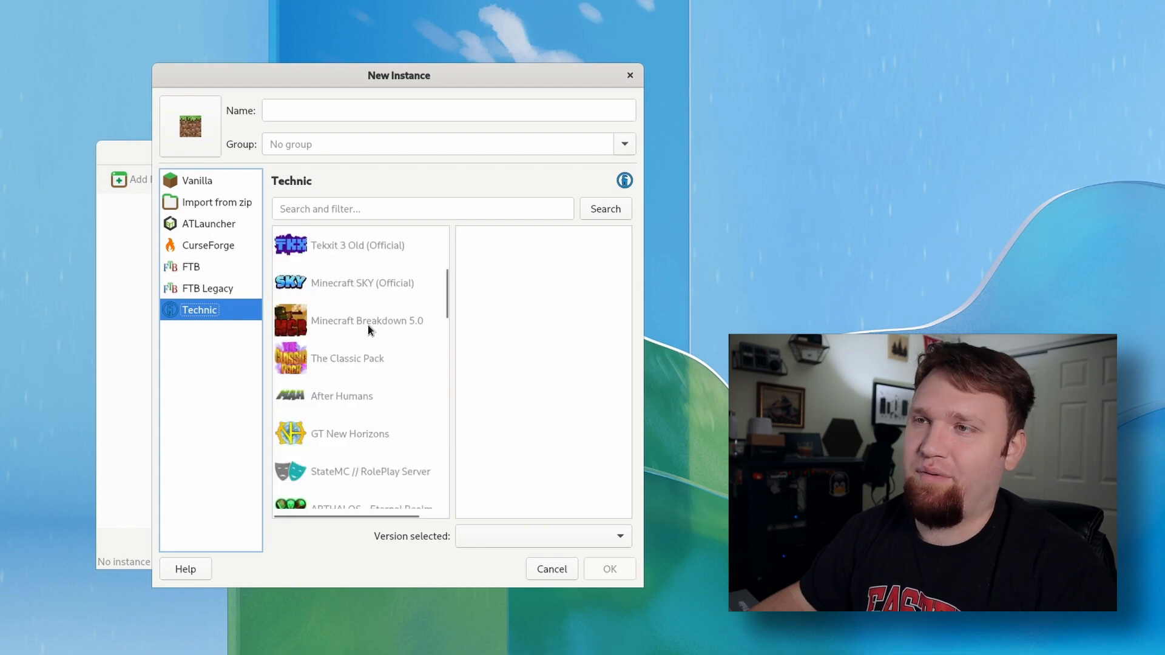
click(197, 181)
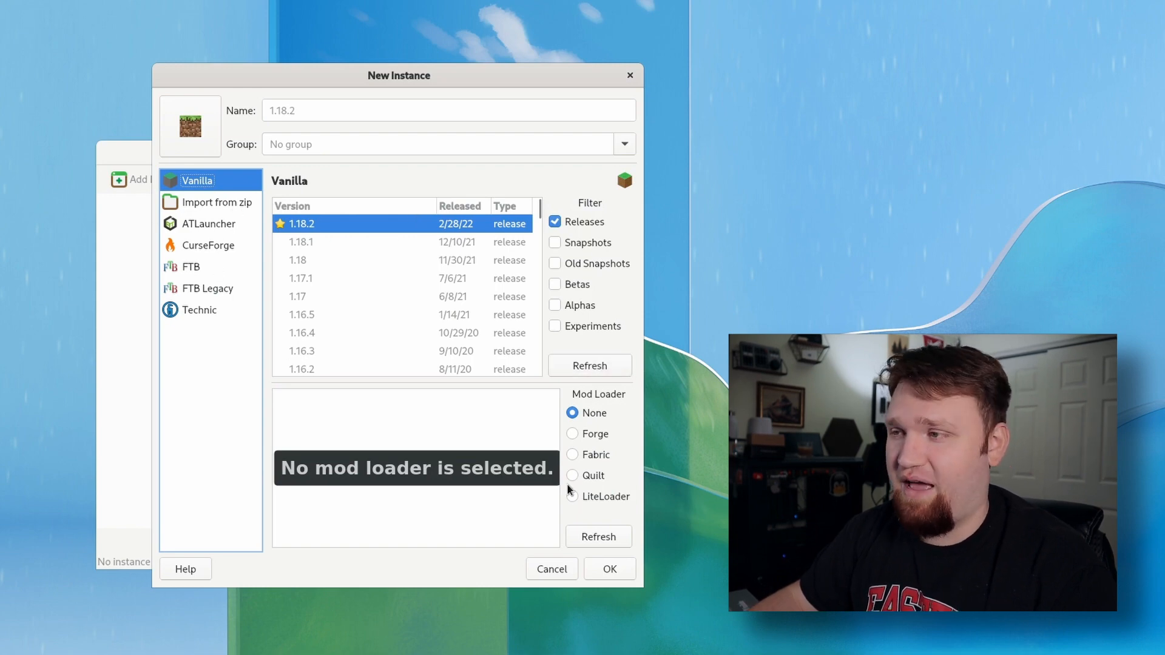
mouse_move(457, 471)
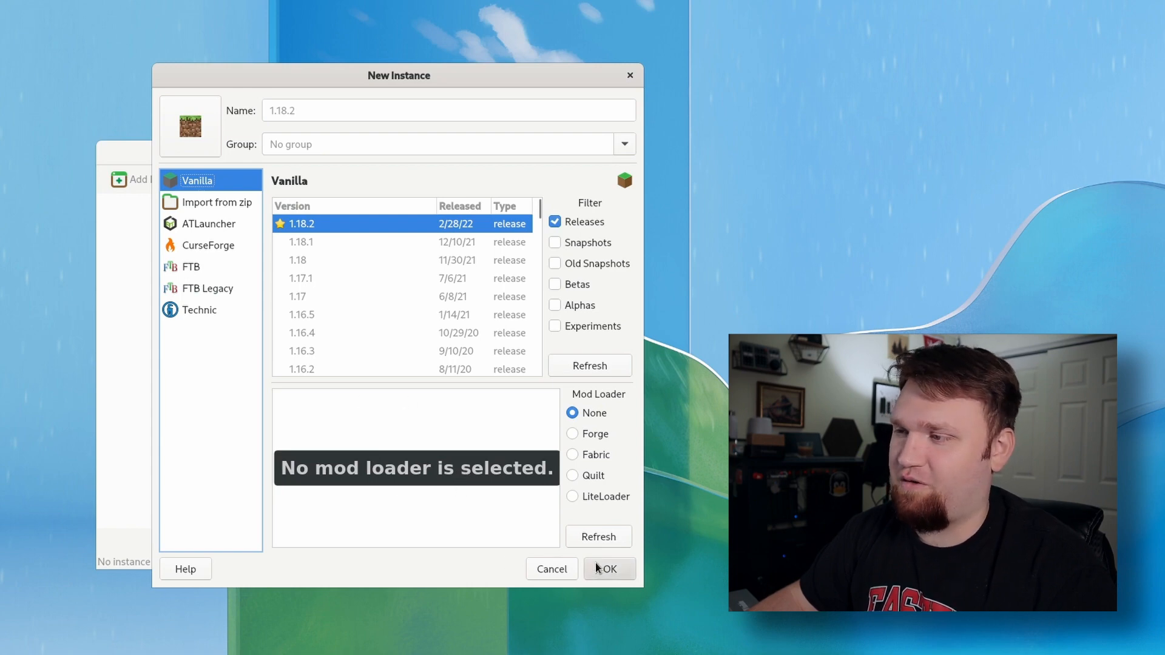
Step: Create the vanilla Minecraft 1.18.2 instance and view its Launch dropdown options
click(610, 569)
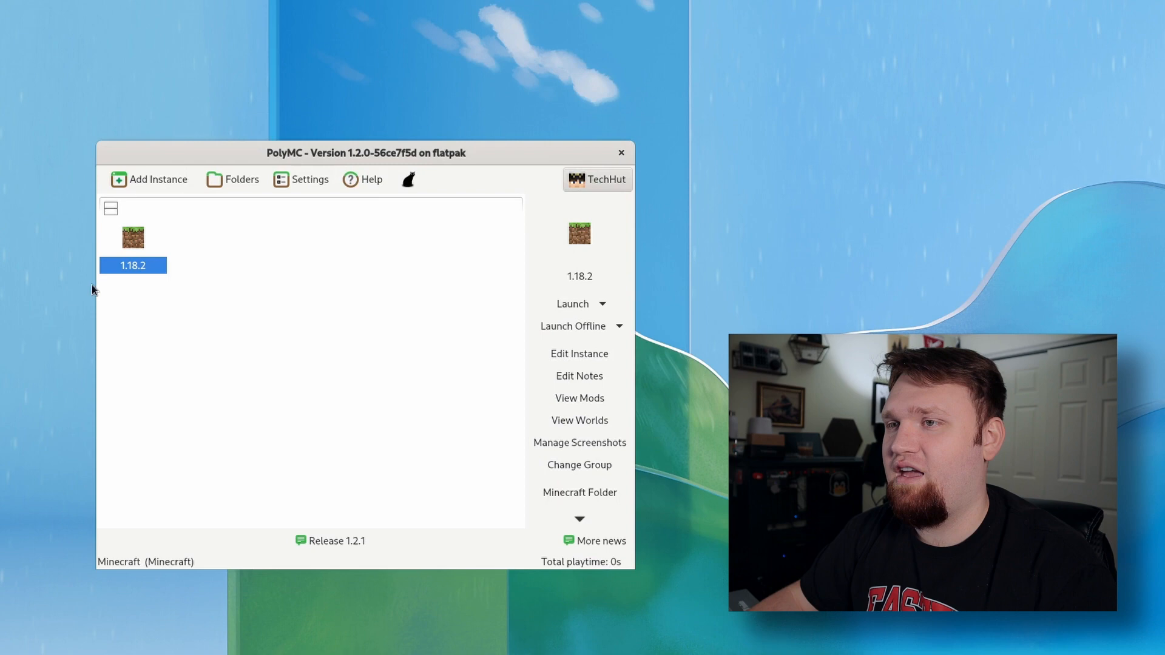
mouse_move(184, 277)
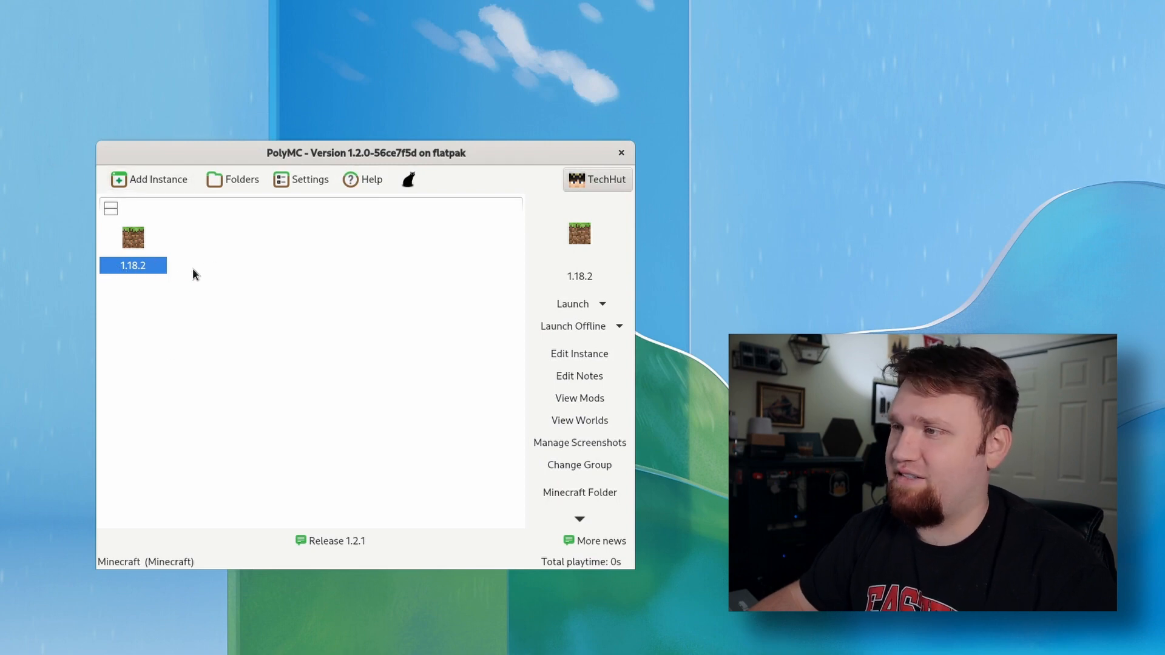
click(602, 304)
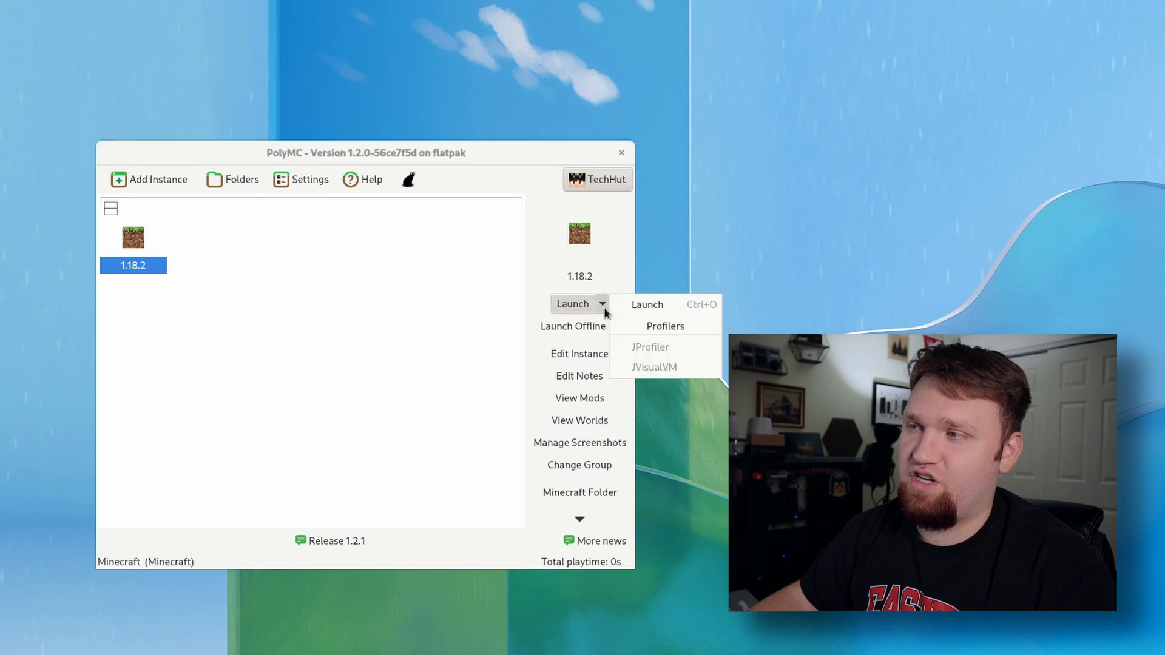
mouse_move(497, 297)
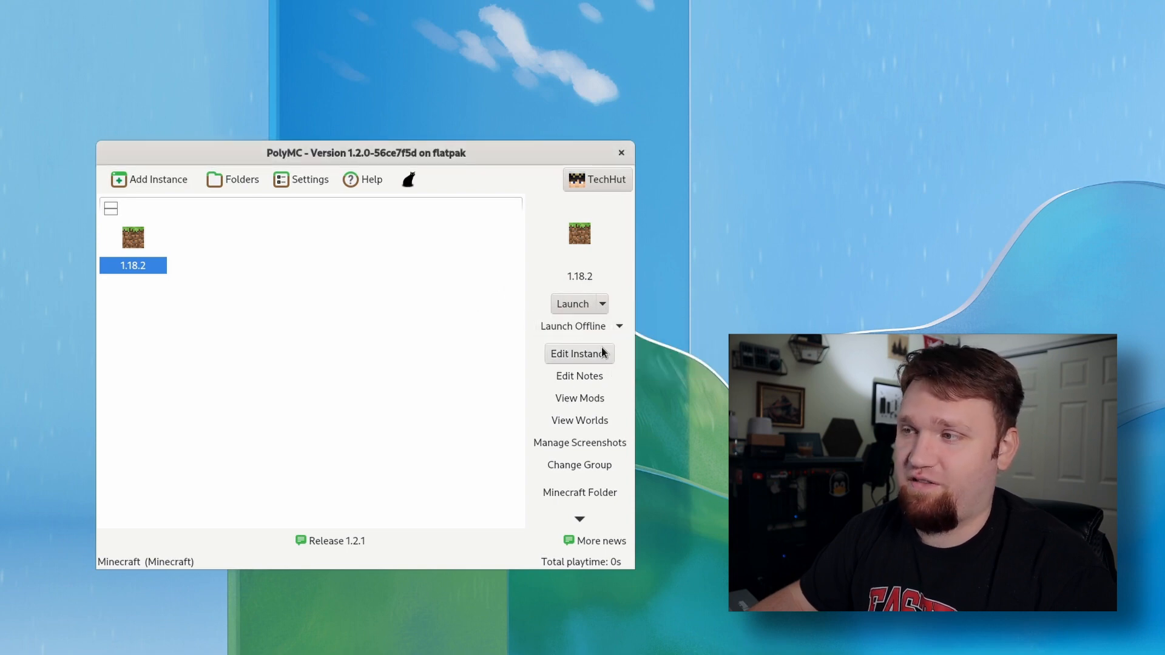
mouse_move(580, 420)
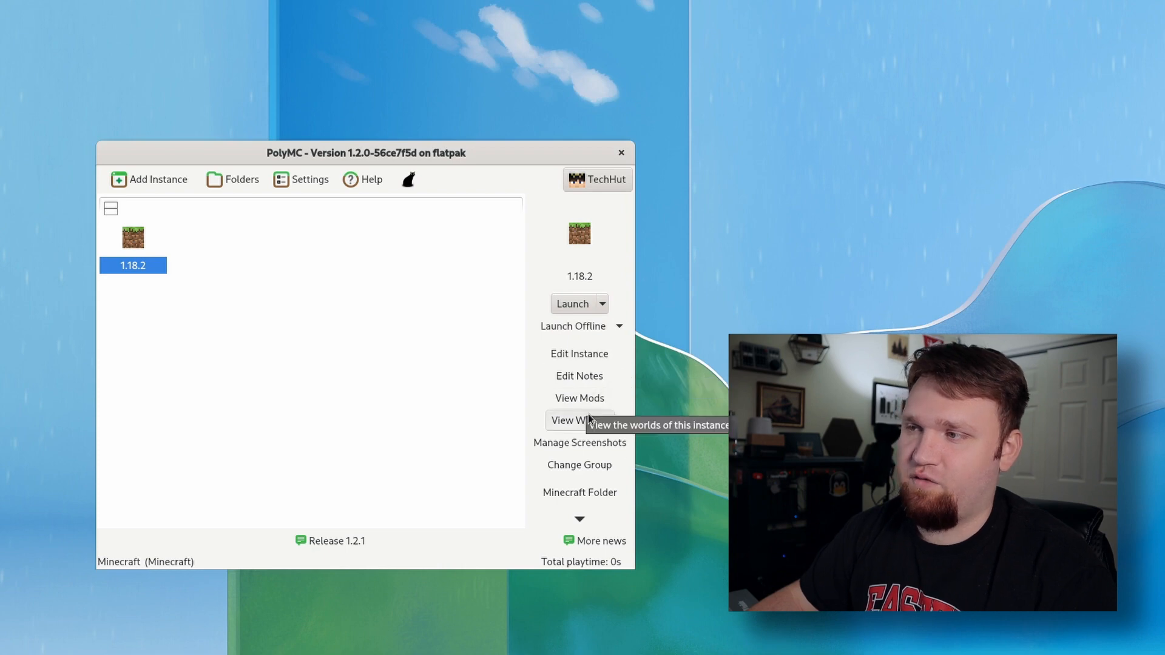
mouse_move(581, 364)
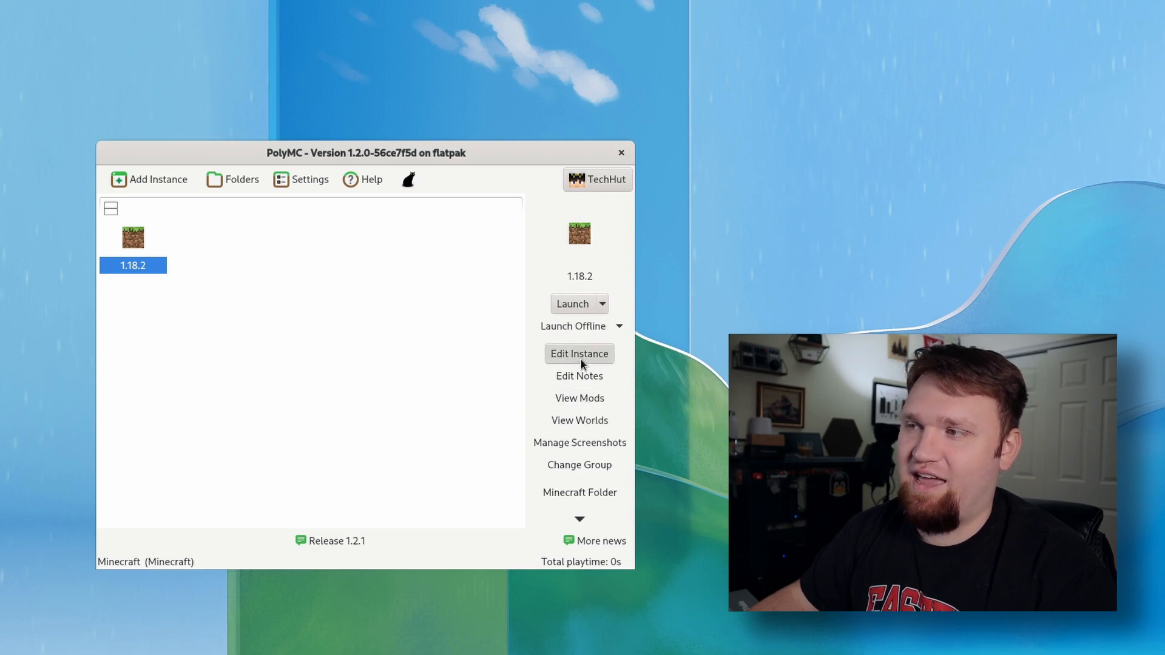
Step: Enable the 1.18.2 instance's own Game Window override at 1280 by 720, then close the editor
click(579, 353)
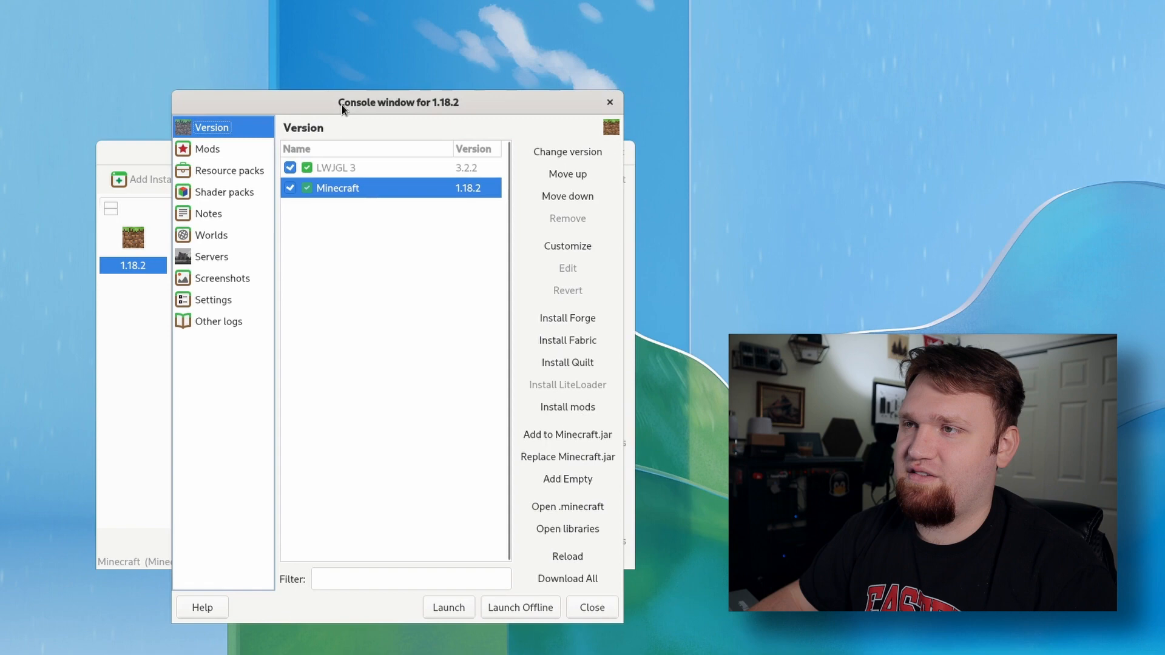
mouse_move(485, 343)
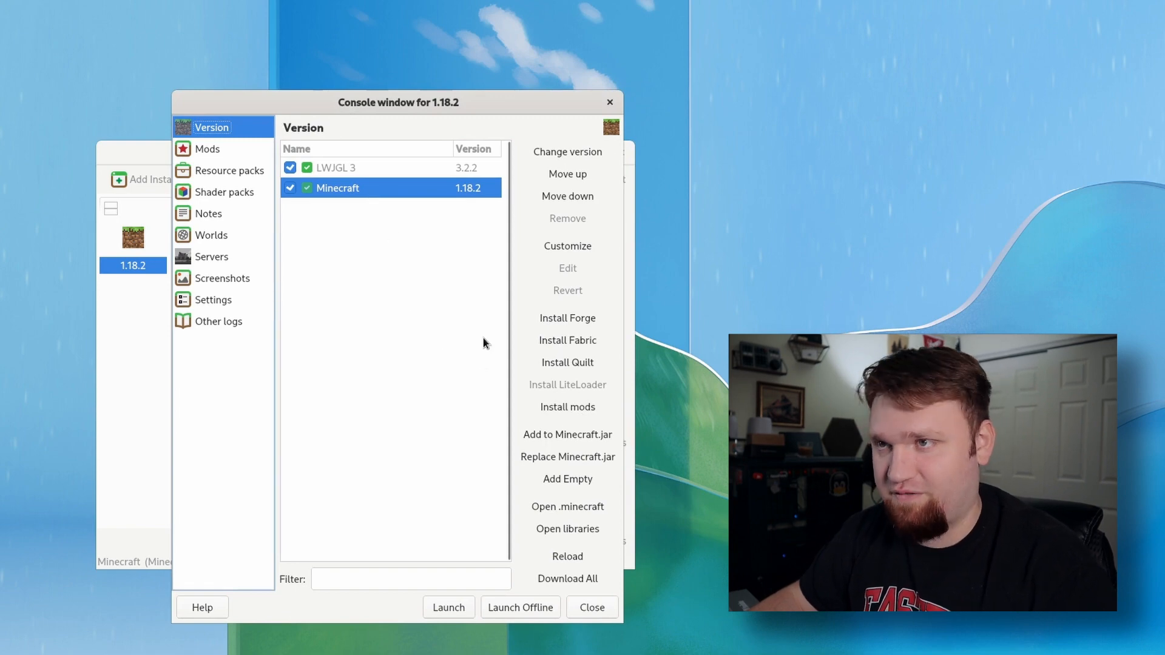
click(213, 299)
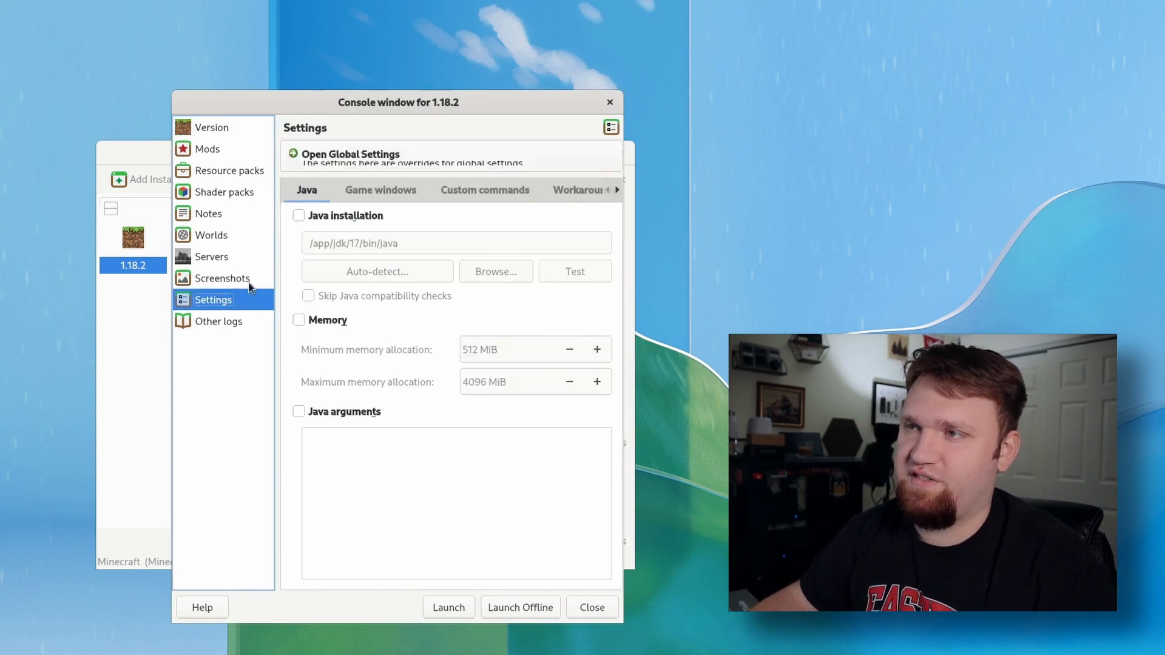
click(380, 190)
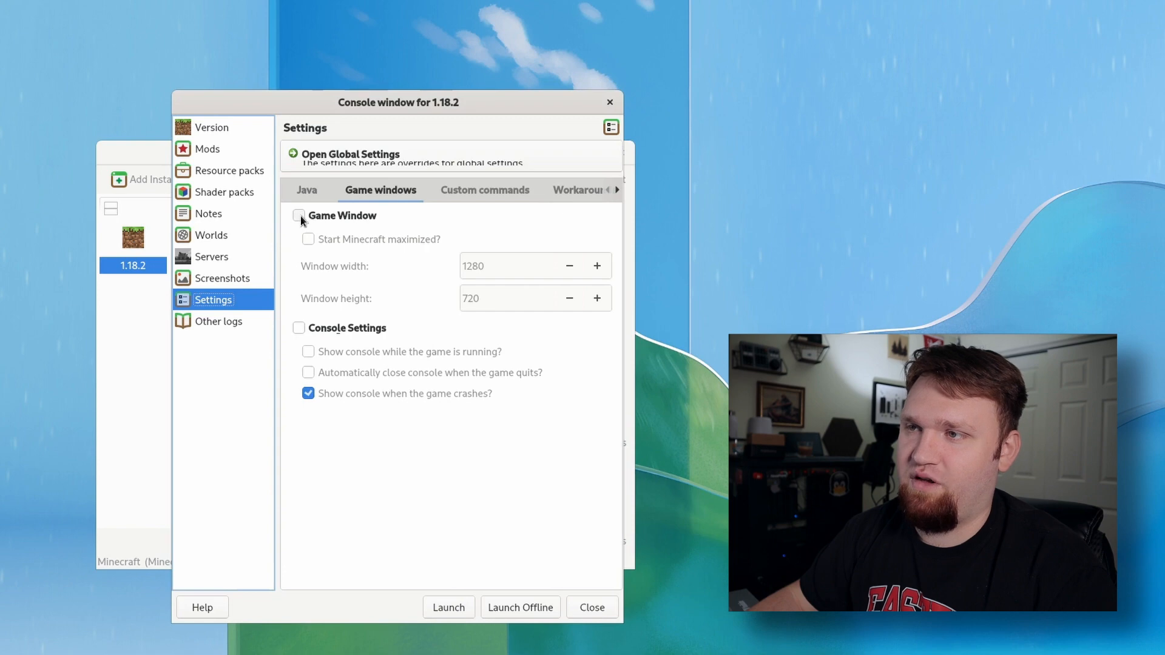
click(299, 215)
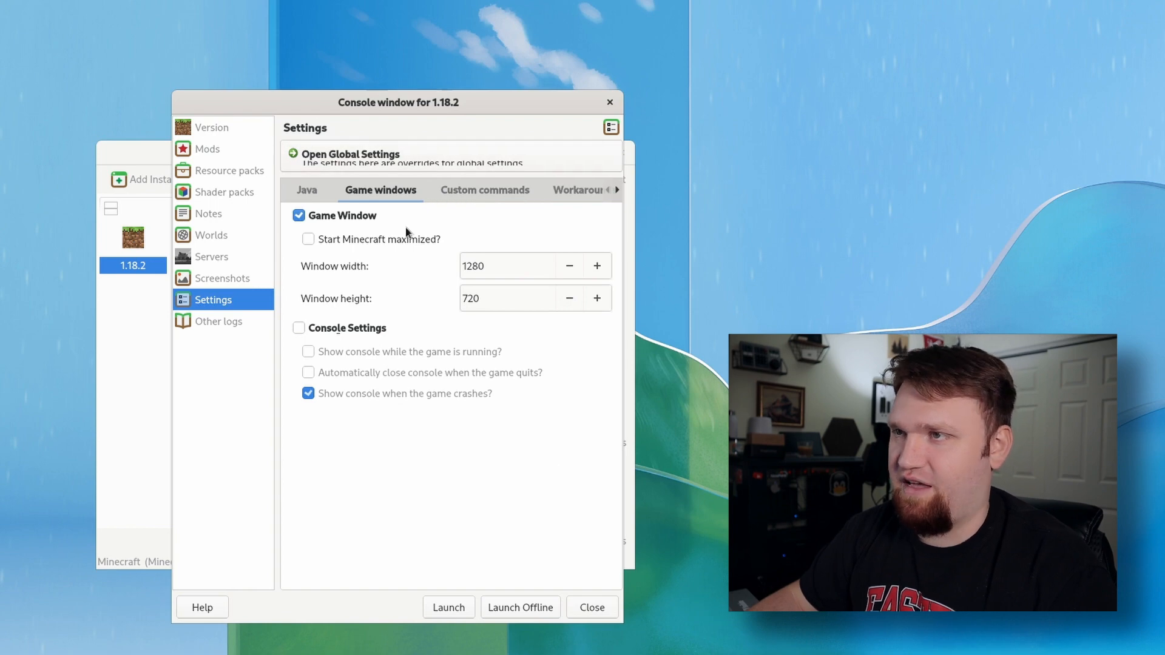
mouse_move(408, 212)
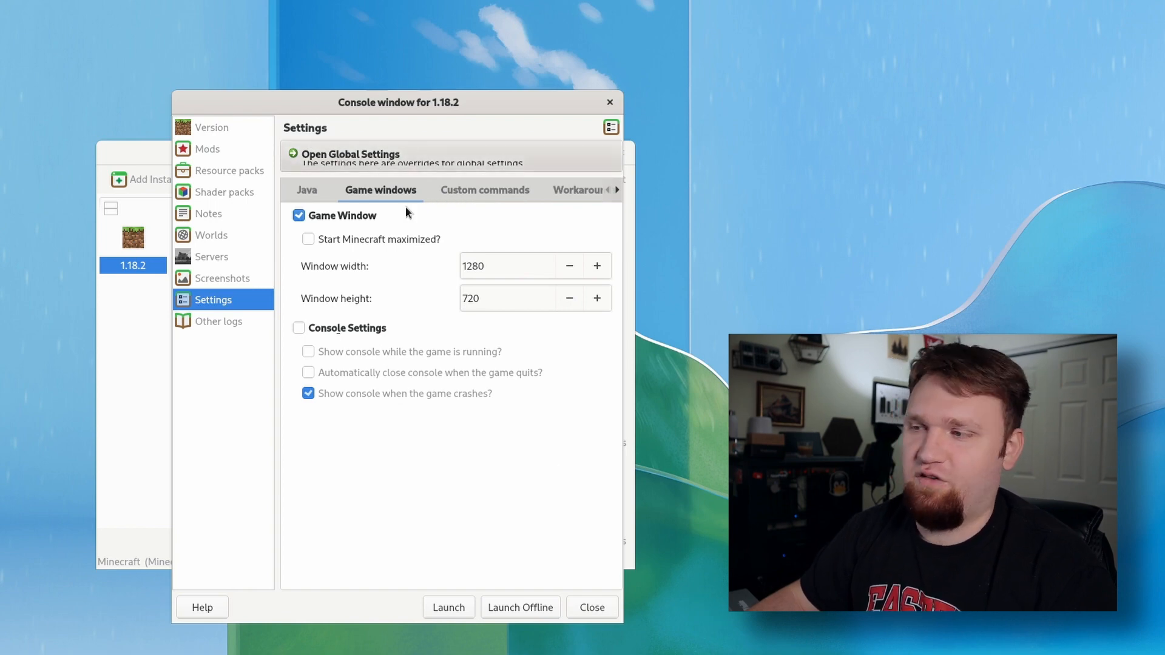
click(593, 608)
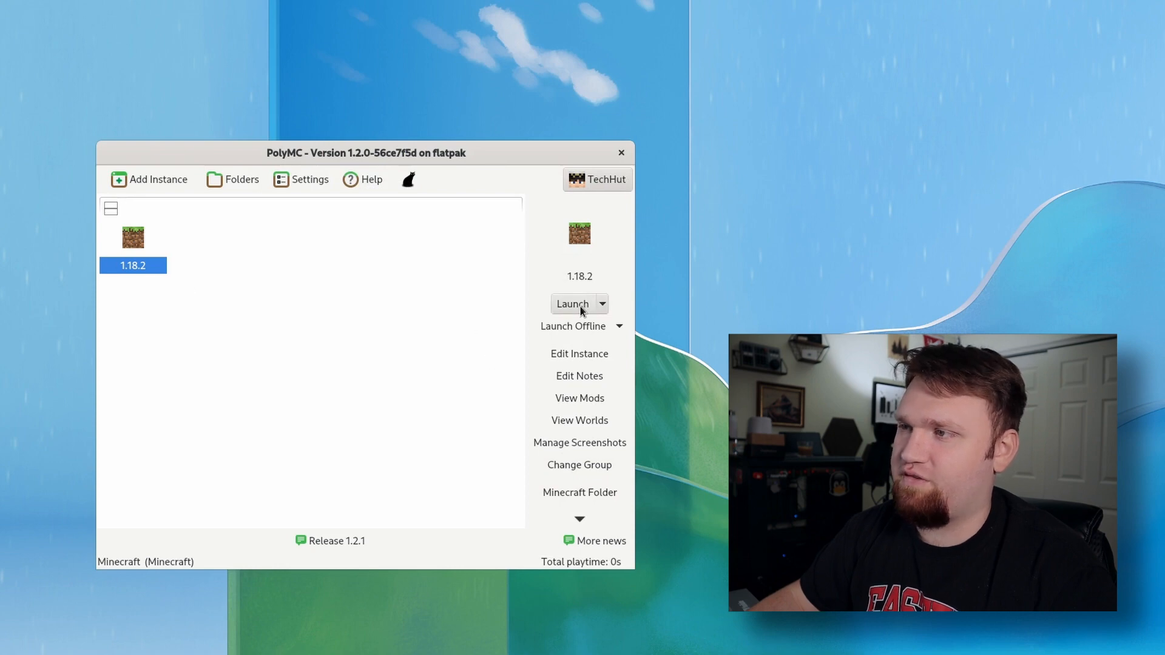
Step: Launch the 1.18.2 instance and back out of Music & Sounds and Options to the menu
click(572, 304)
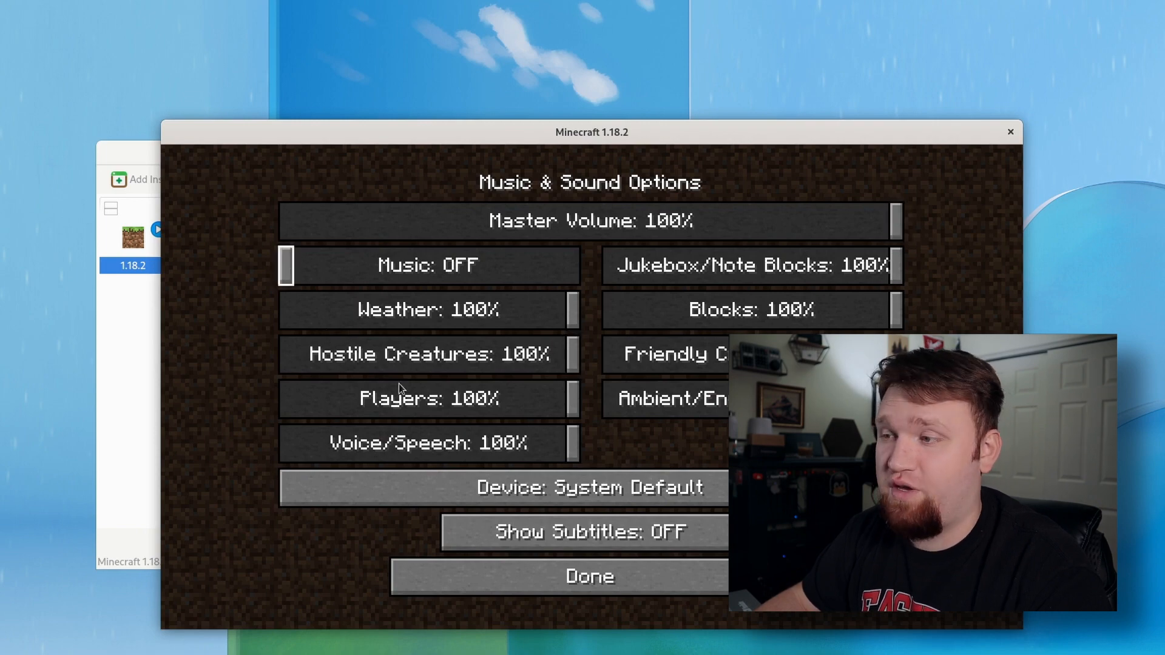
click(589, 576)
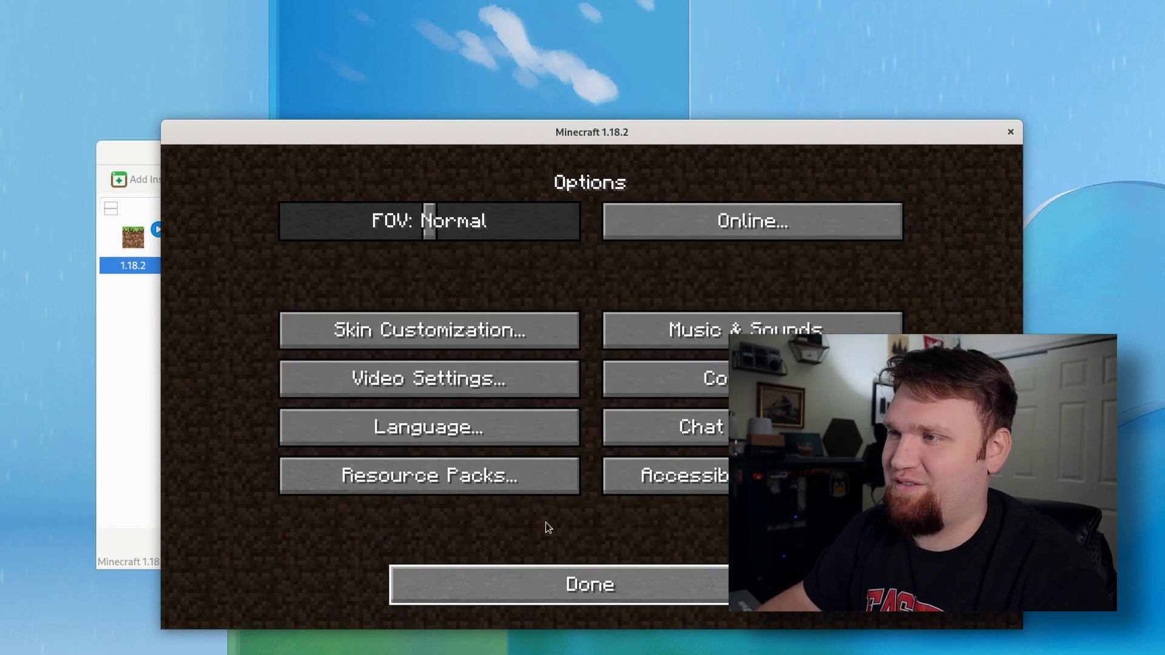
click(588, 584)
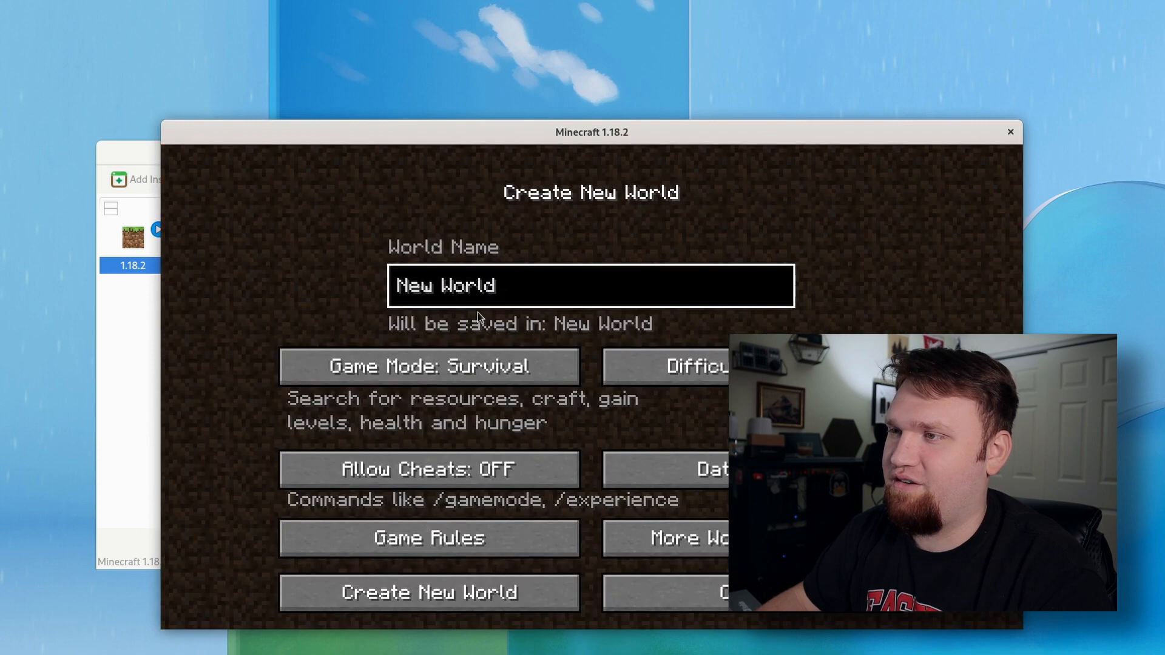
Step: Create a new world and take an F2 screenshot once in-game
click(427, 593)
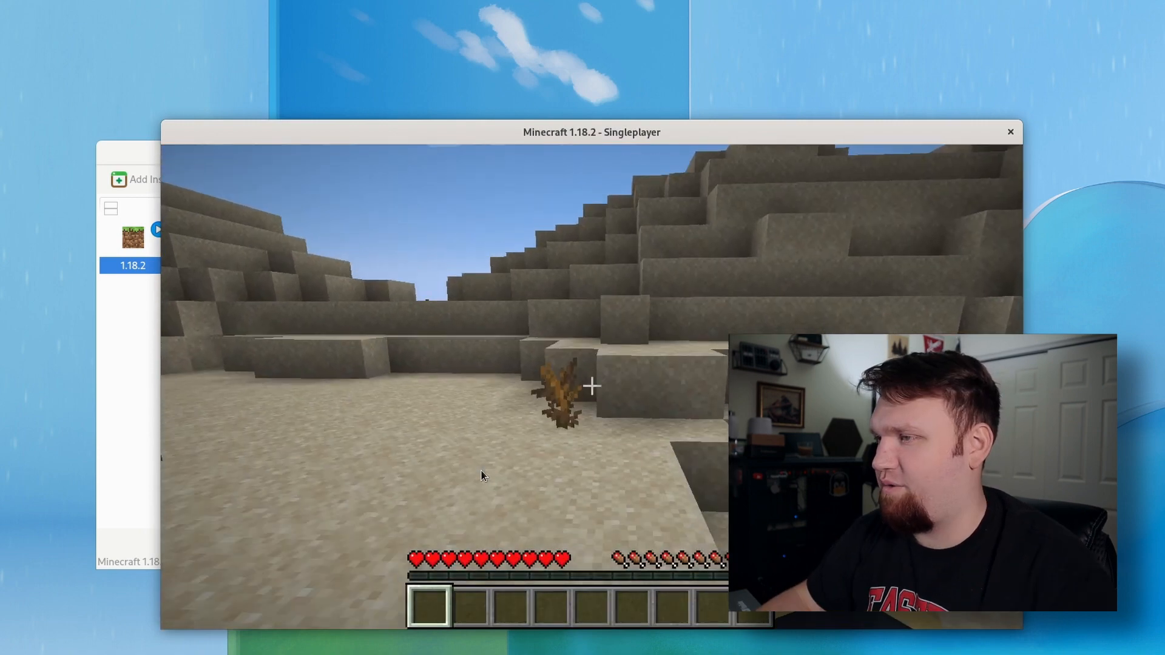
key(F2)
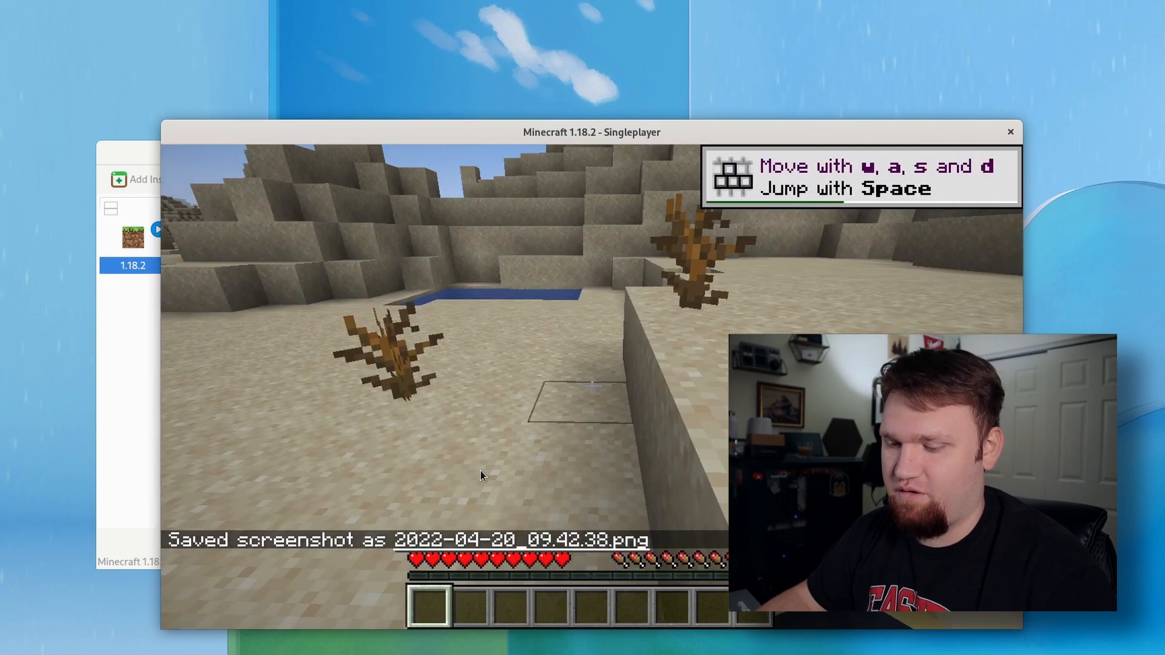
key(F3)
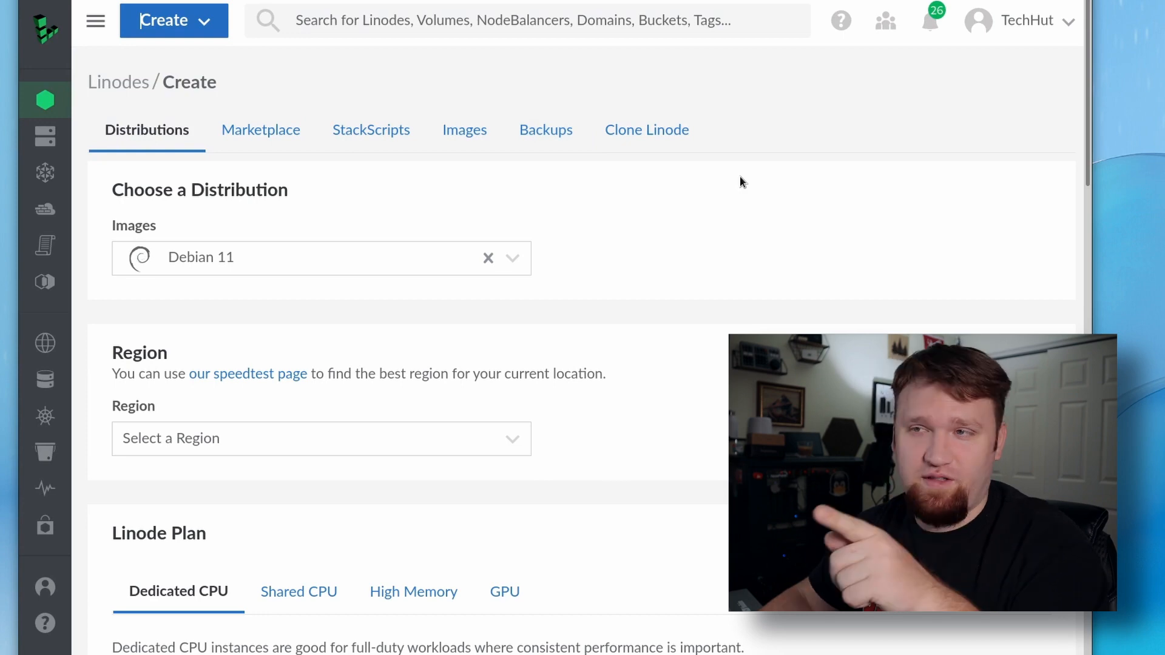
mouse_move(697, 286)
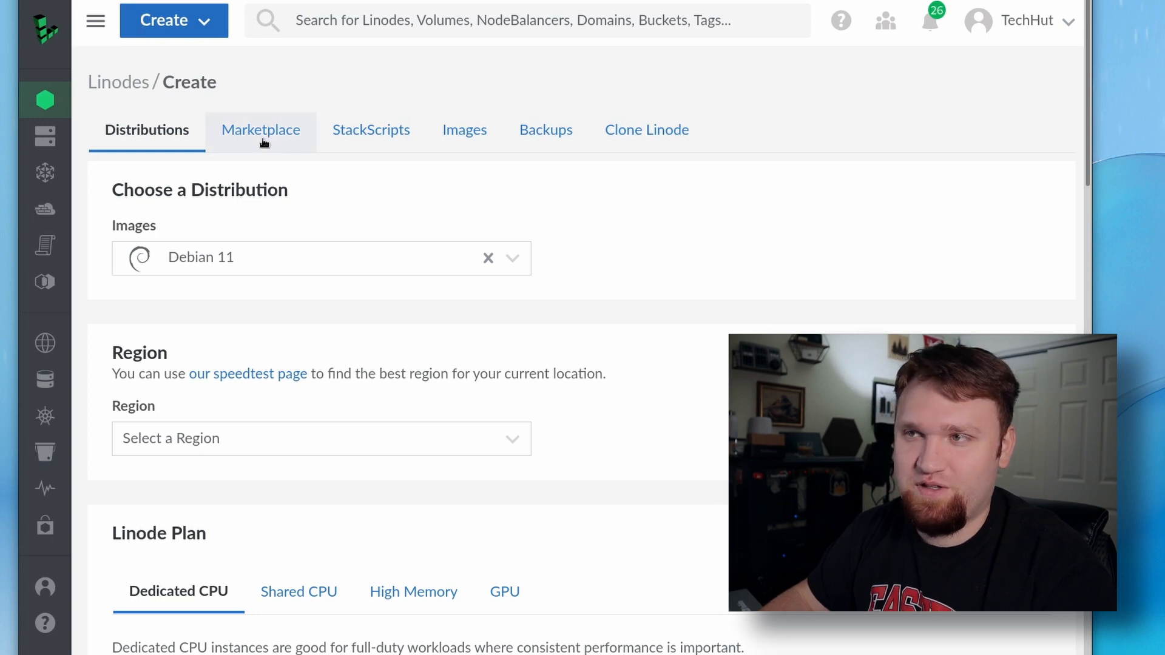
Step: Pick the Minecraft: Java Edition marketplace app and scroll down its setup form
click(260, 129)
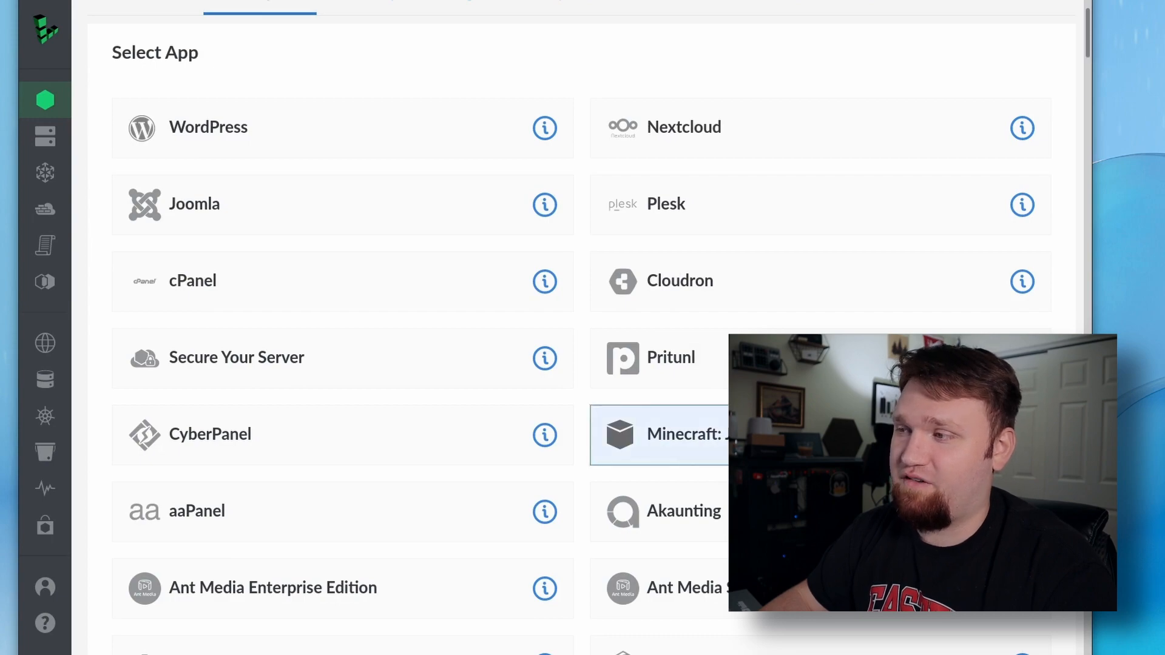
click(683, 434)
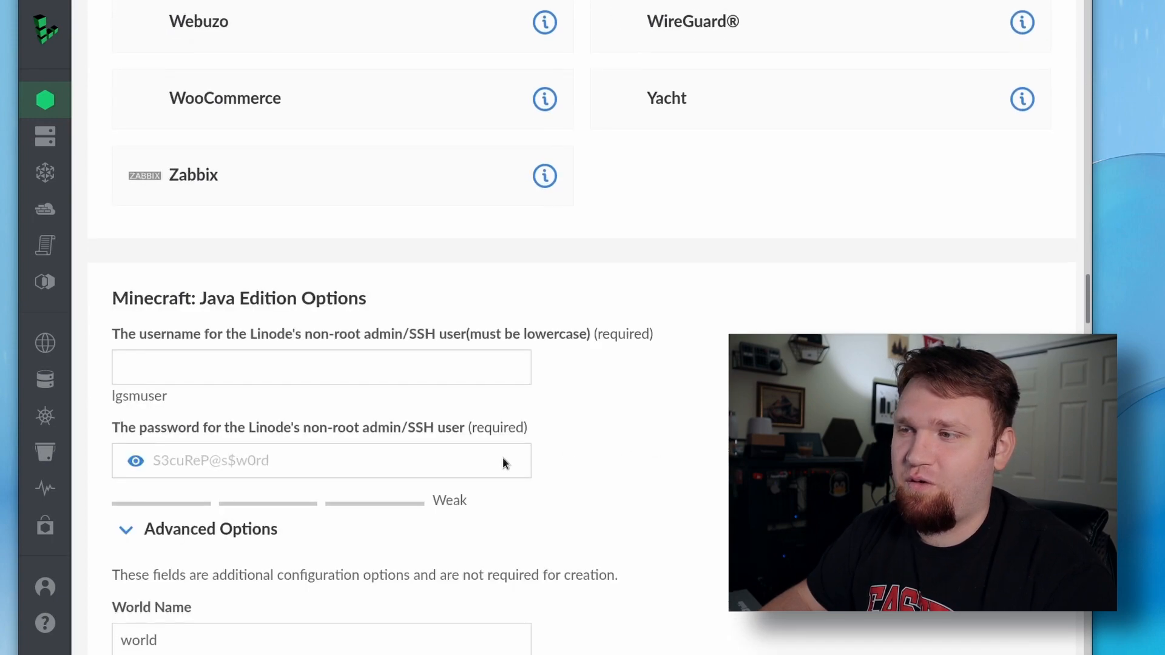
scroll(down, 3)
text(brandon)
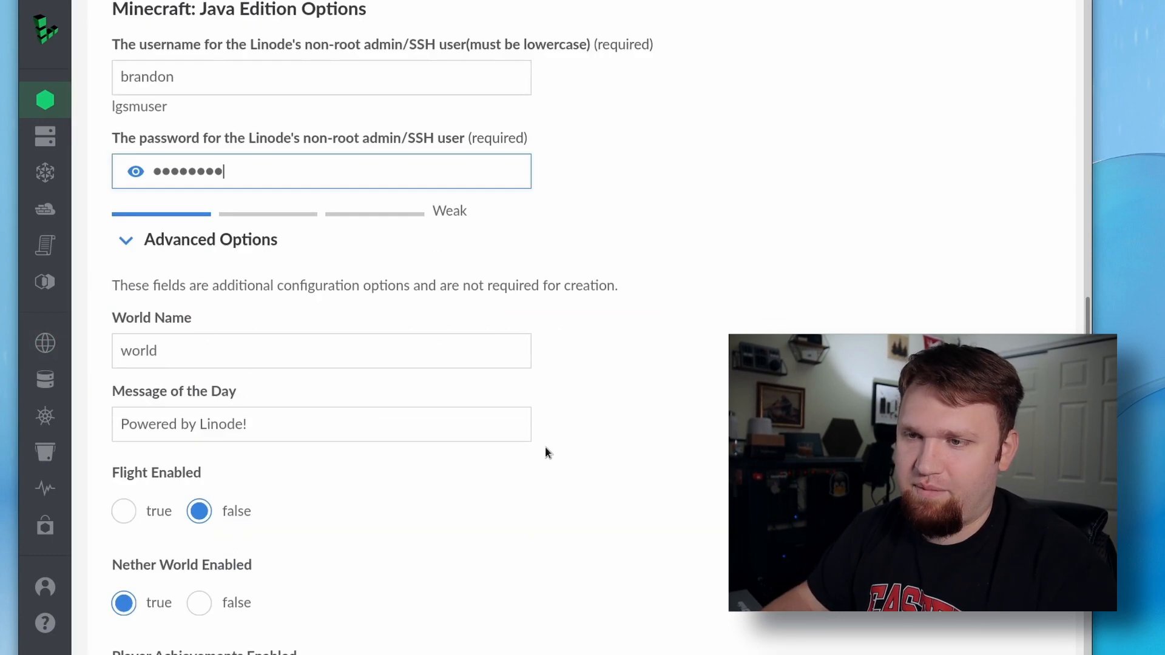
scroll(down, 3)
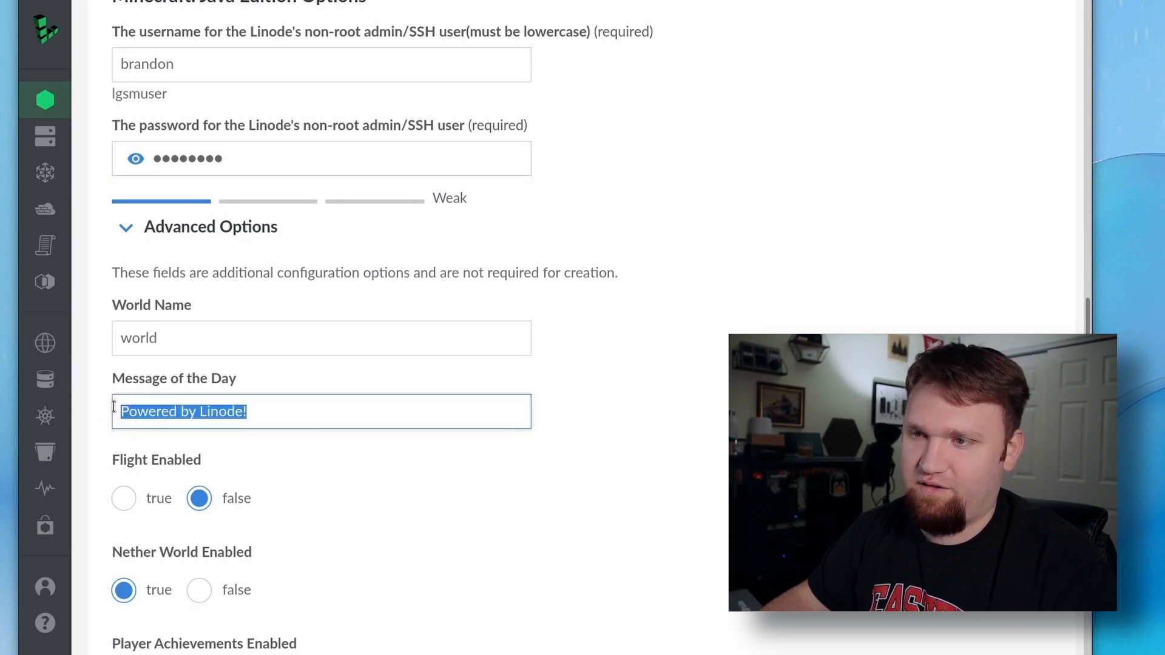
scroll(down, 3)
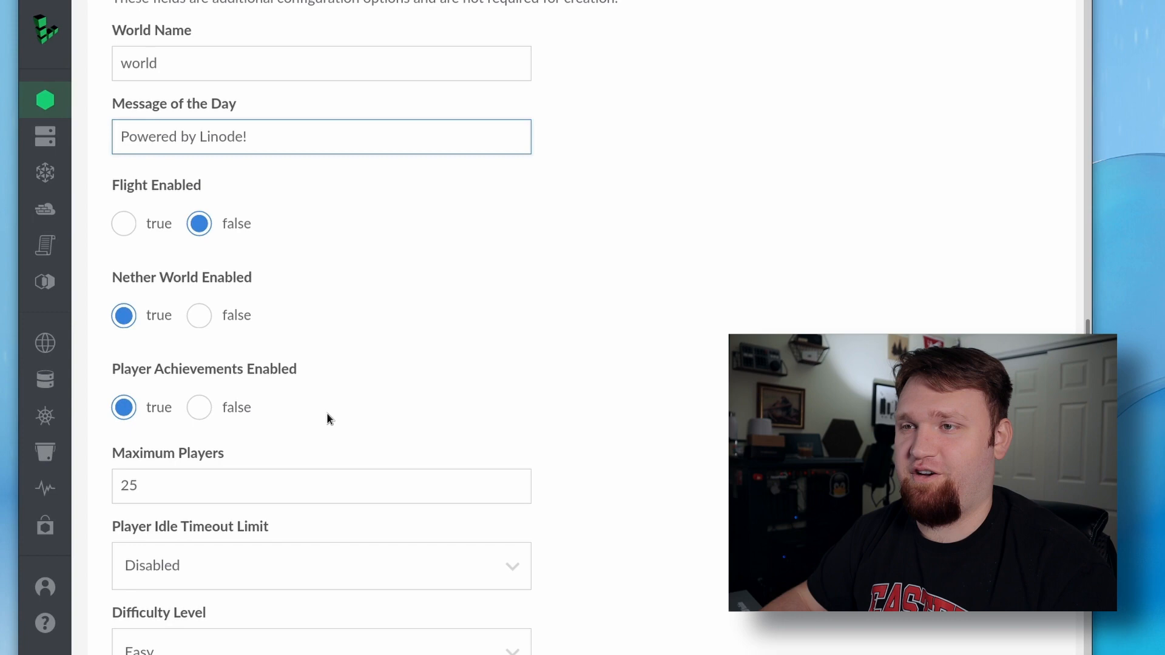
mouse_move(345, 393)
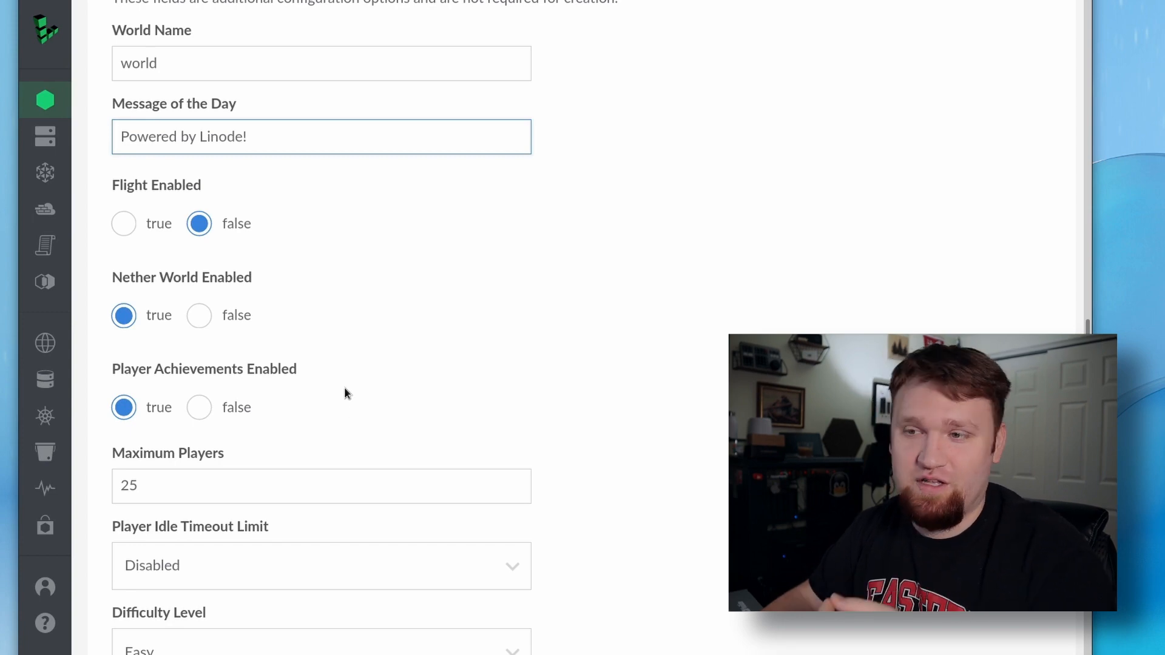
scroll(down, 3)
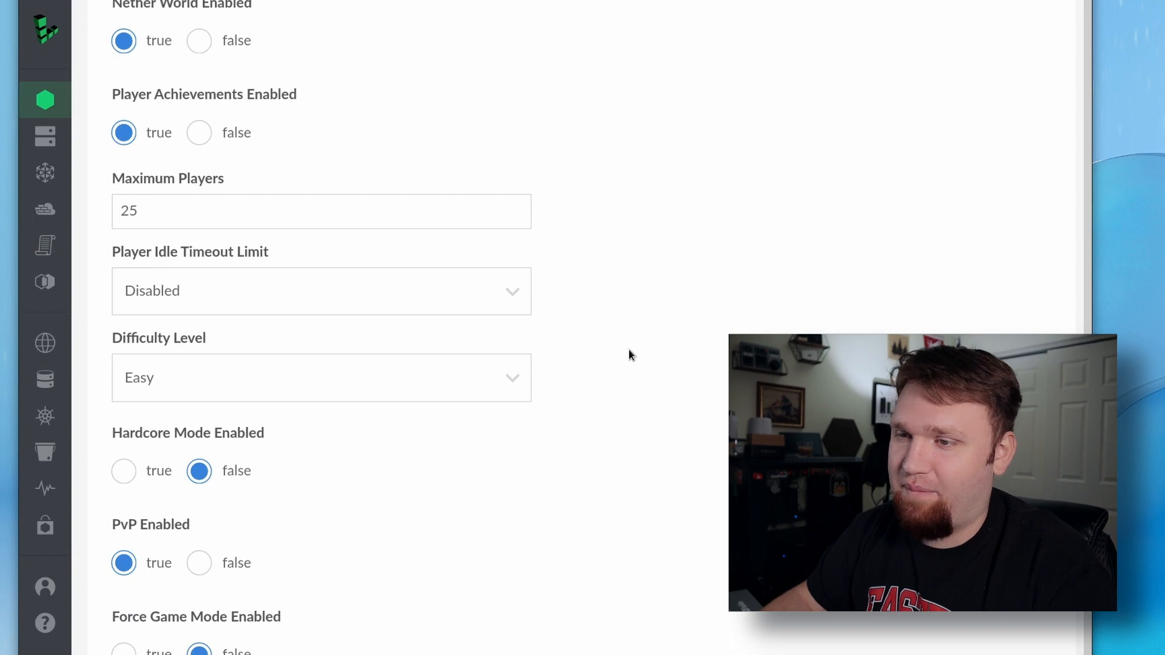
scroll(down, 3)
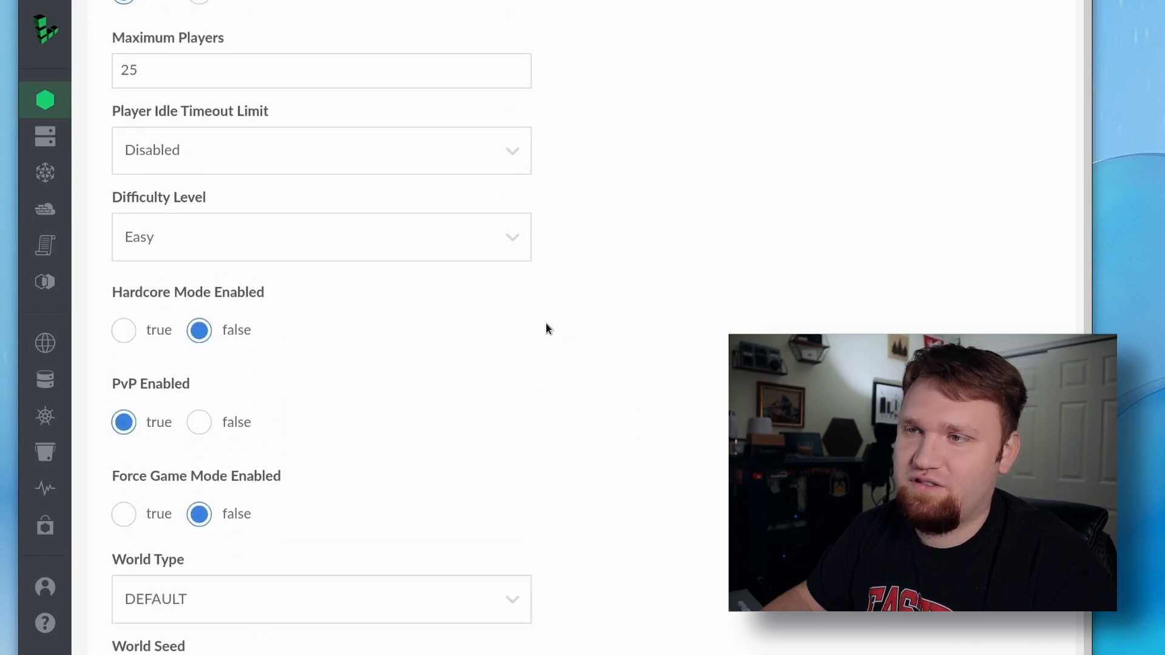
Step: Look through the world type and game mode options in Advanced Options
click(321, 600)
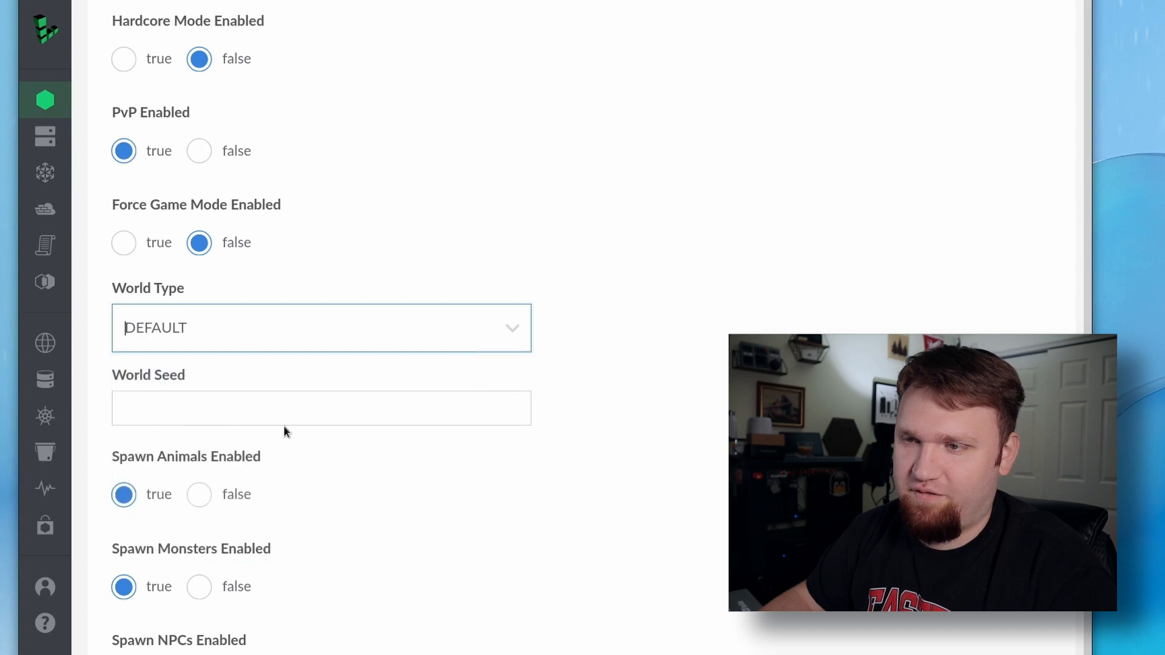
scroll(down, 3)
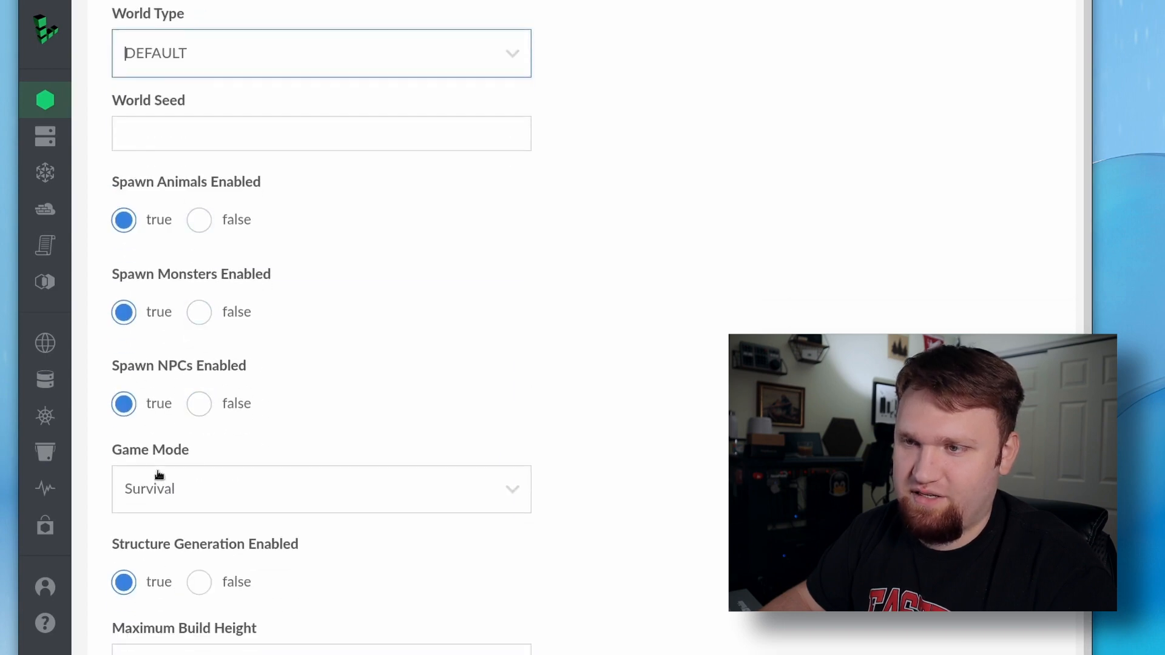
click(321, 489)
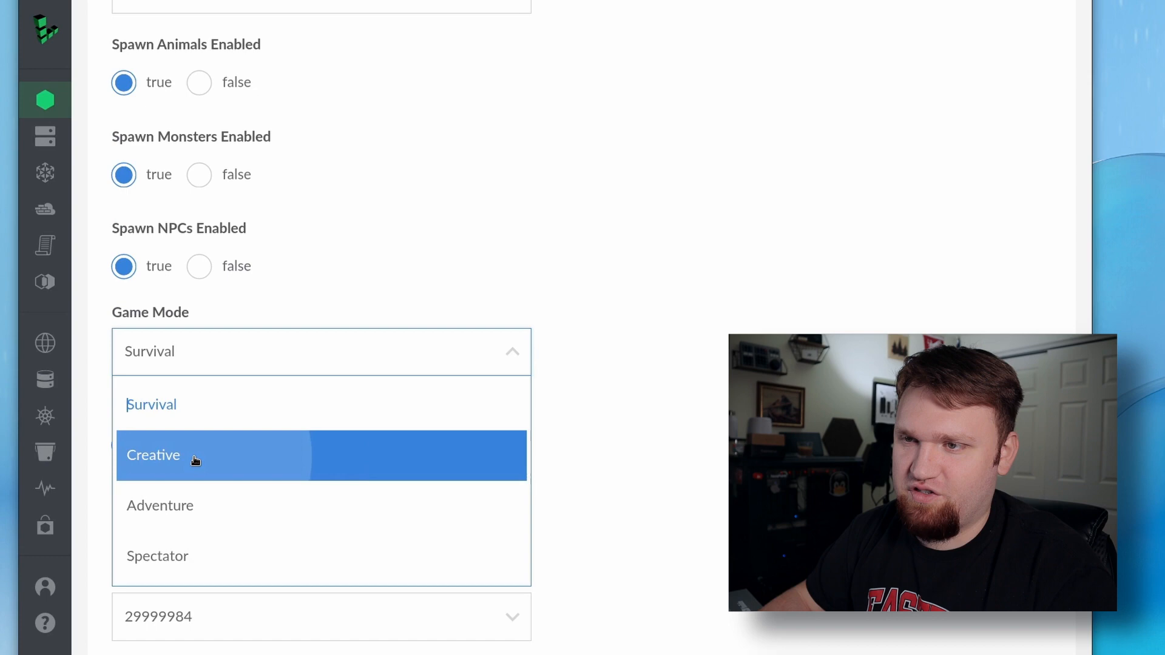
scroll(down, 3)
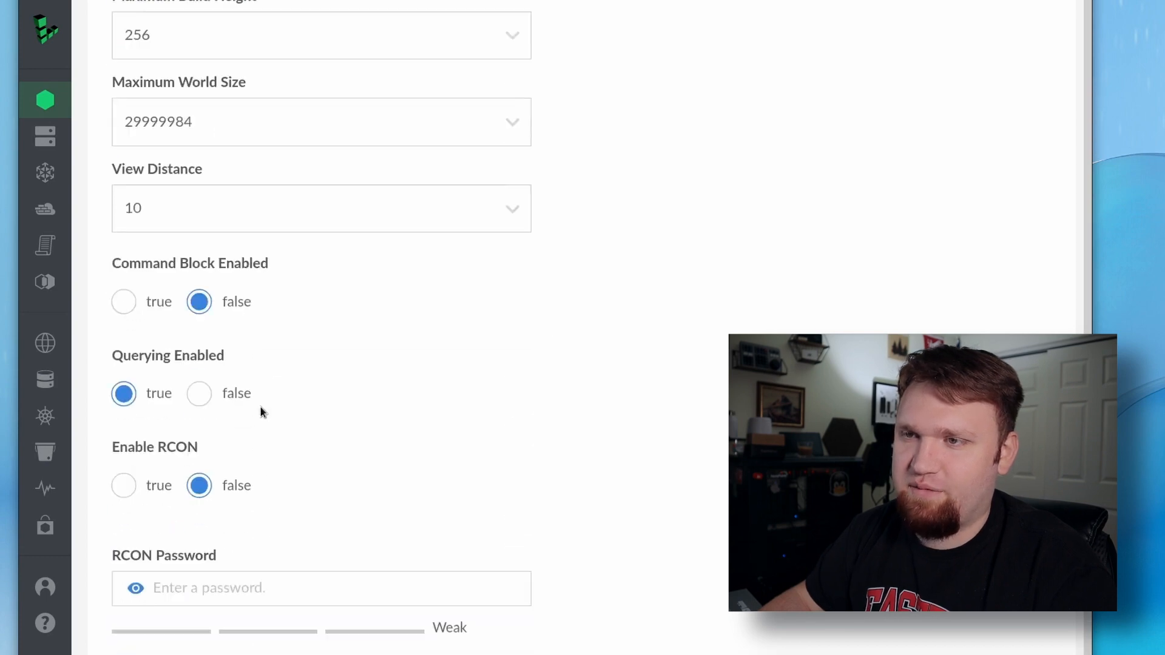
scroll(down, 3)
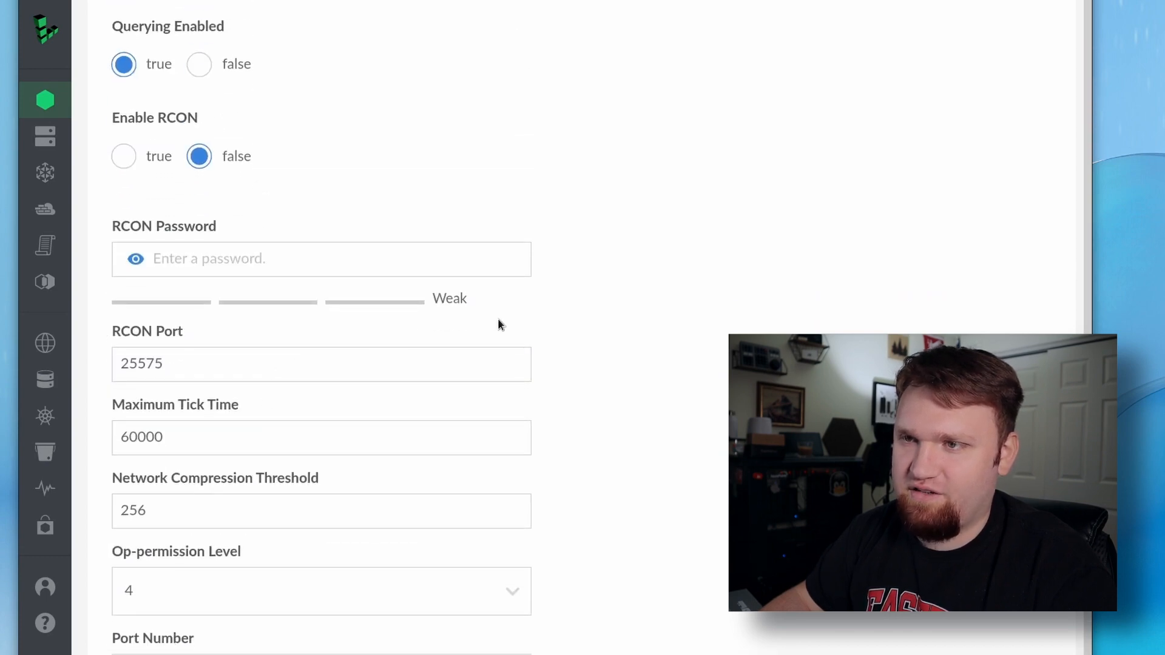
scroll(down, 3)
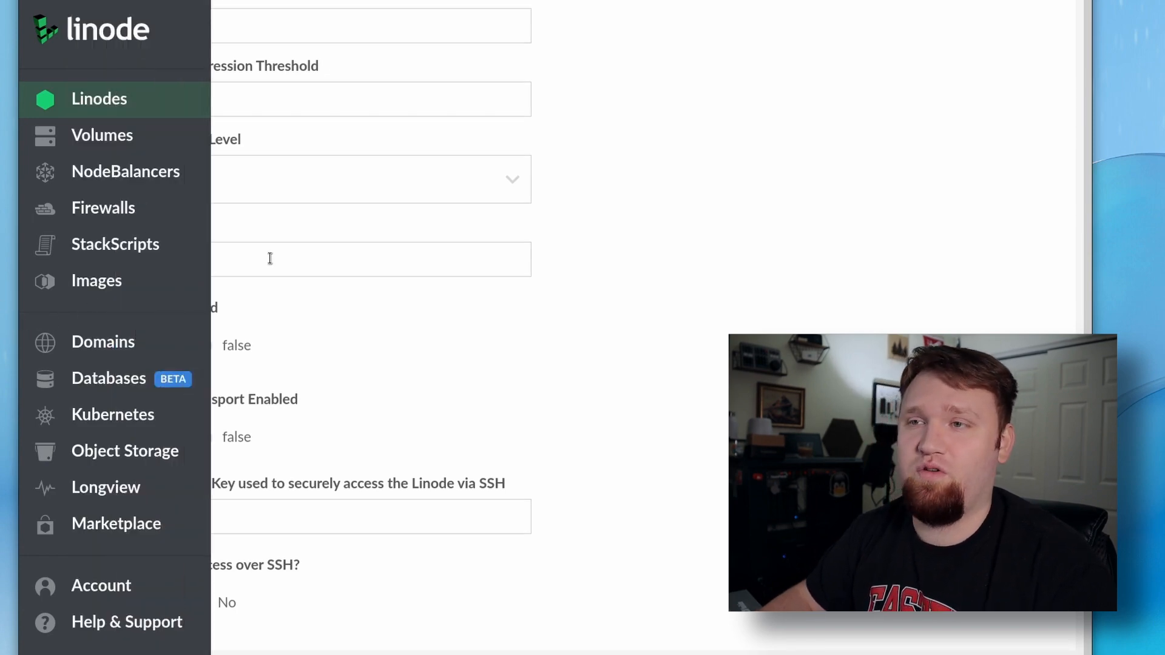
scroll(down, 3)
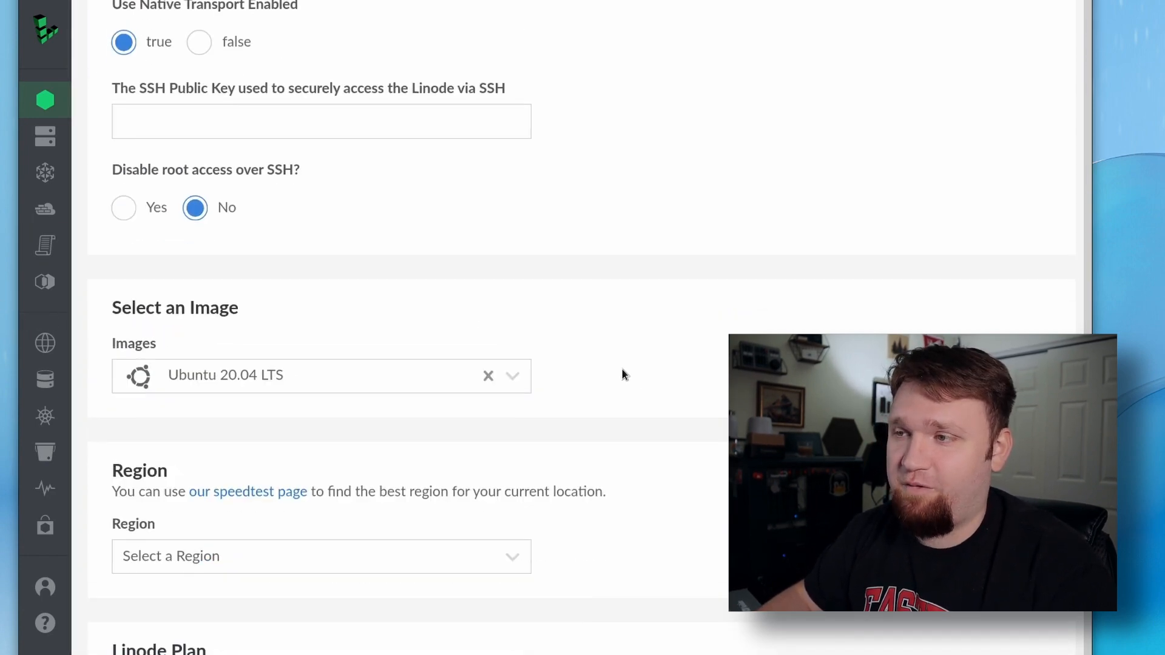
Step: Keep Ubuntu 20.04 LTS, choose Fremont, CA and the Linode 2 GB plan, then create it
click(314, 376)
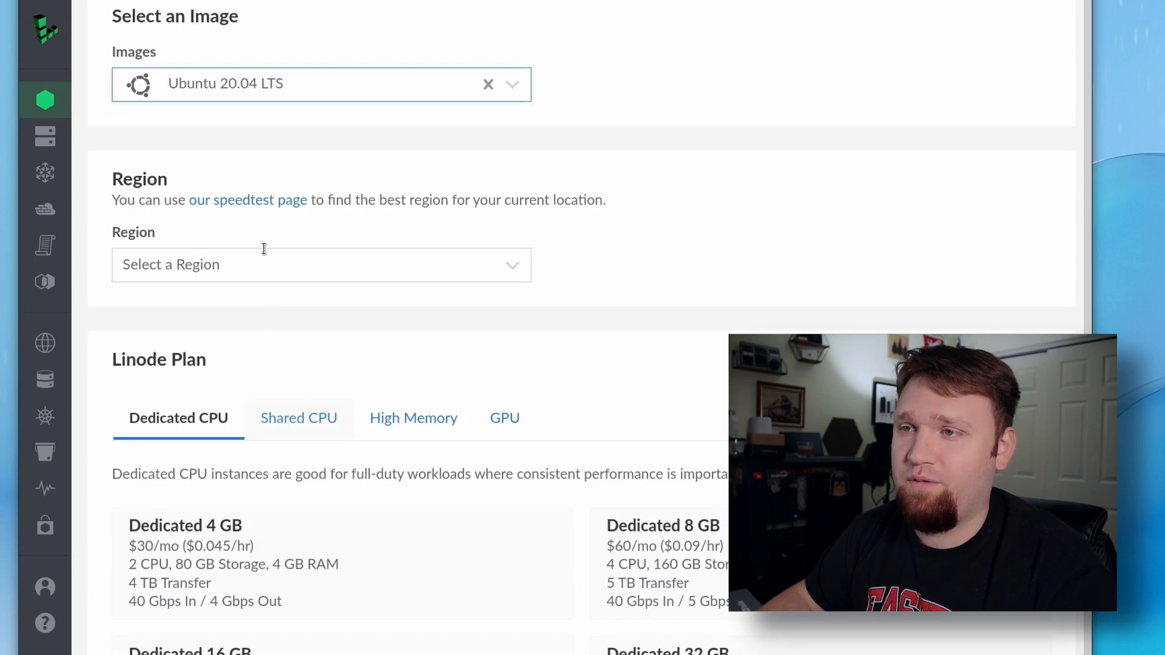
click(320, 264)
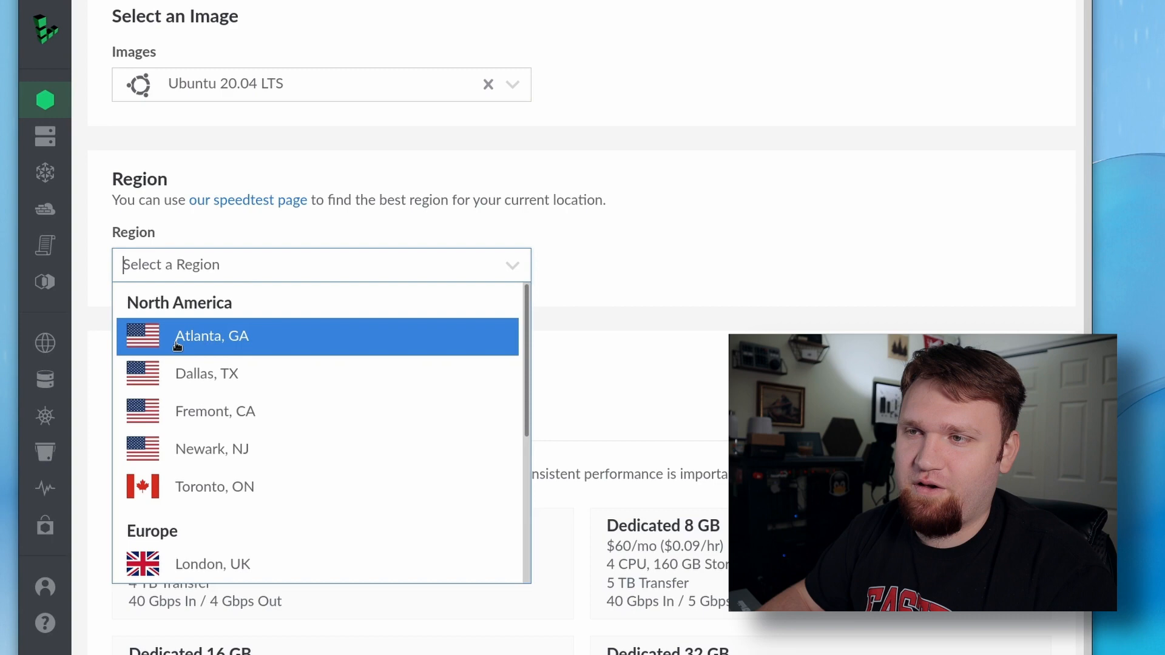
click(215, 412)
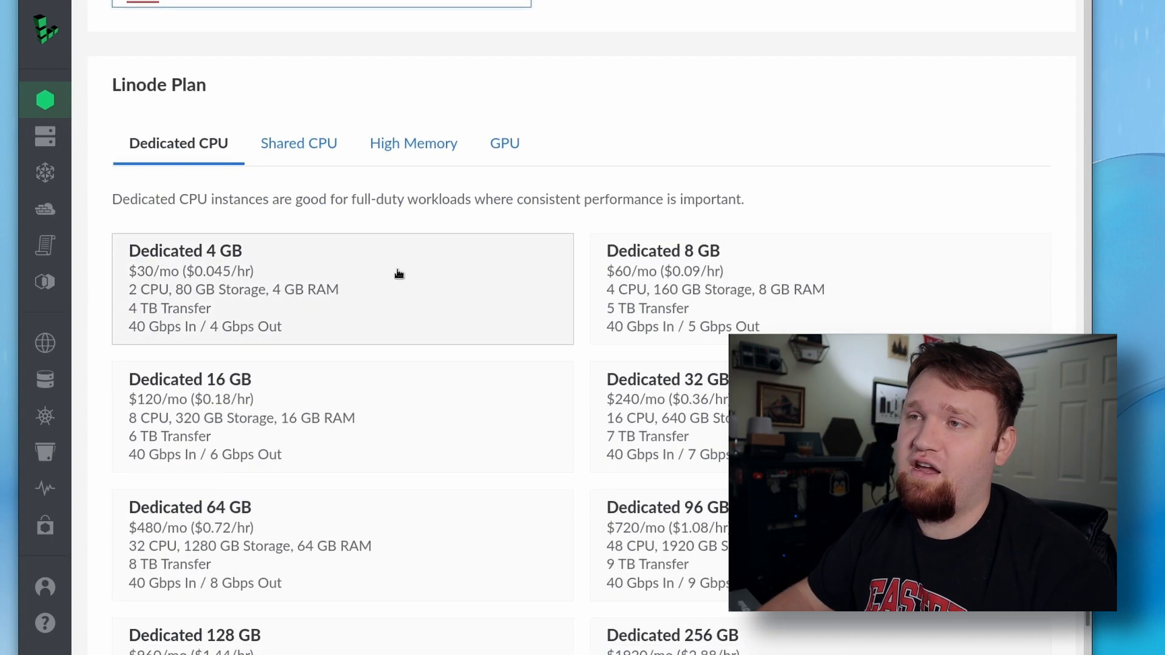
click(298, 143)
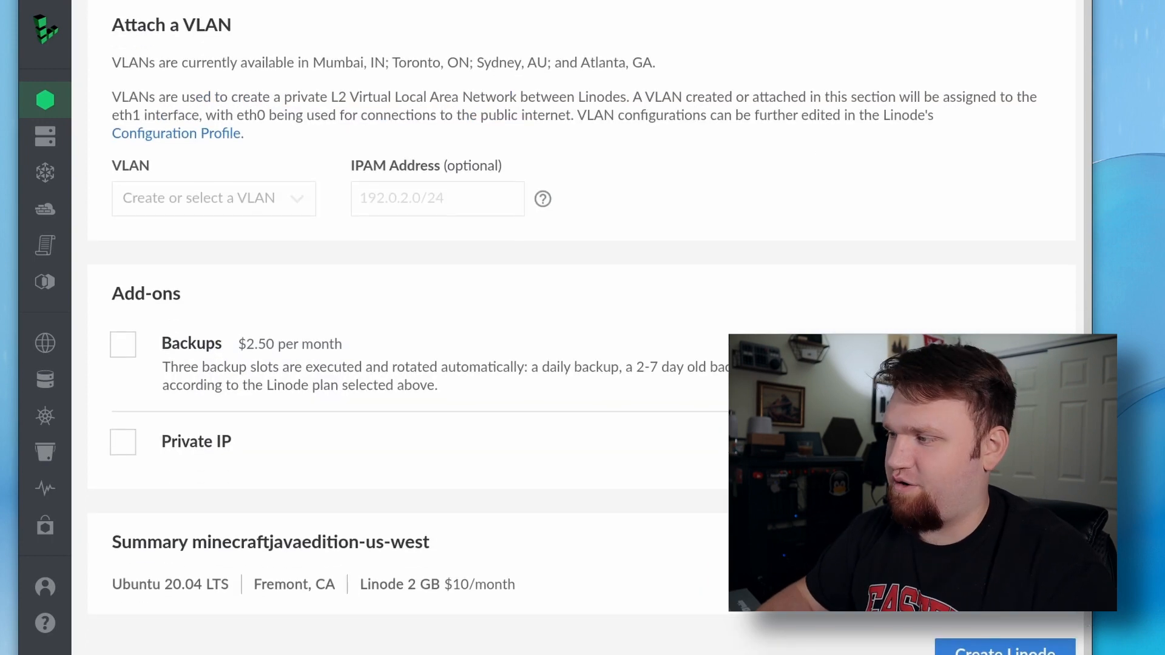
click(1004, 651)
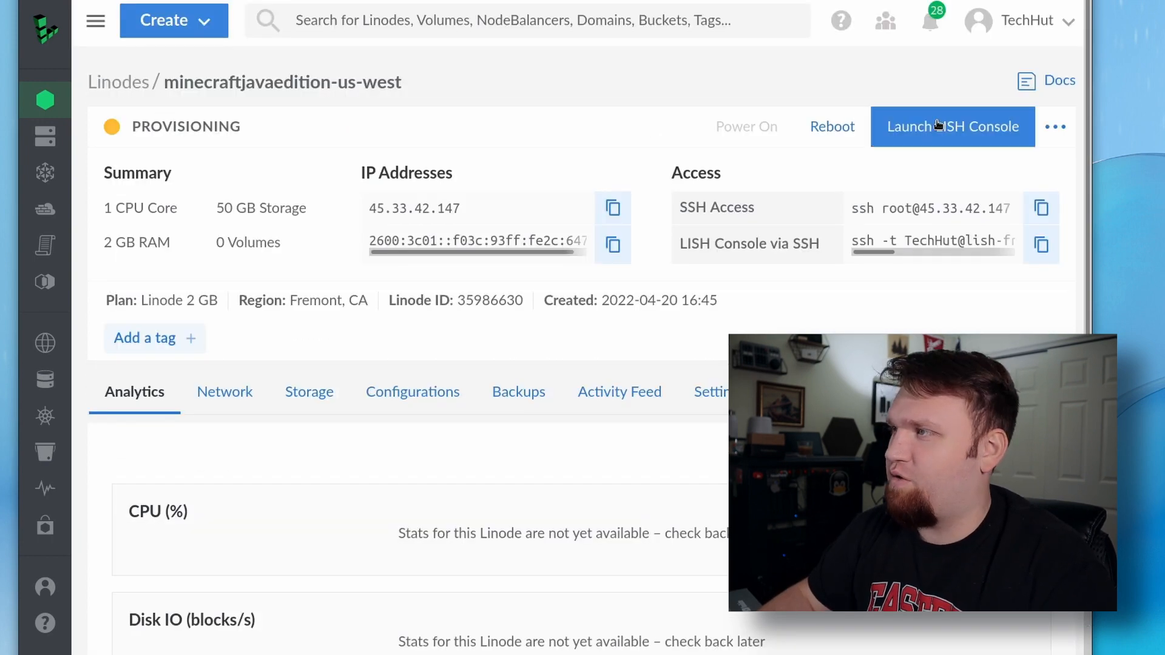
Step: Open the LISH console on the new Linode and enter 'st' to start the game server
click(953, 126)
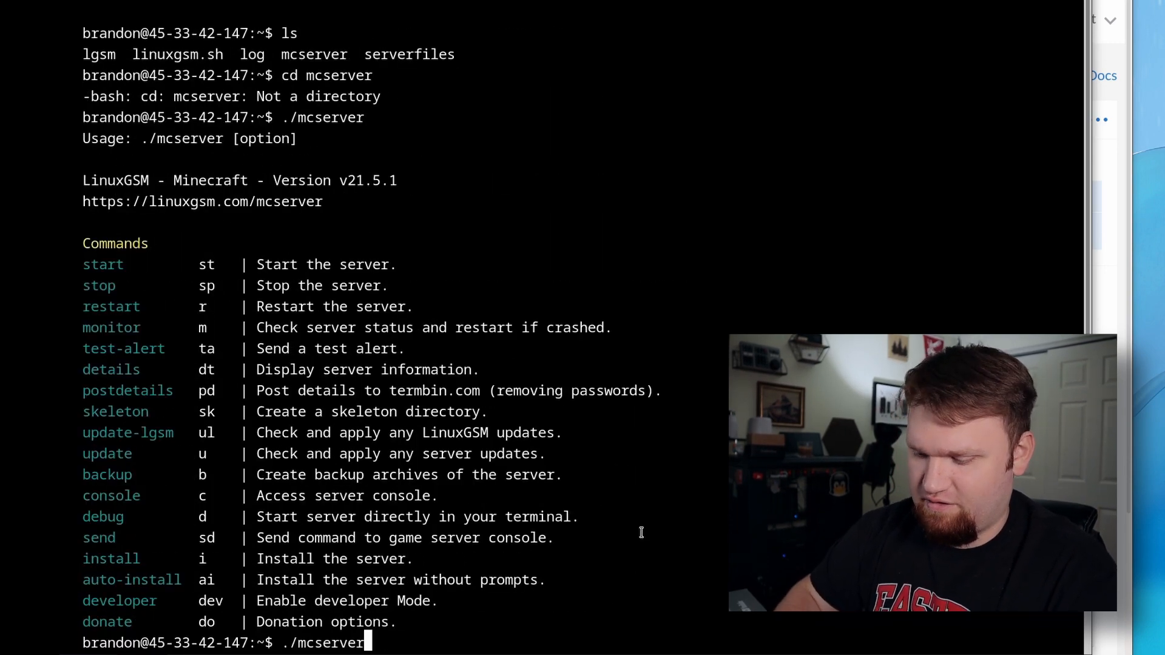
text(st)
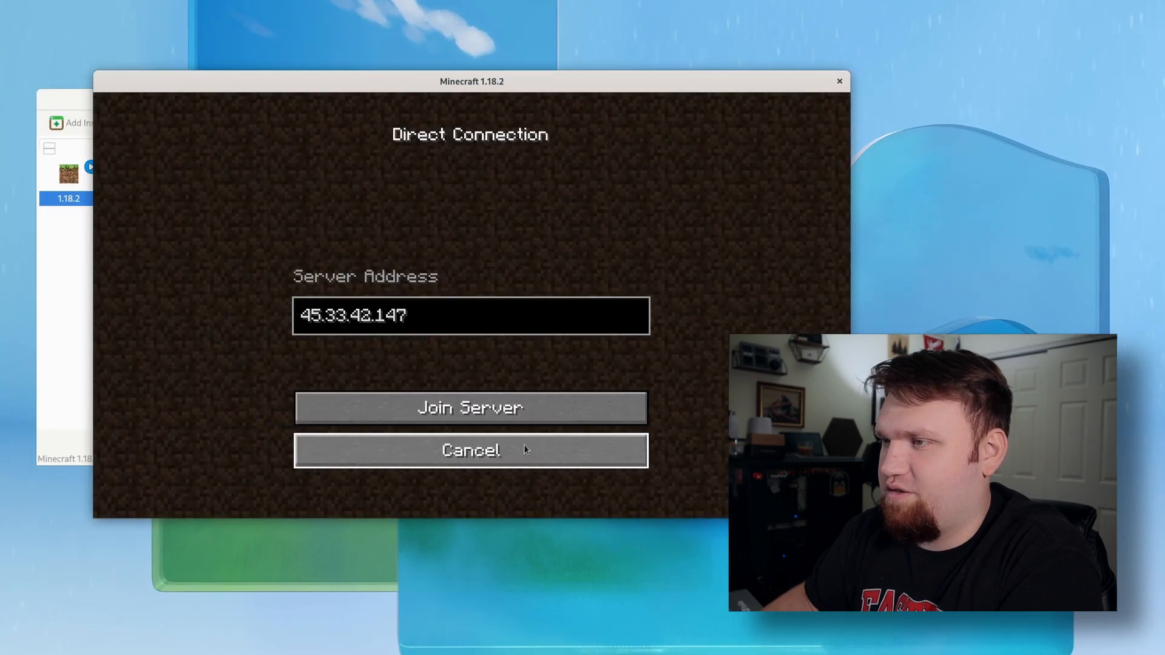
Step: Join the server at 45.33.42.147, then close the game to return to PolyMC
click(470, 408)
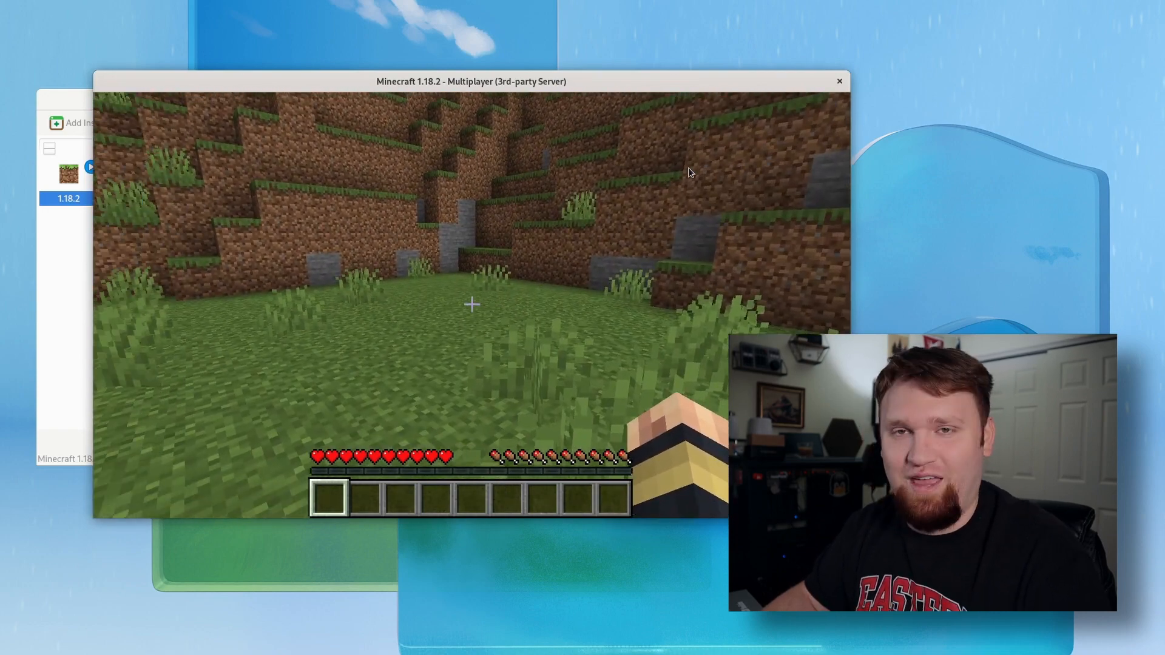
click(839, 81)
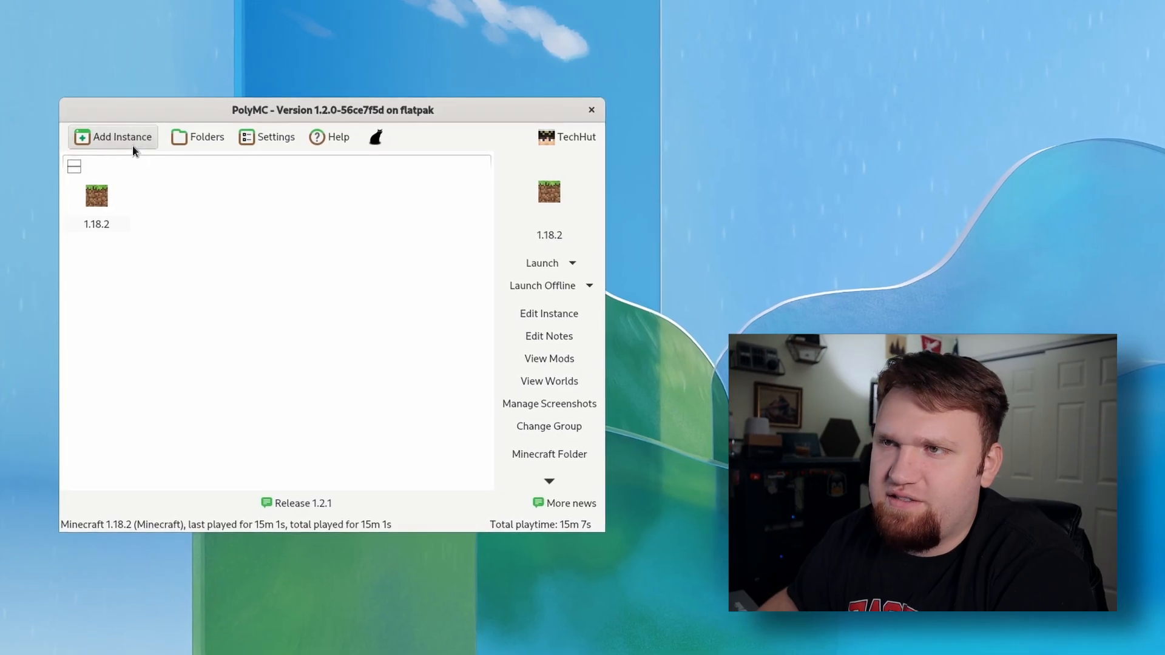
Step: Add the RLCraft modpack from CurseForge as an instance and select it in the list
click(112, 136)
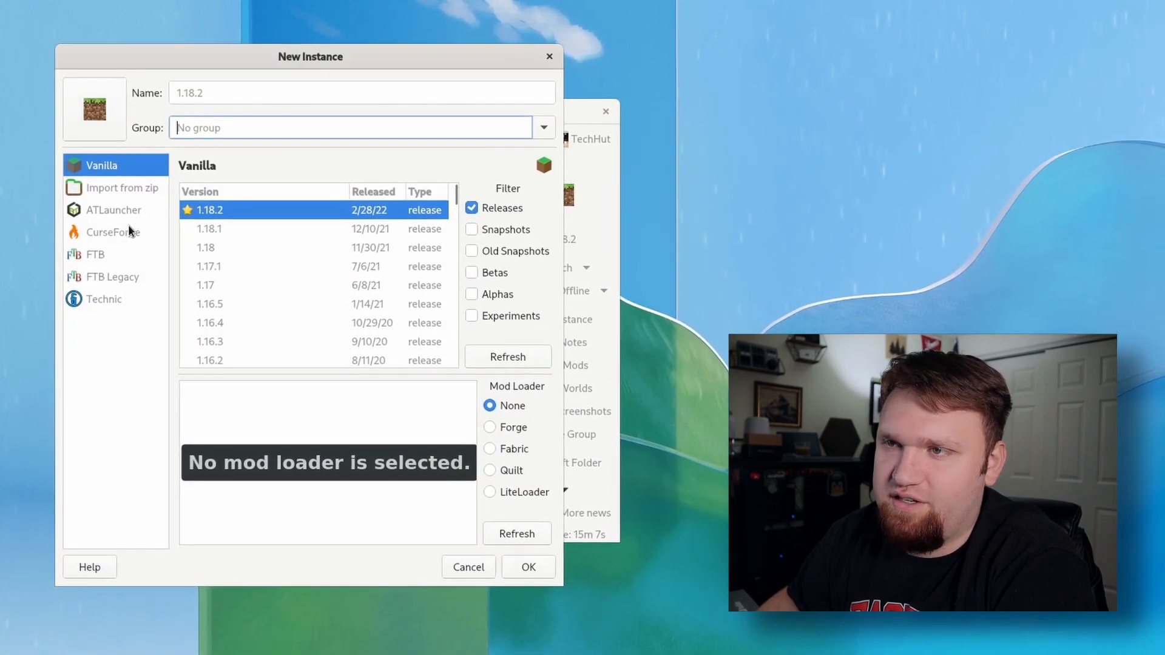
click(113, 233)
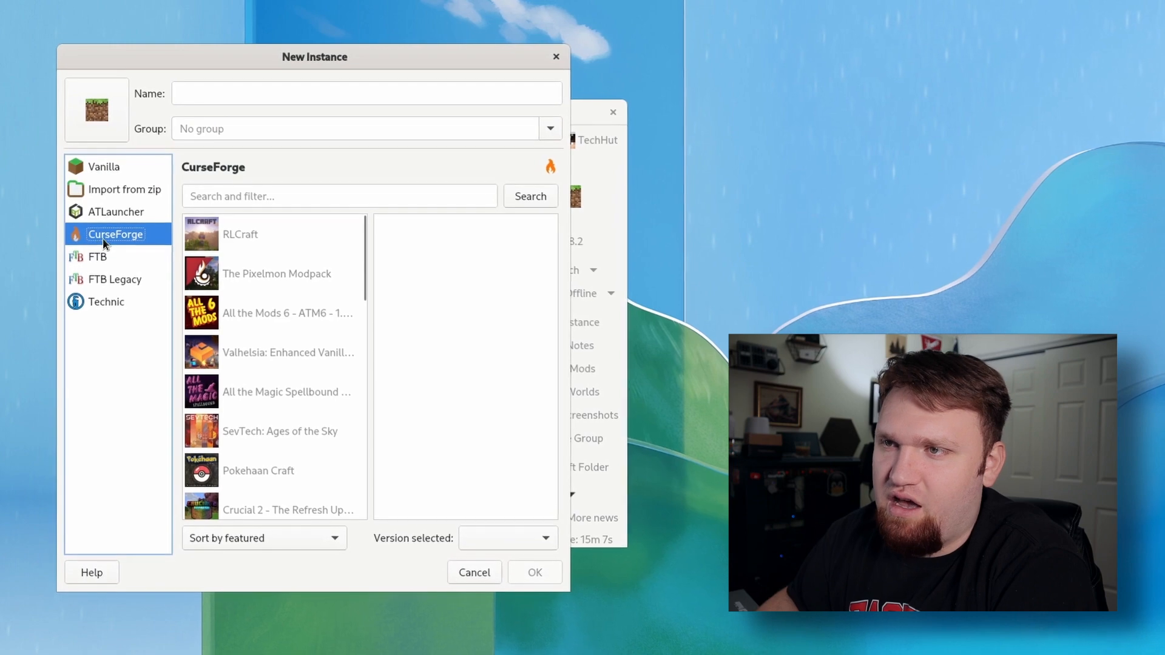
click(264, 233)
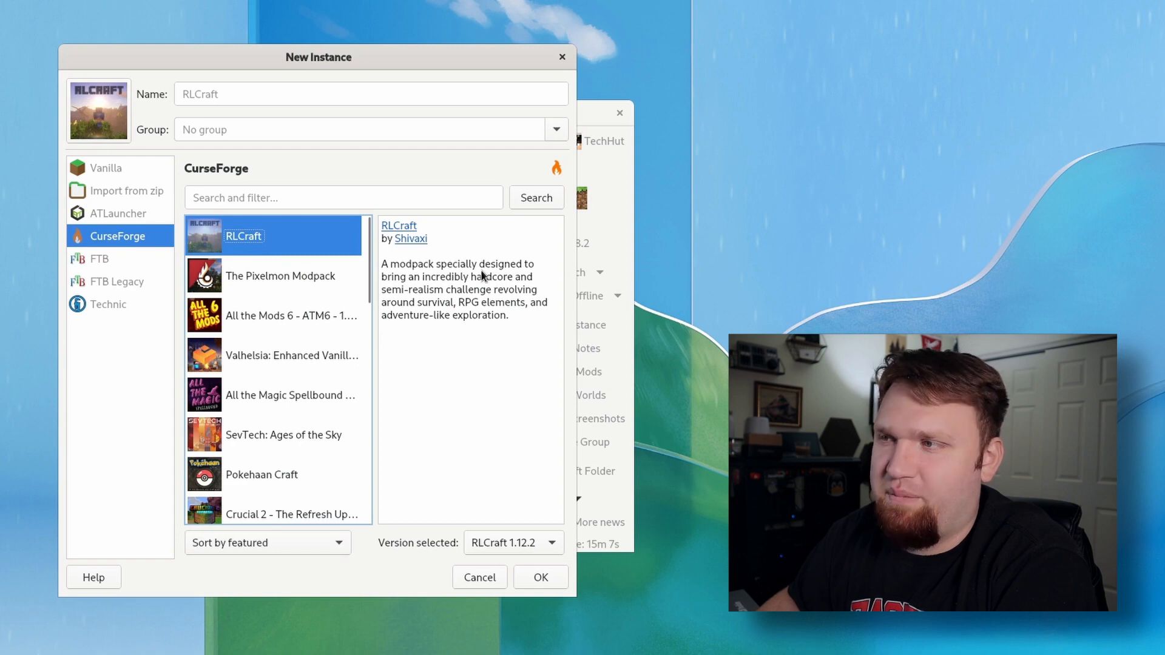
mouse_move(505, 289)
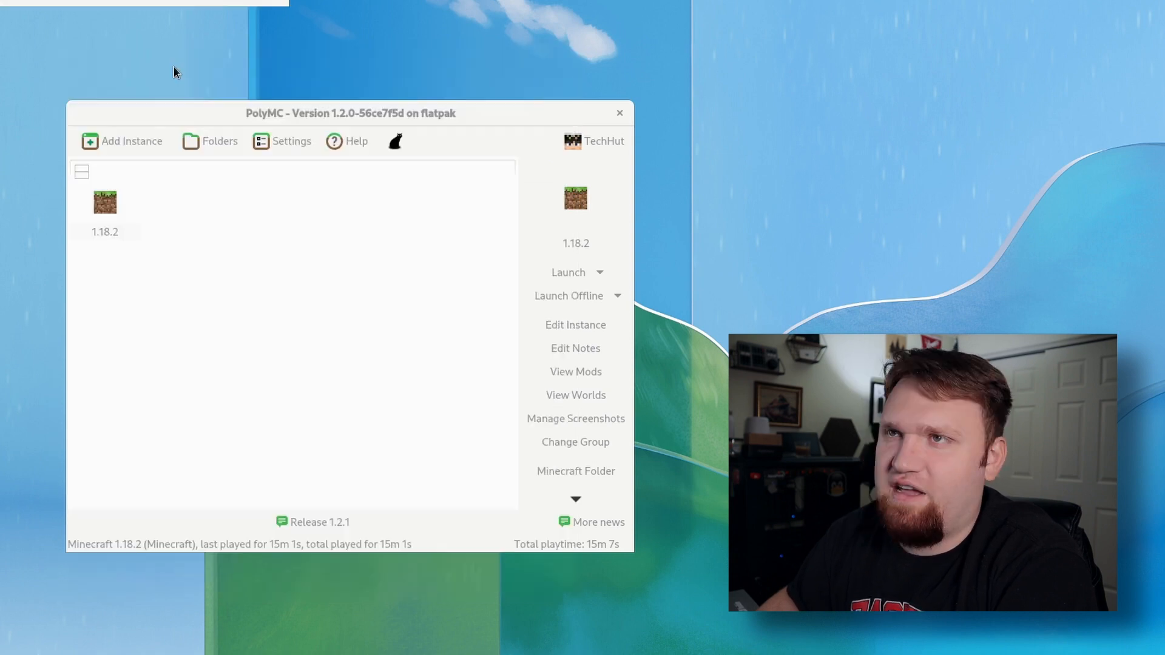
click(179, 202)
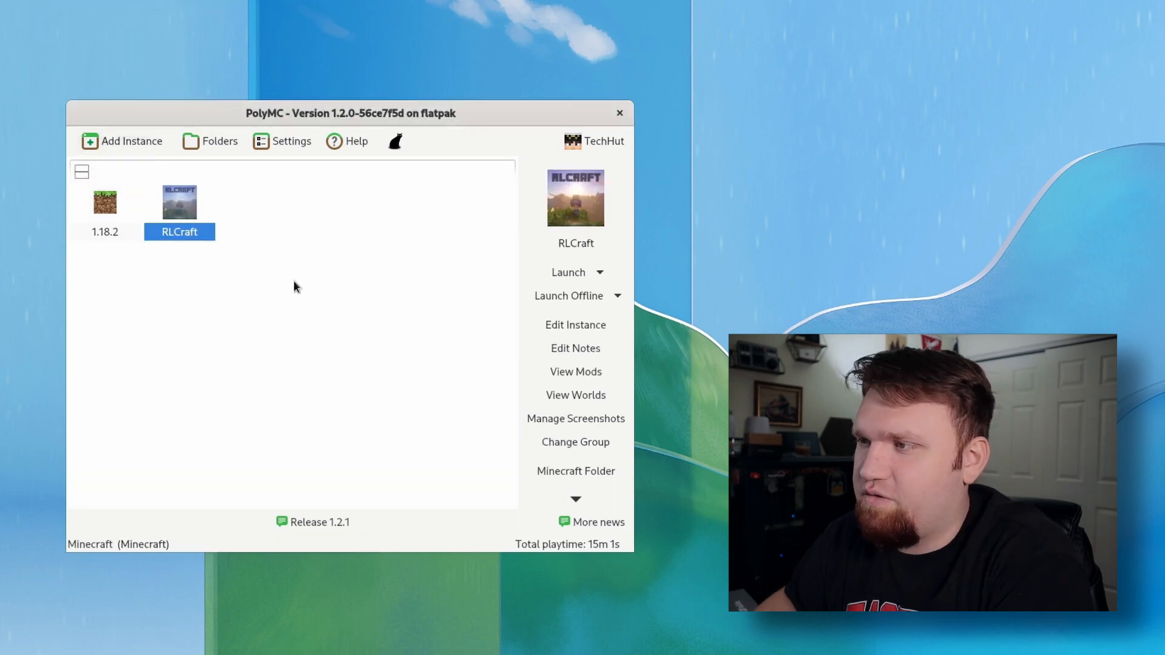
mouse_move(585, 381)
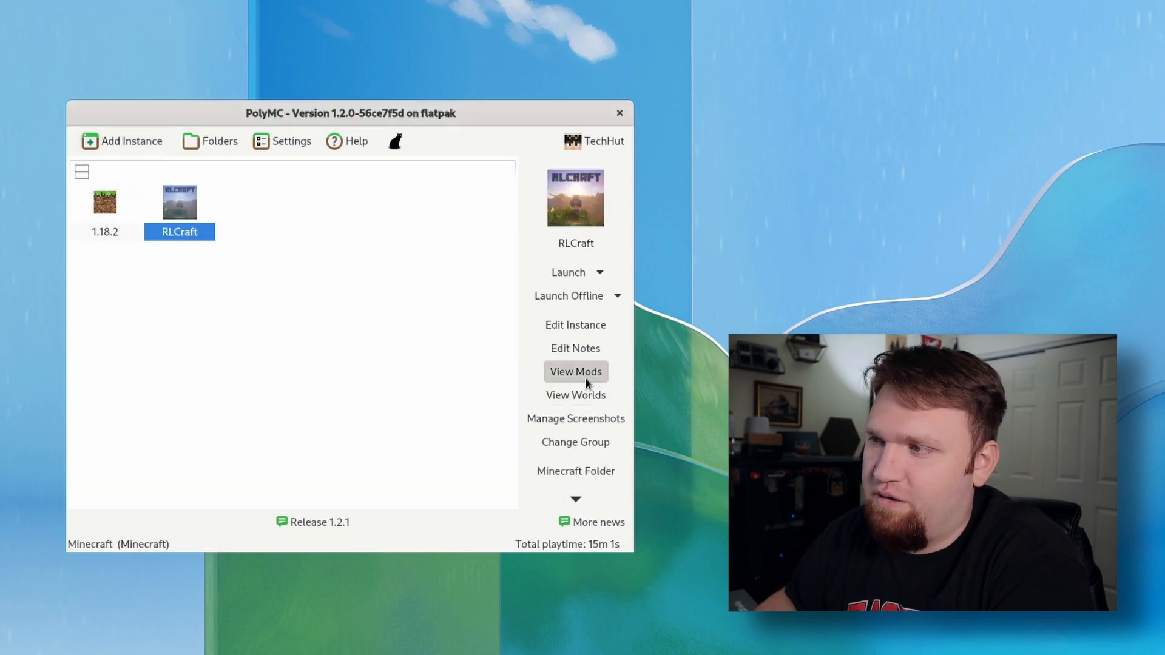
Step: Scroll through RLCraft's bundled mod list, close it, and launch the instance
click(575, 371)
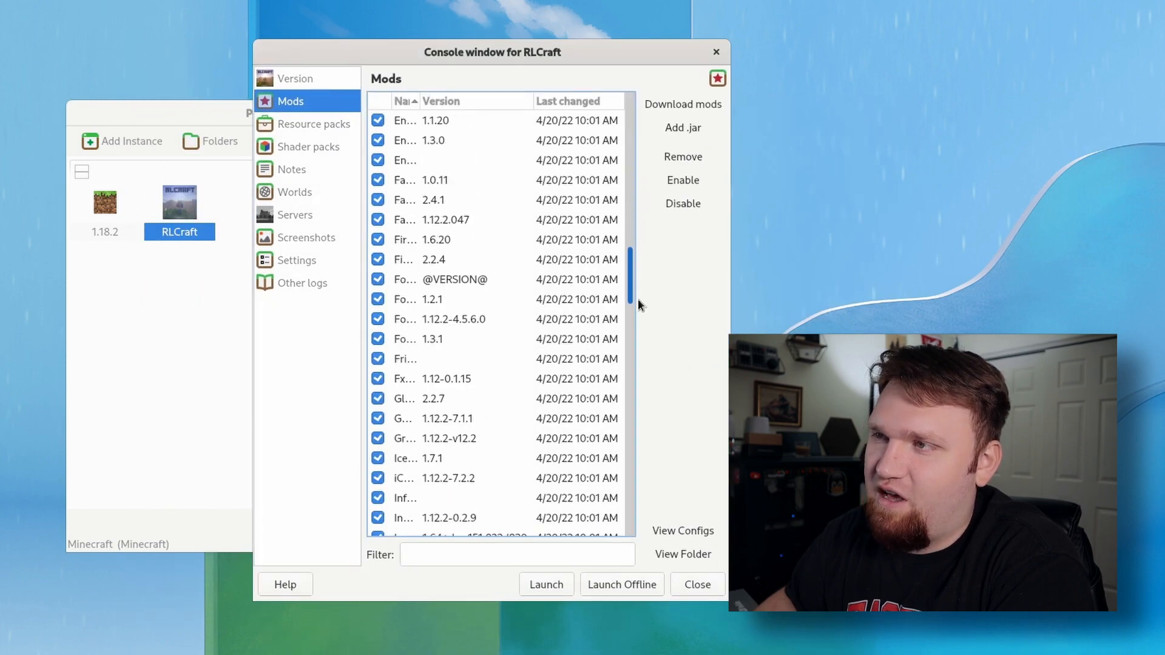
scroll(down, 3)
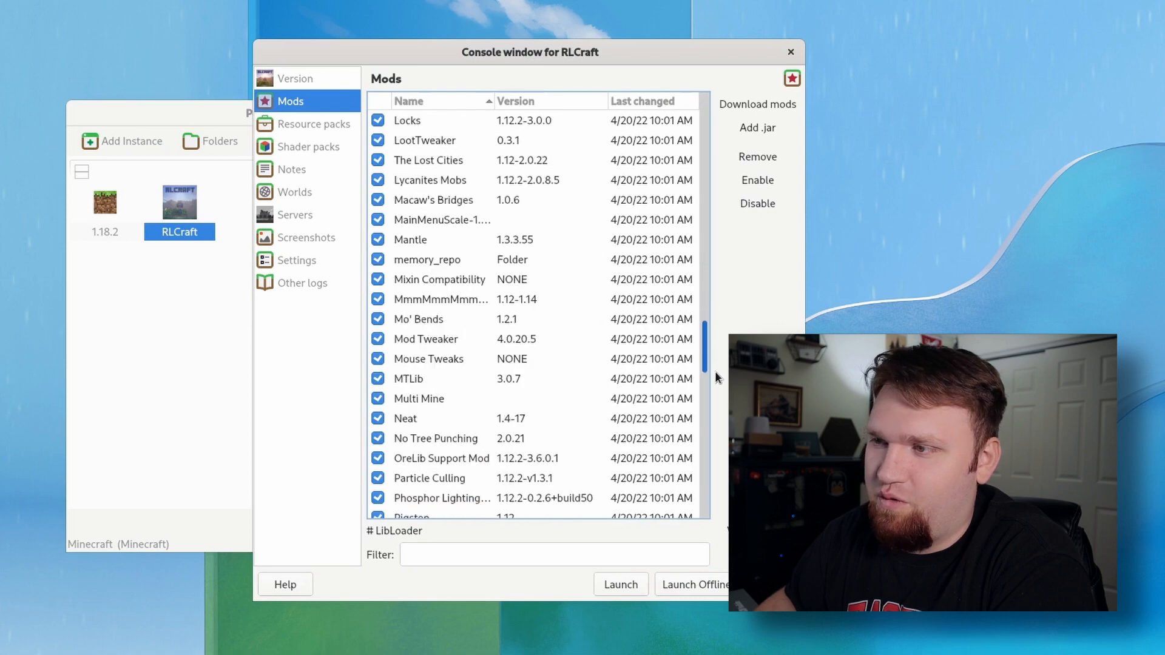
scroll(down, 3)
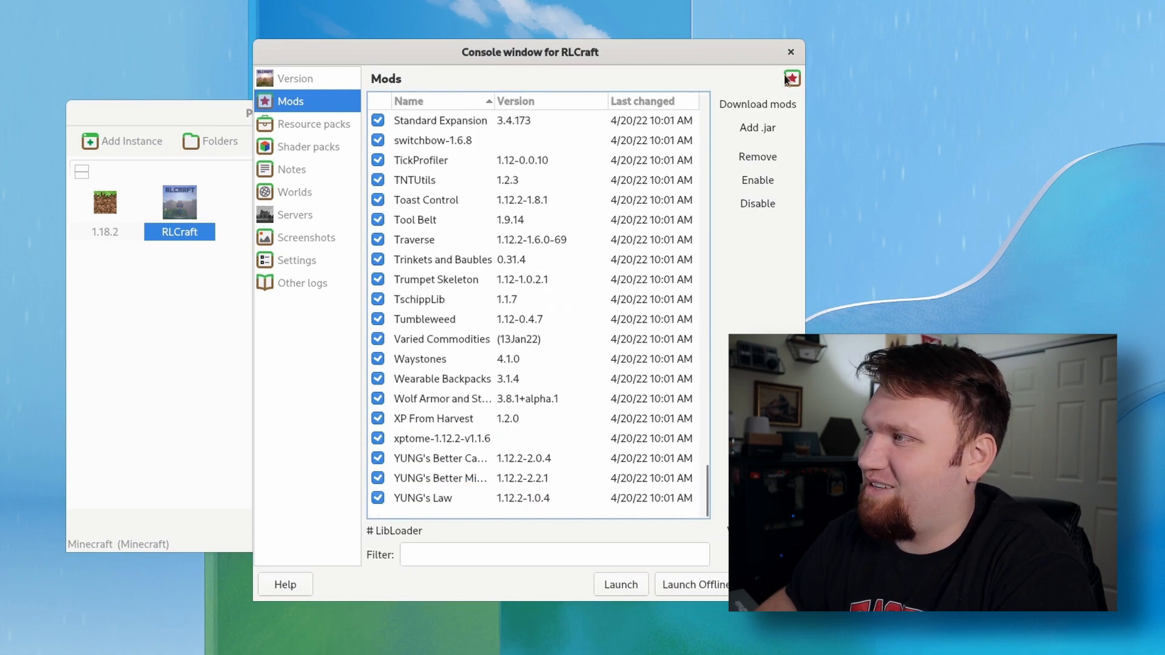
click(790, 52)
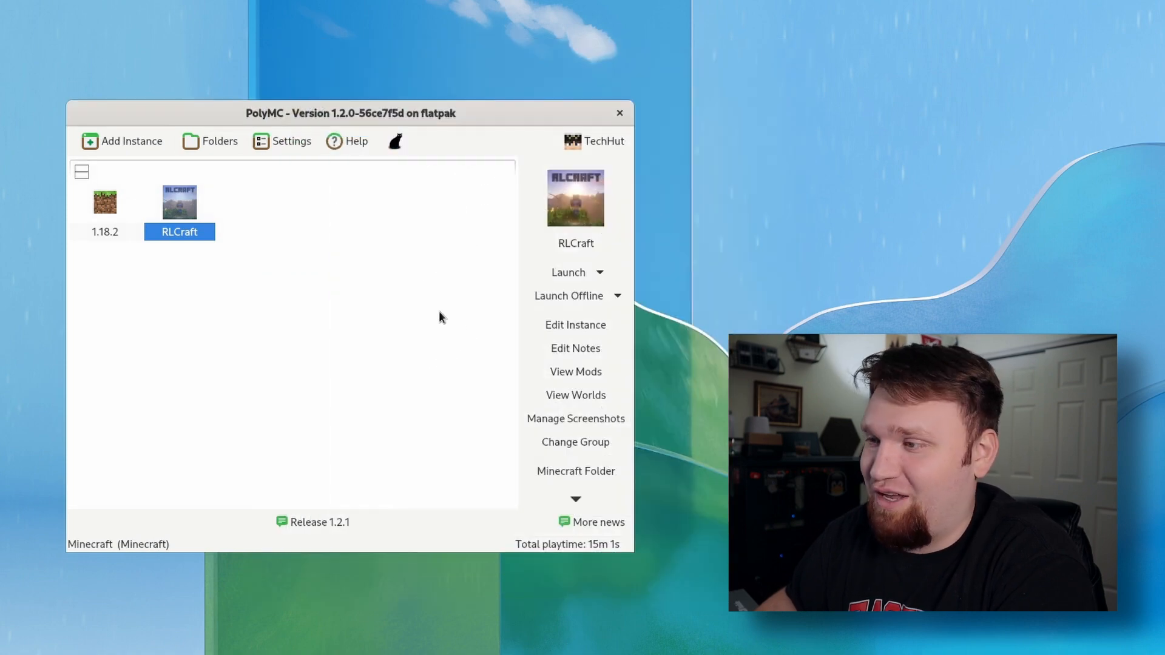
mouse_move(573, 273)
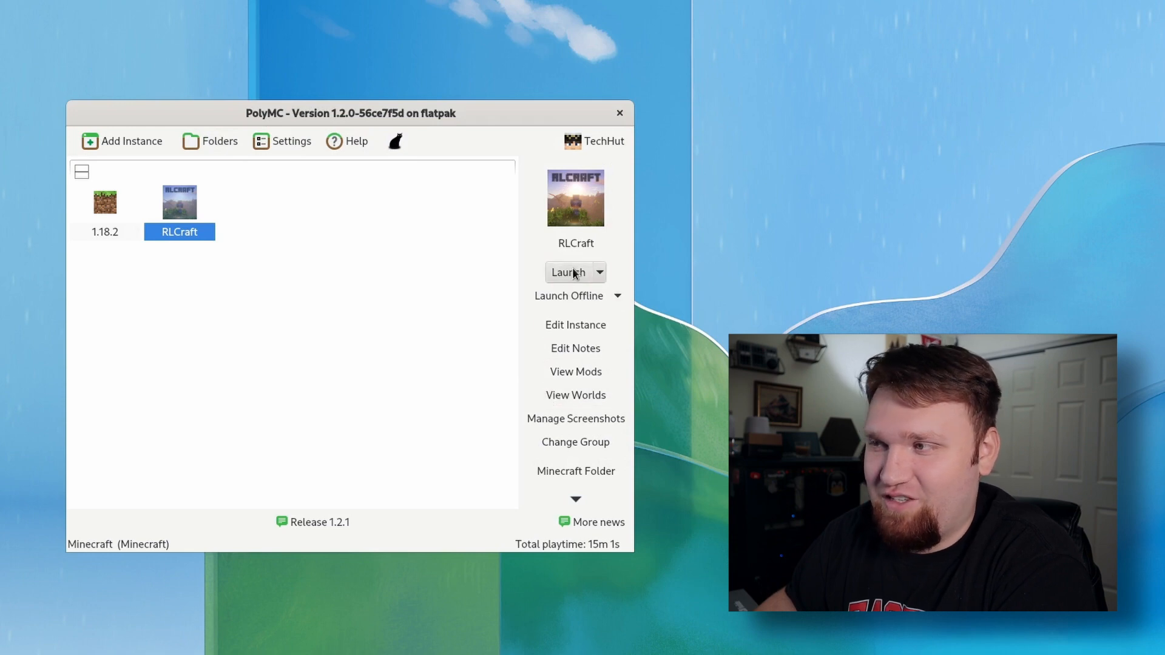
click(570, 272)
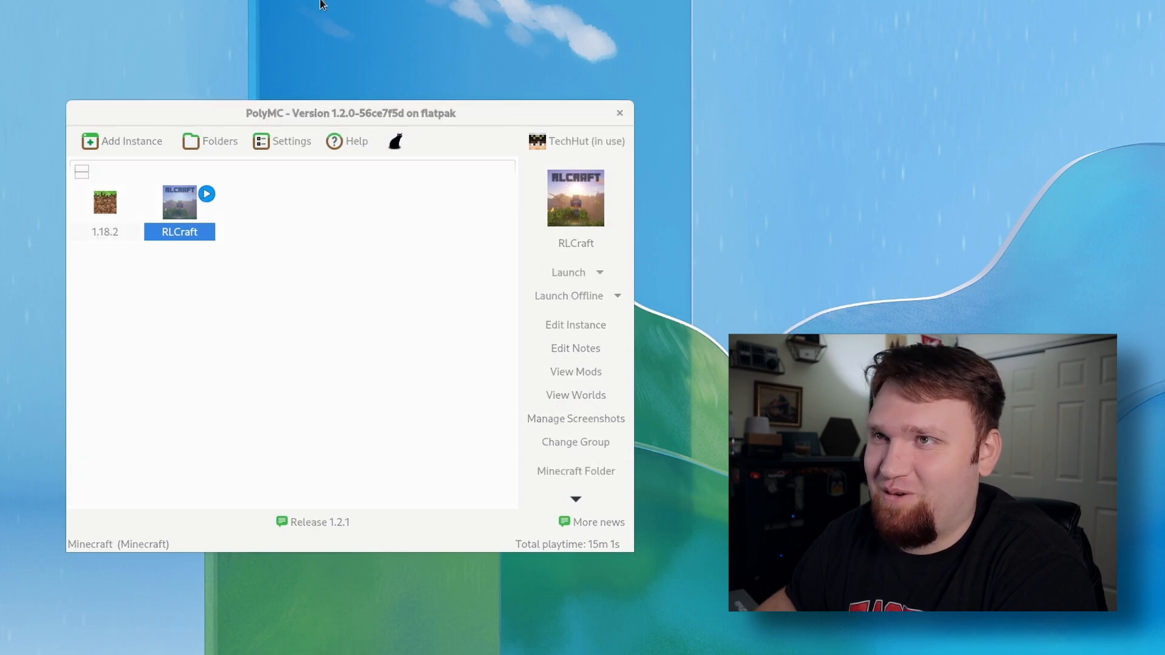
Step: Override the RLCraft instance's Java installation with Java 8 and relaunch it
click(568, 272)
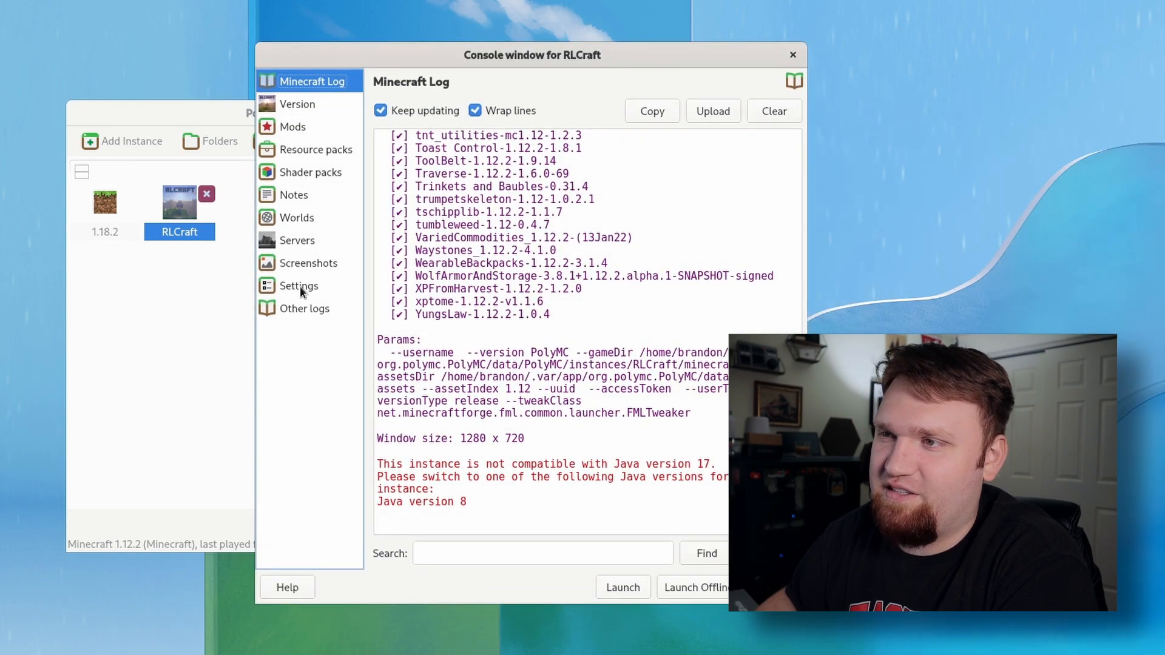
click(298, 286)
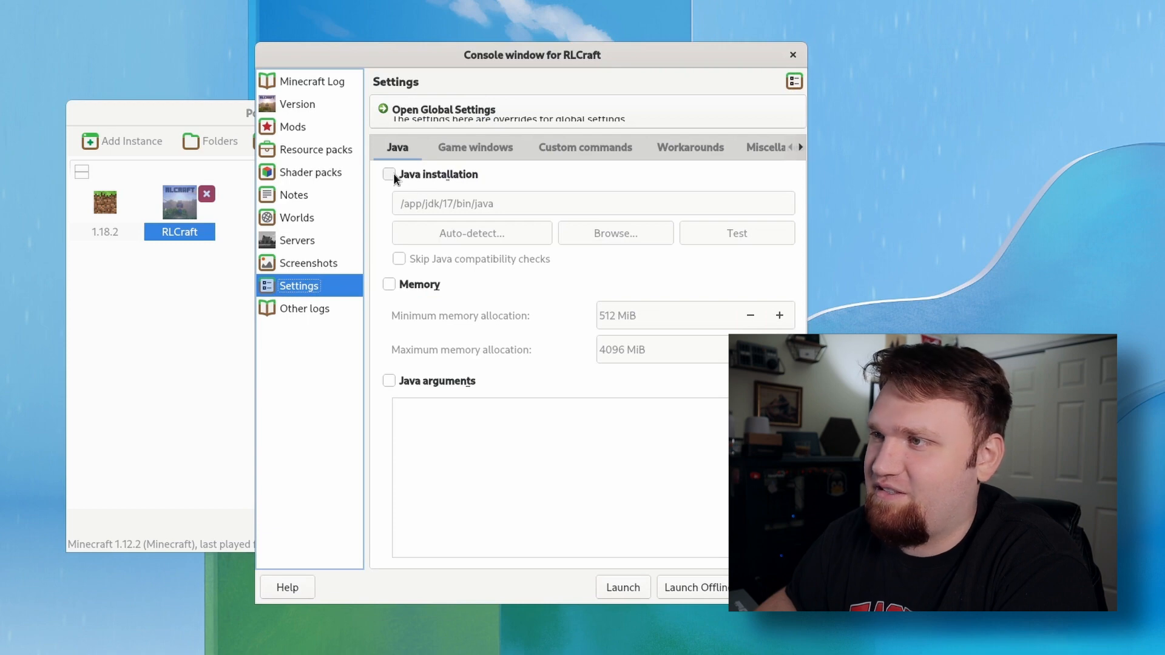
click(615, 233)
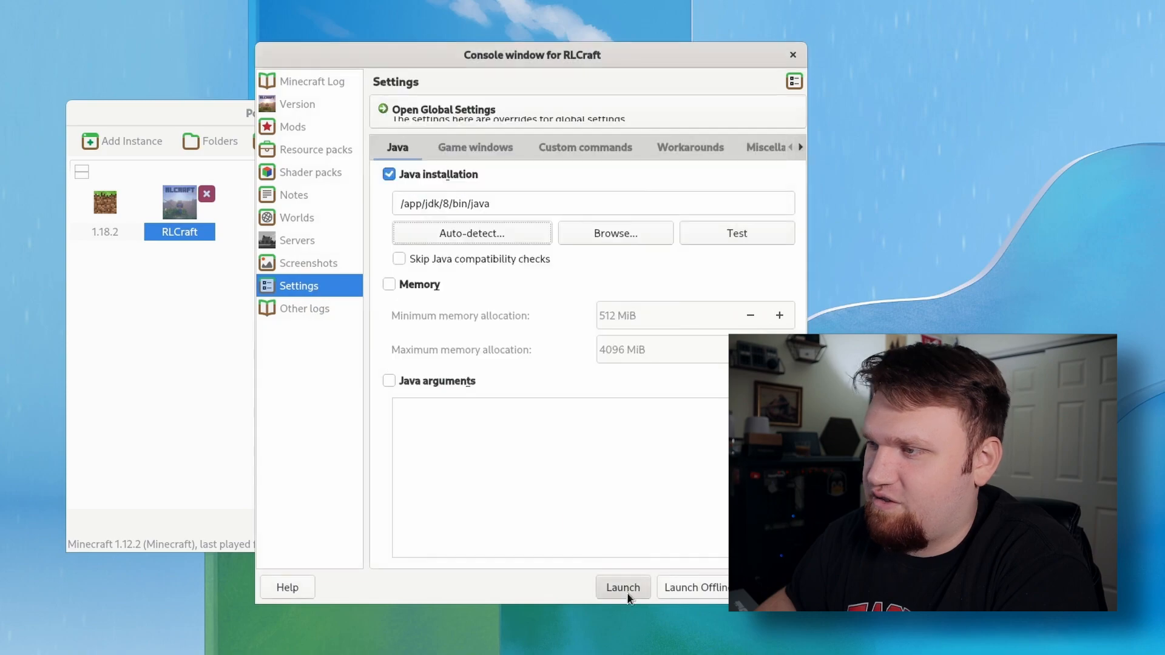
click(622, 587)
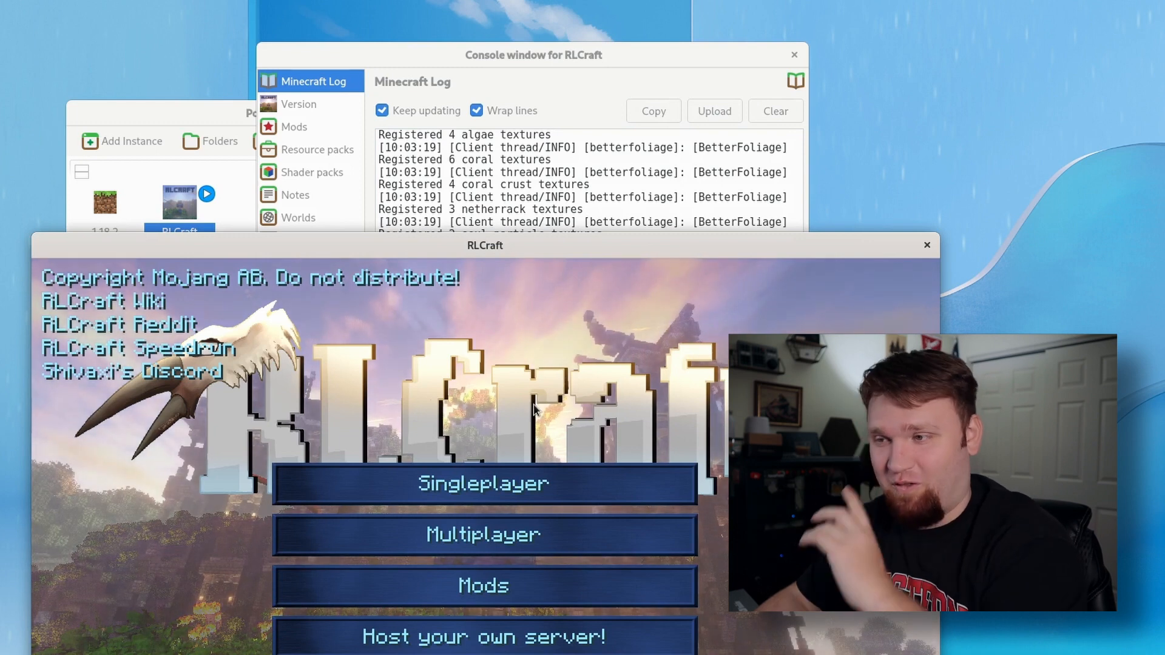
Step: Start a singleplayer RLCraft world, step through the FirstAid tutorial and mod list, and resume play
click(486, 484)
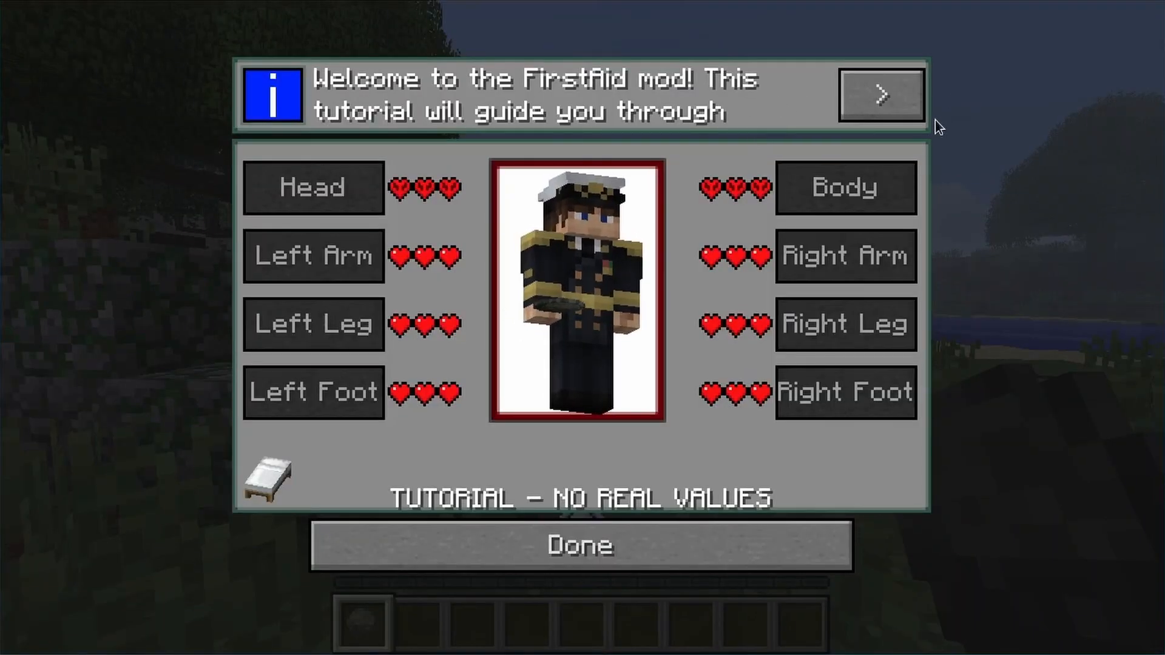
click(879, 95)
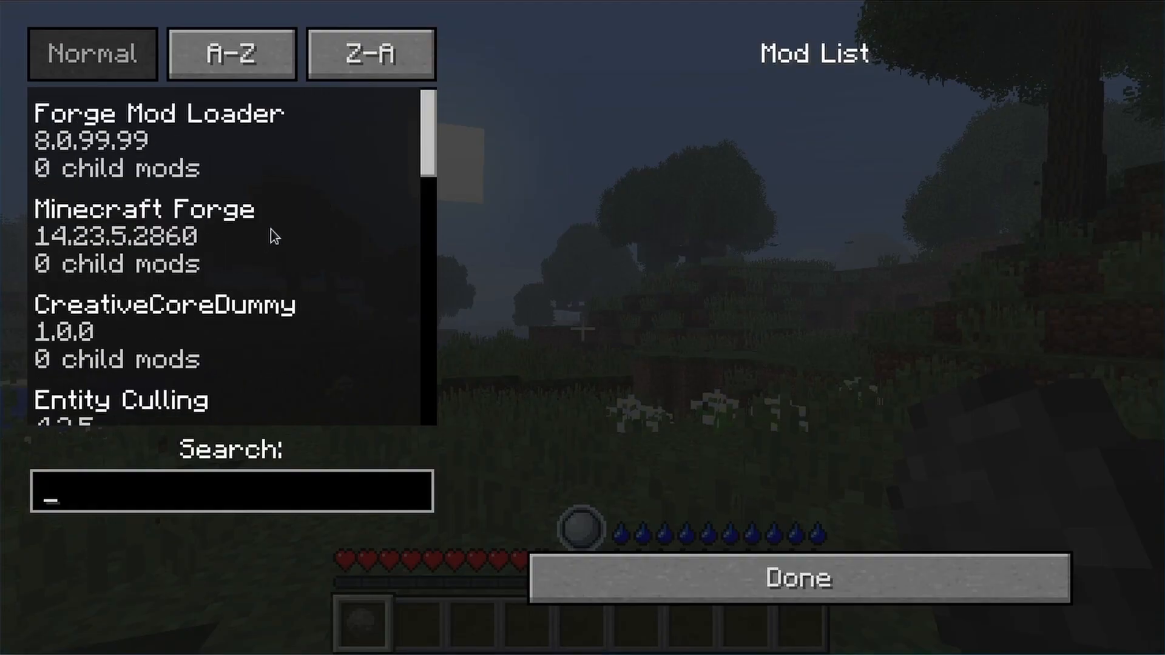
scroll(down, 3)
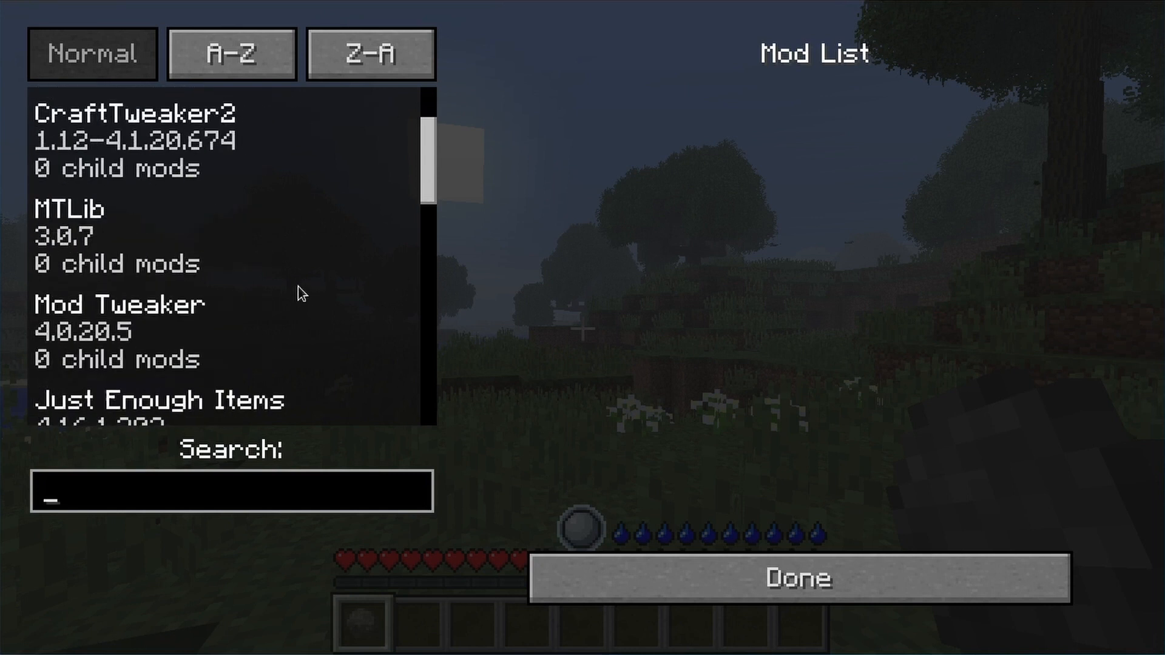
click(796, 578)
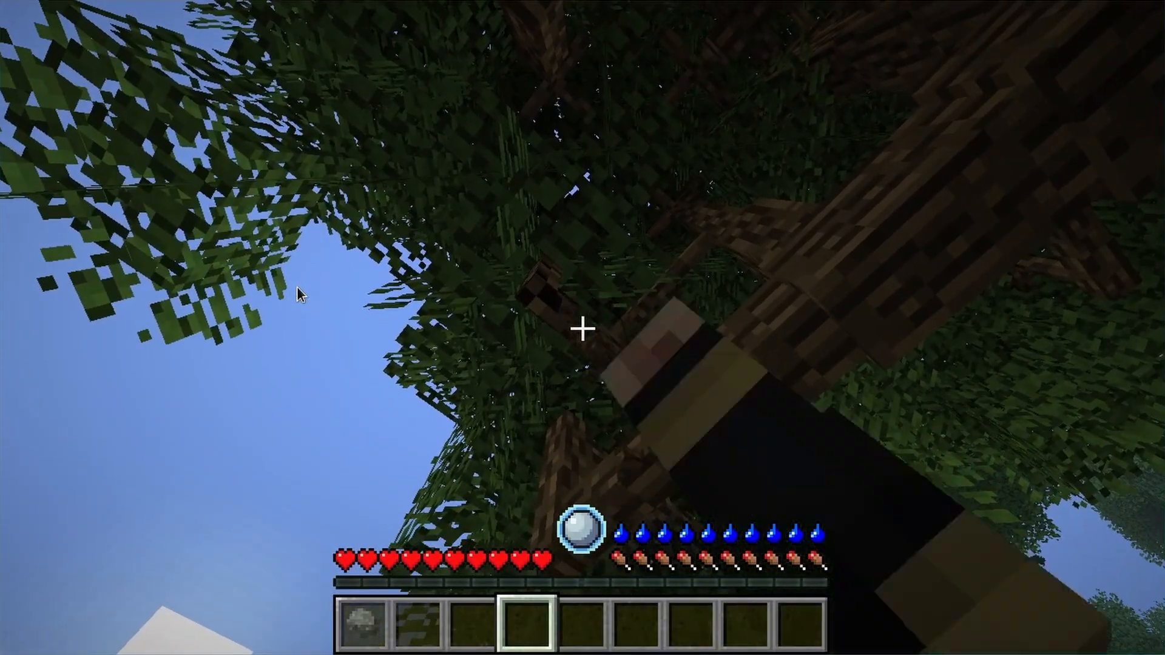
mouse_move(583, 329)
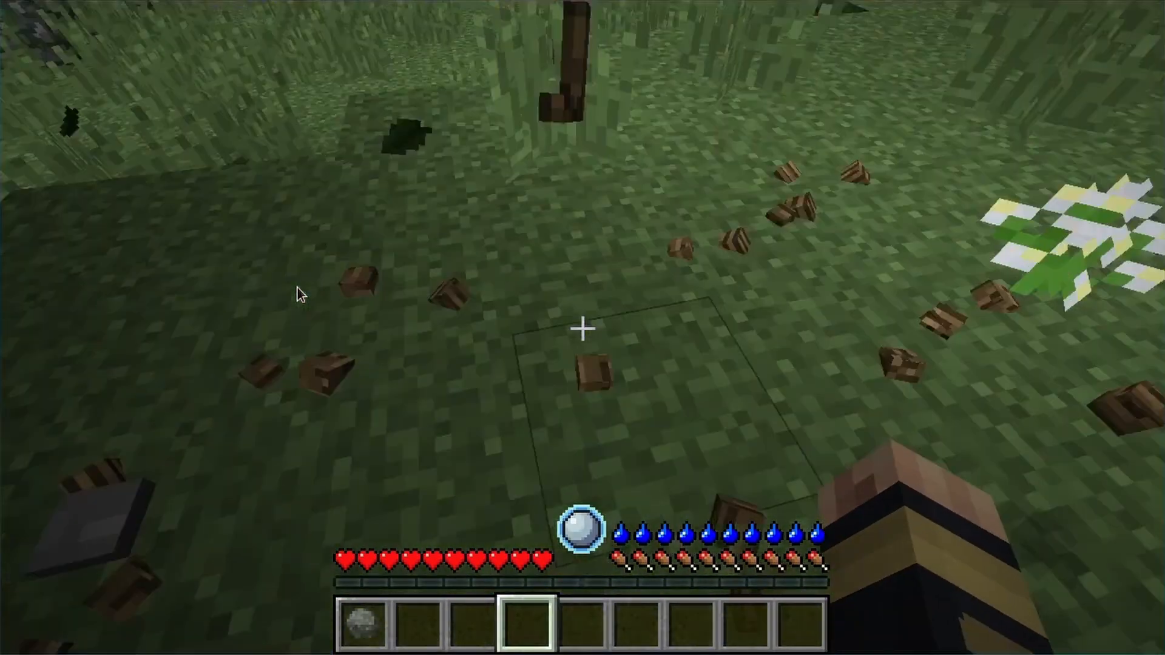